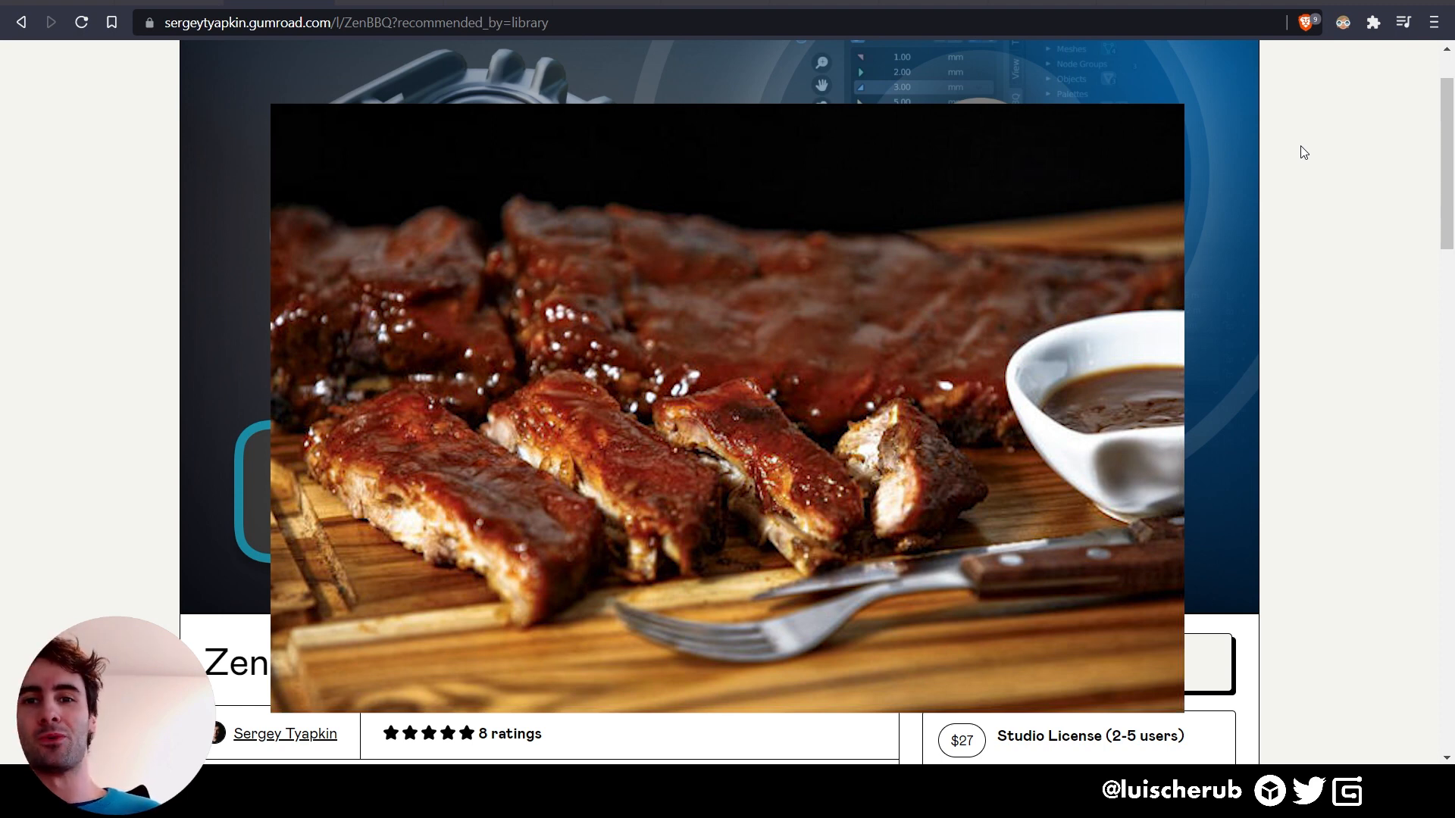
- Page through the Zen BBQ product gallery to the 'Same low-poly geometry' comparison image
{"action": "left_click", "coordinate": [1229, 309]}
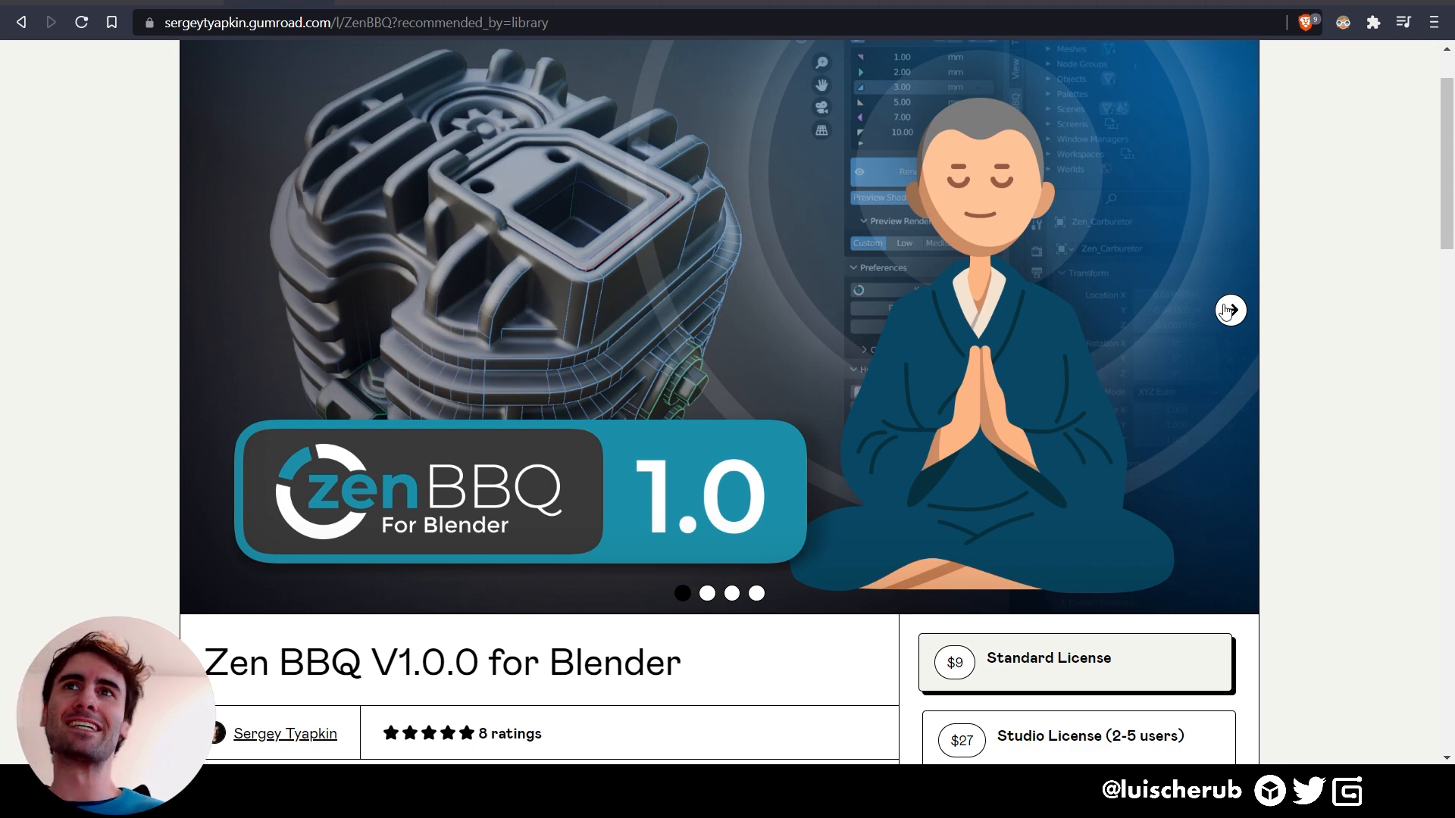
{"action": "left_click", "coordinate": [1231, 310]}
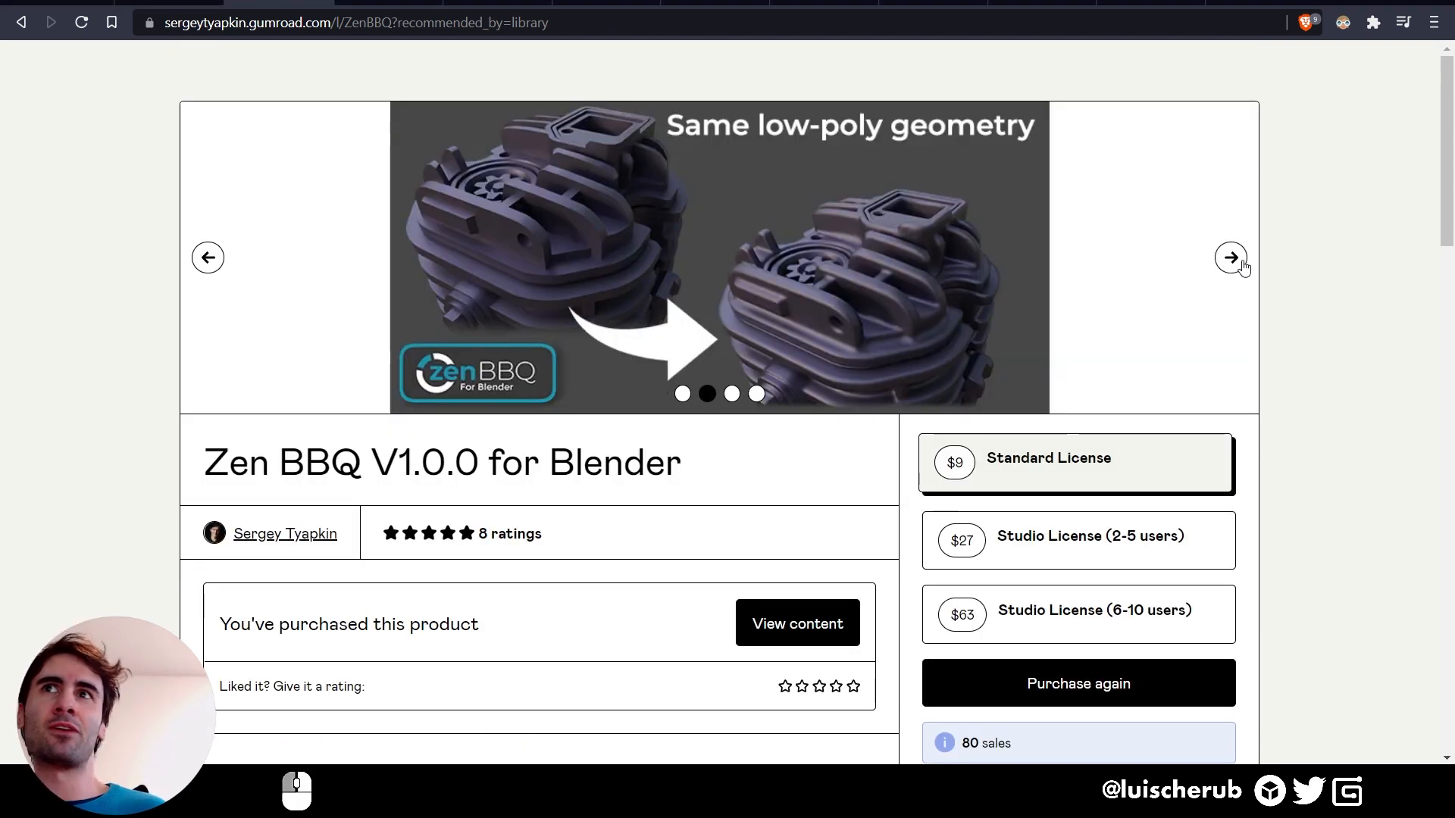
{"action": "left_click", "coordinate": [1231, 257]}
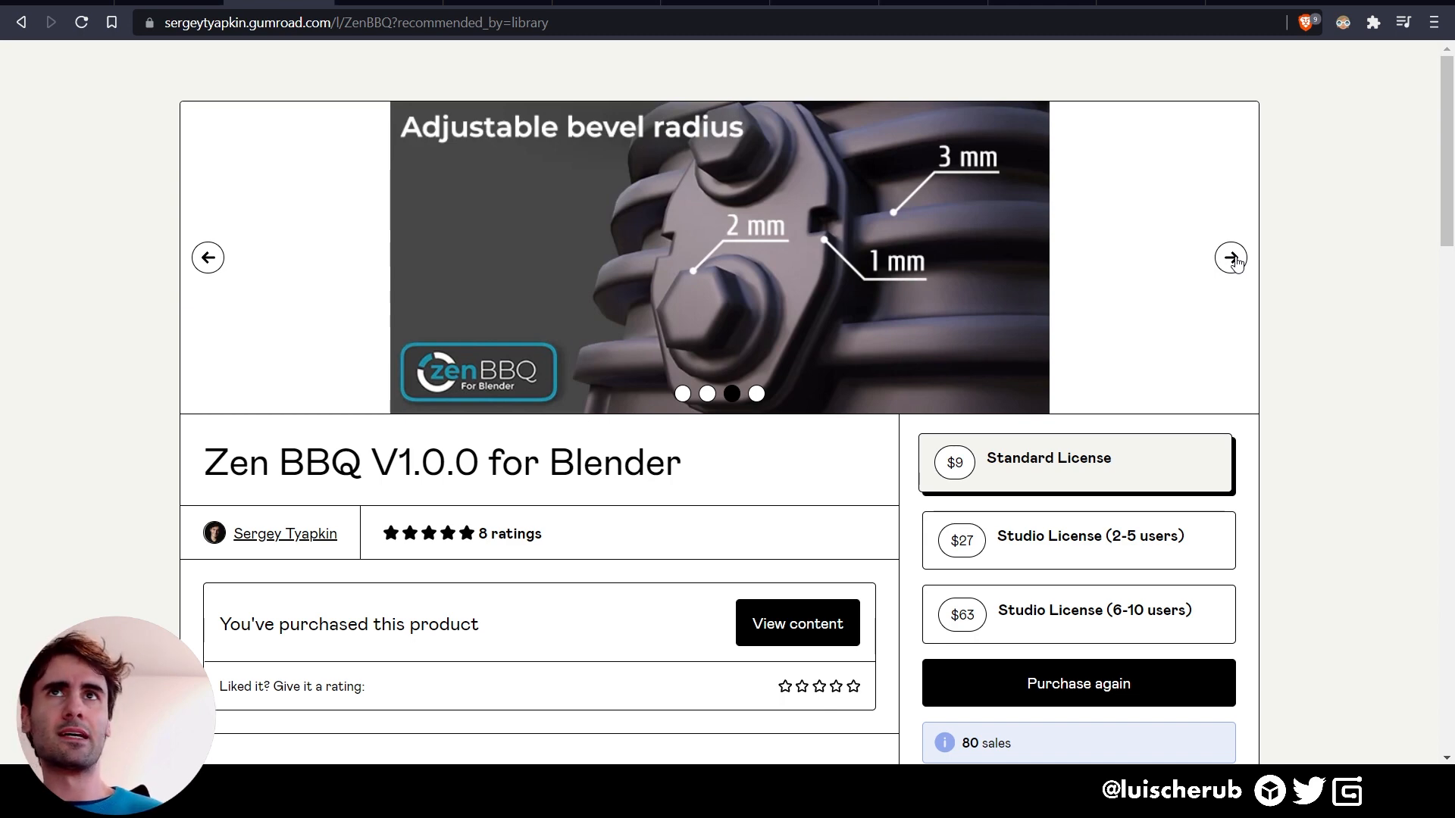
{"action": "left_click", "coordinate": [1230, 258]}
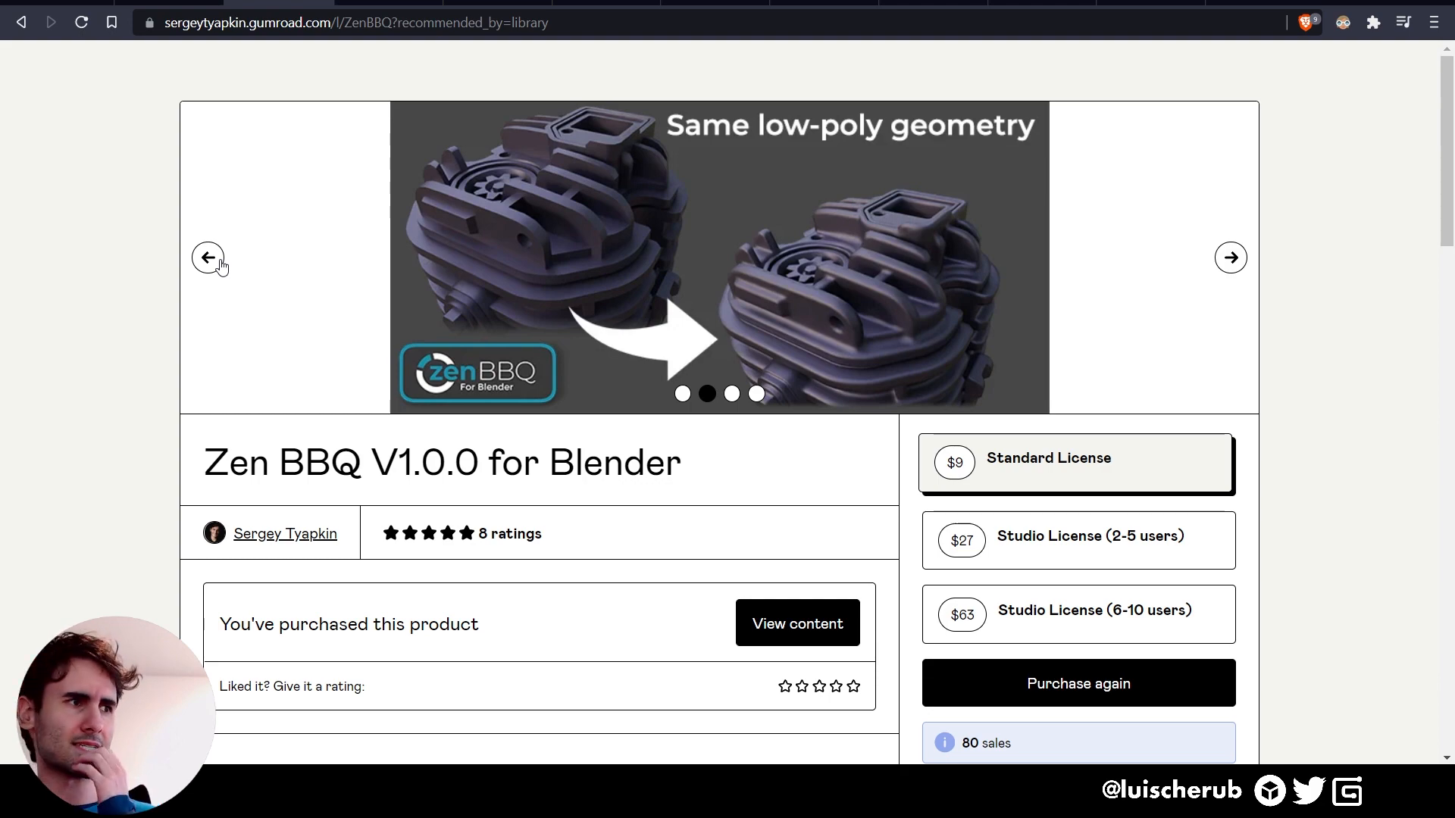
- Scroll the Zen BBQ page past the description, application areas and main features to the install video
{"action": "scroll", "scroll_direction": "down", "scroll_amount": 3}
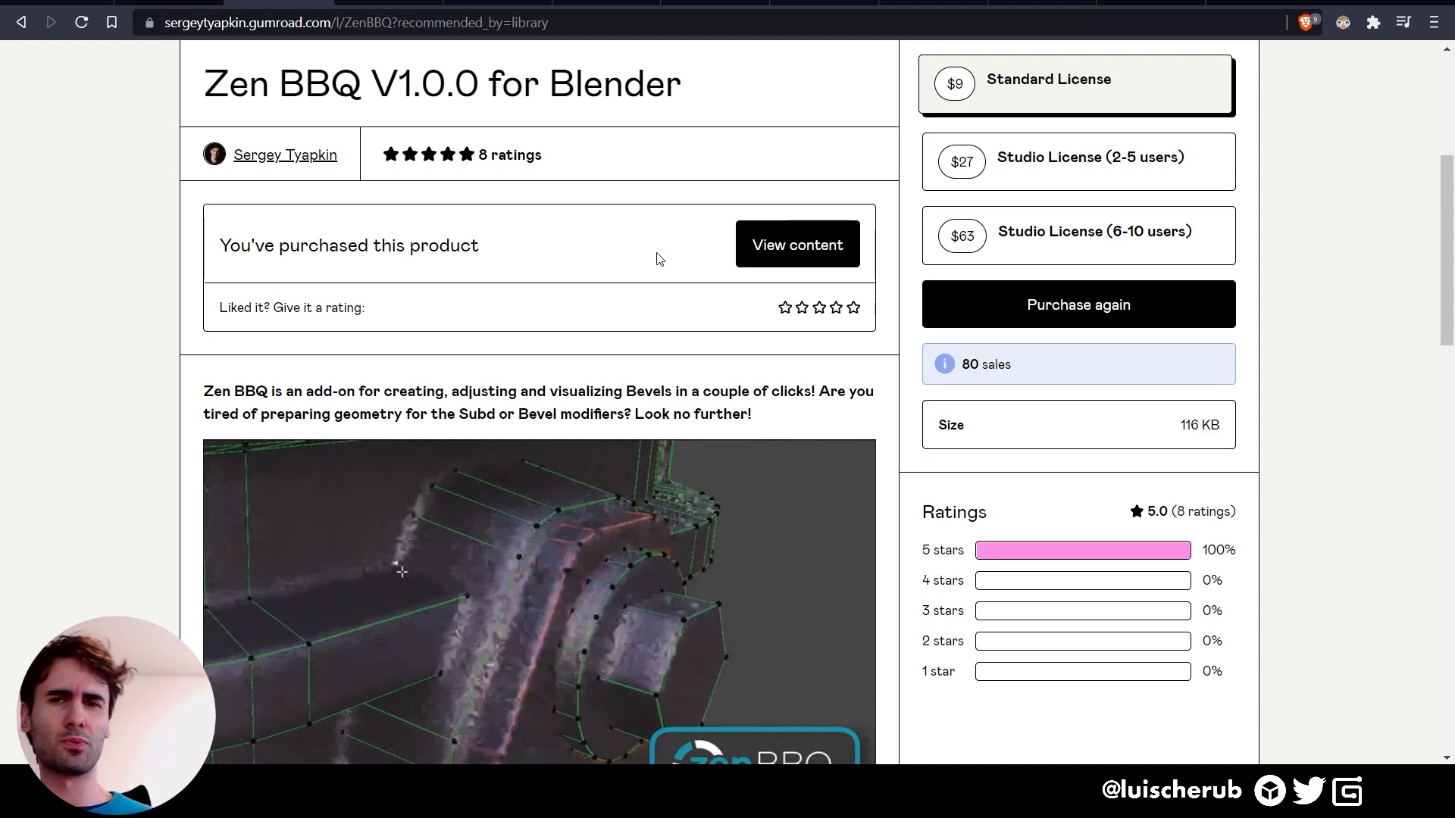
{"action": "scroll", "scroll_direction": "down", "scroll_amount": 3}
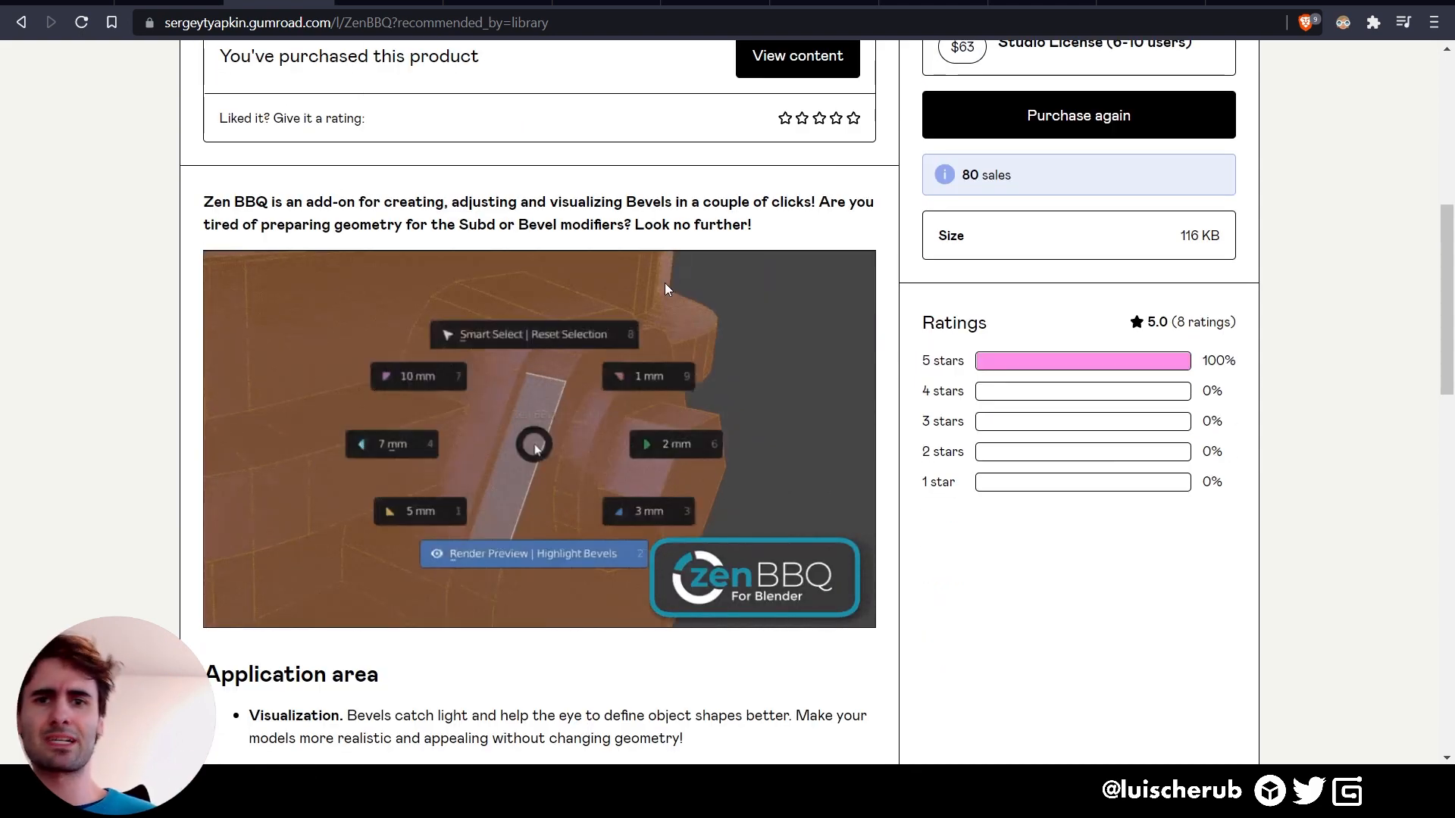
{"action": "scroll", "scroll_direction": "down", "scroll_amount": 3}
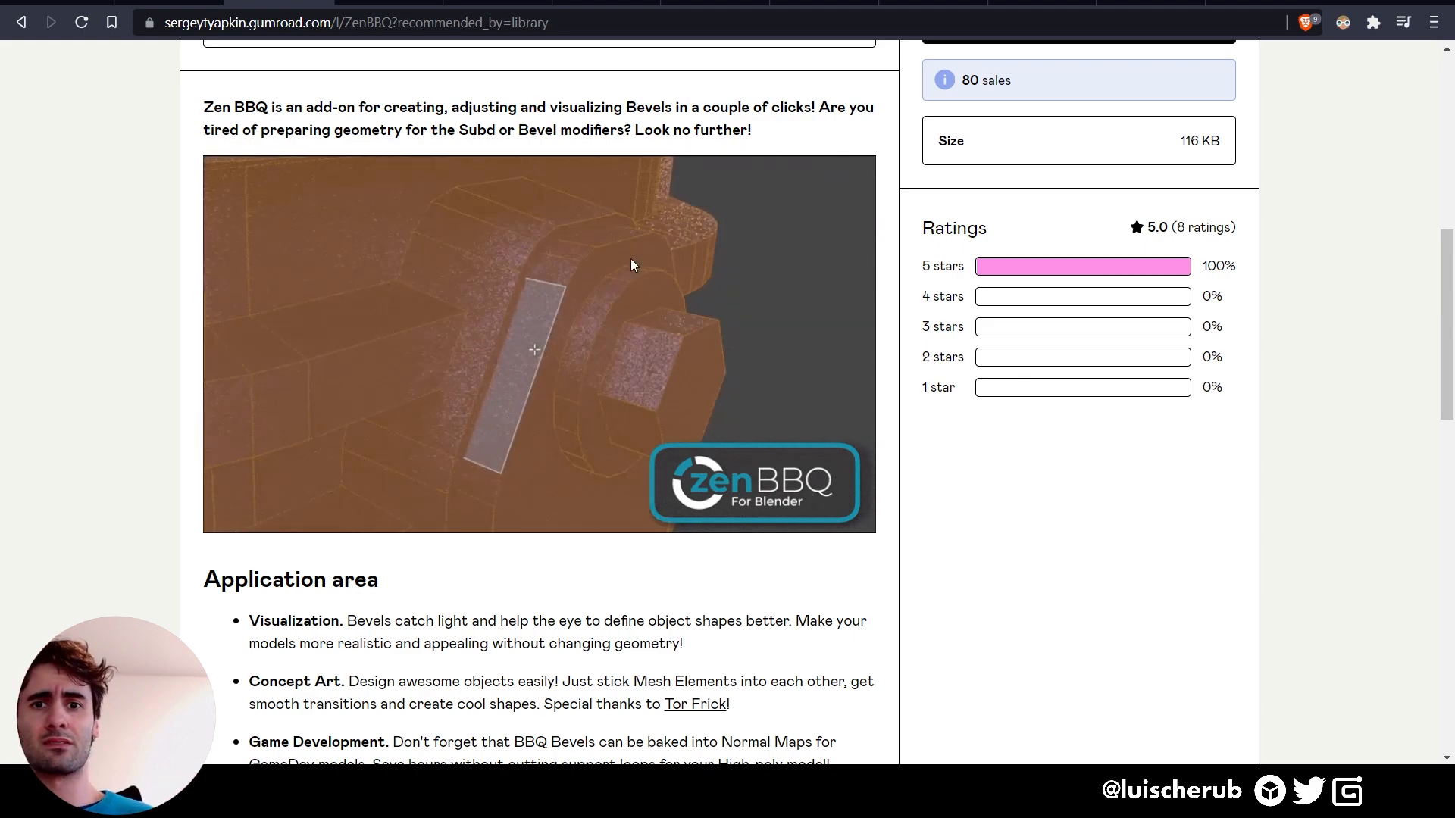
{"action": "scroll", "scroll_direction": "down", "scroll_amount": 3}
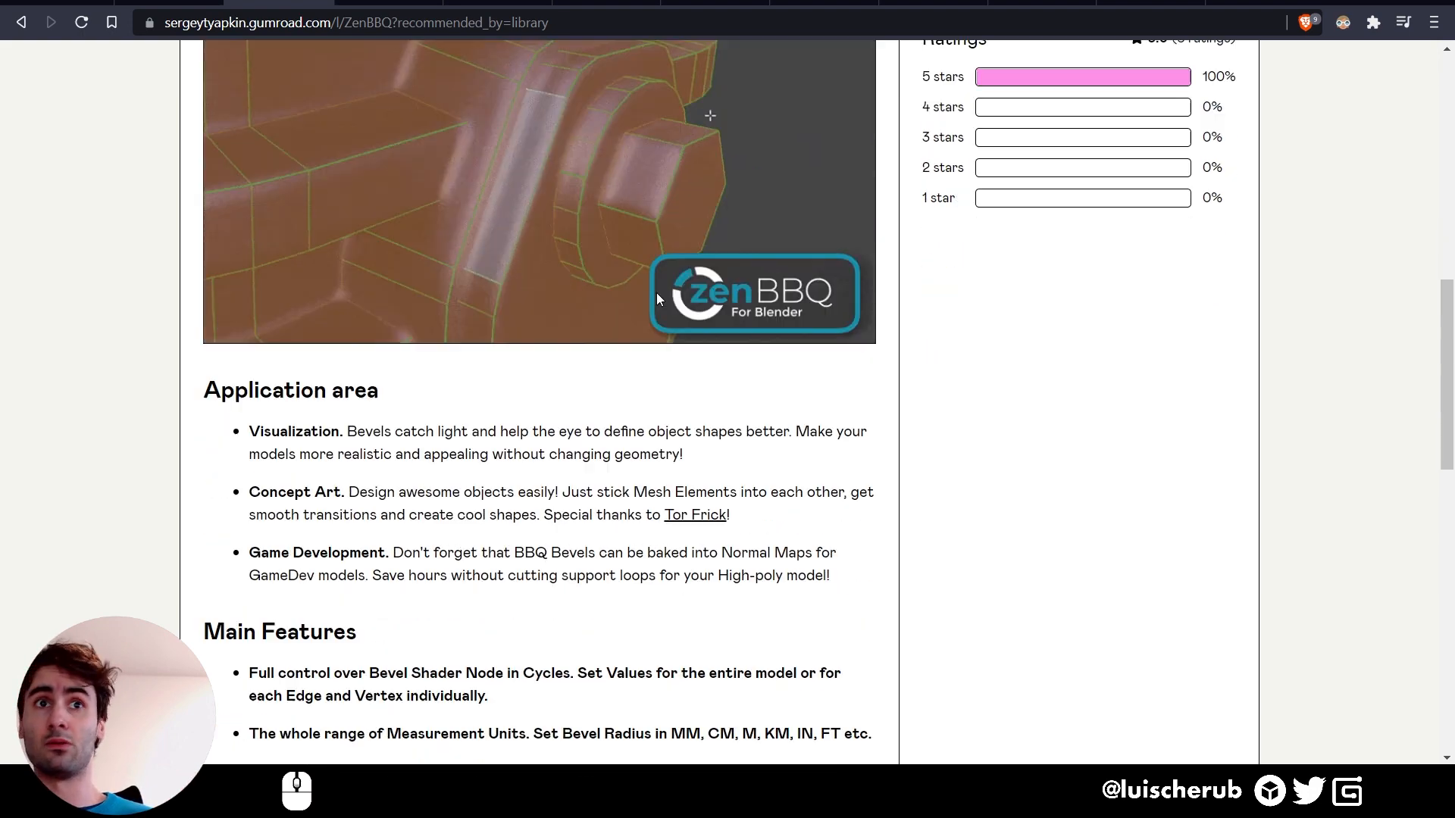
{"action": "scroll", "scroll_direction": "down", "scroll_amount": 3}
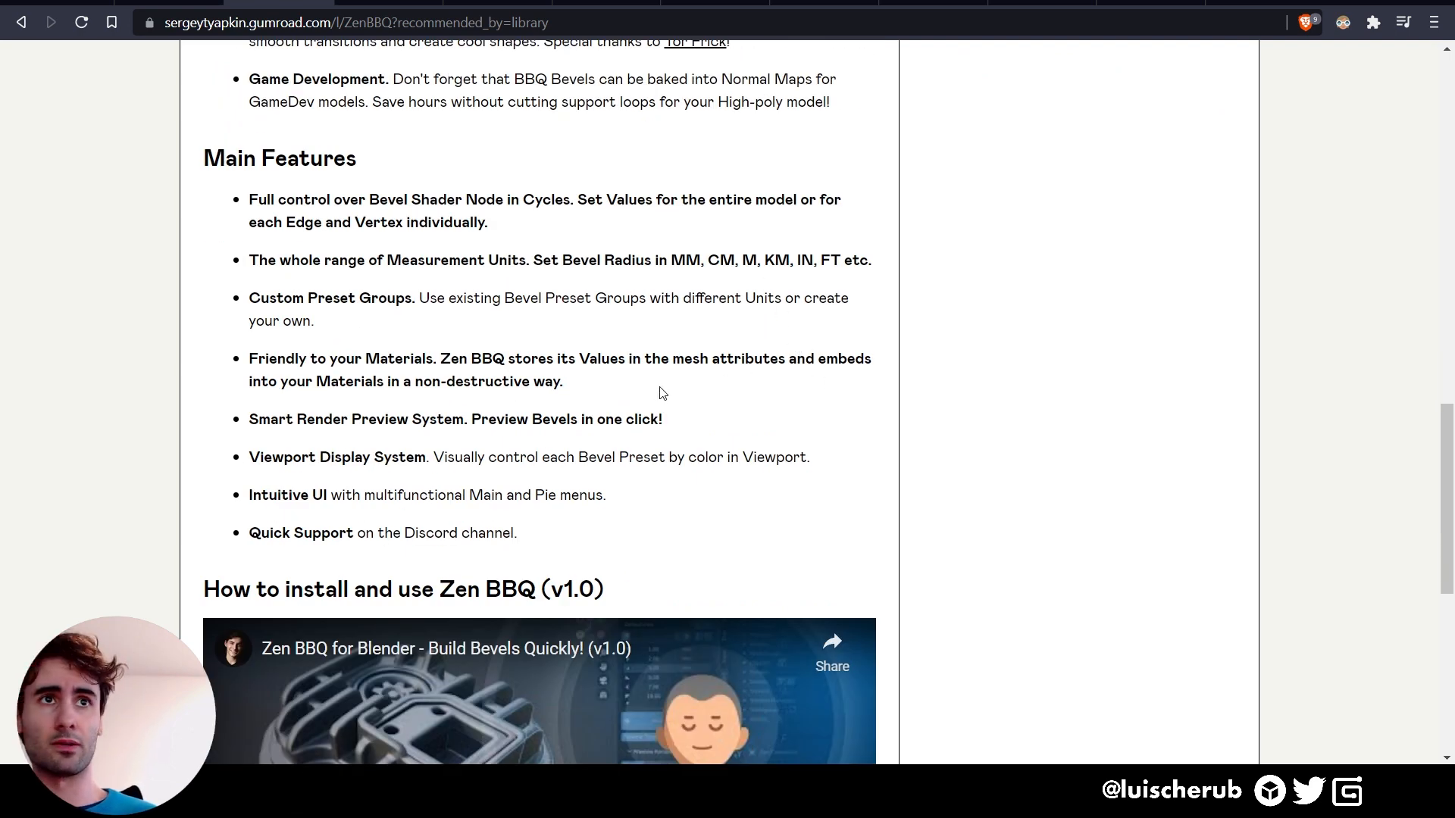
{"action": "mouse_move", "coordinate": [595, 386]}
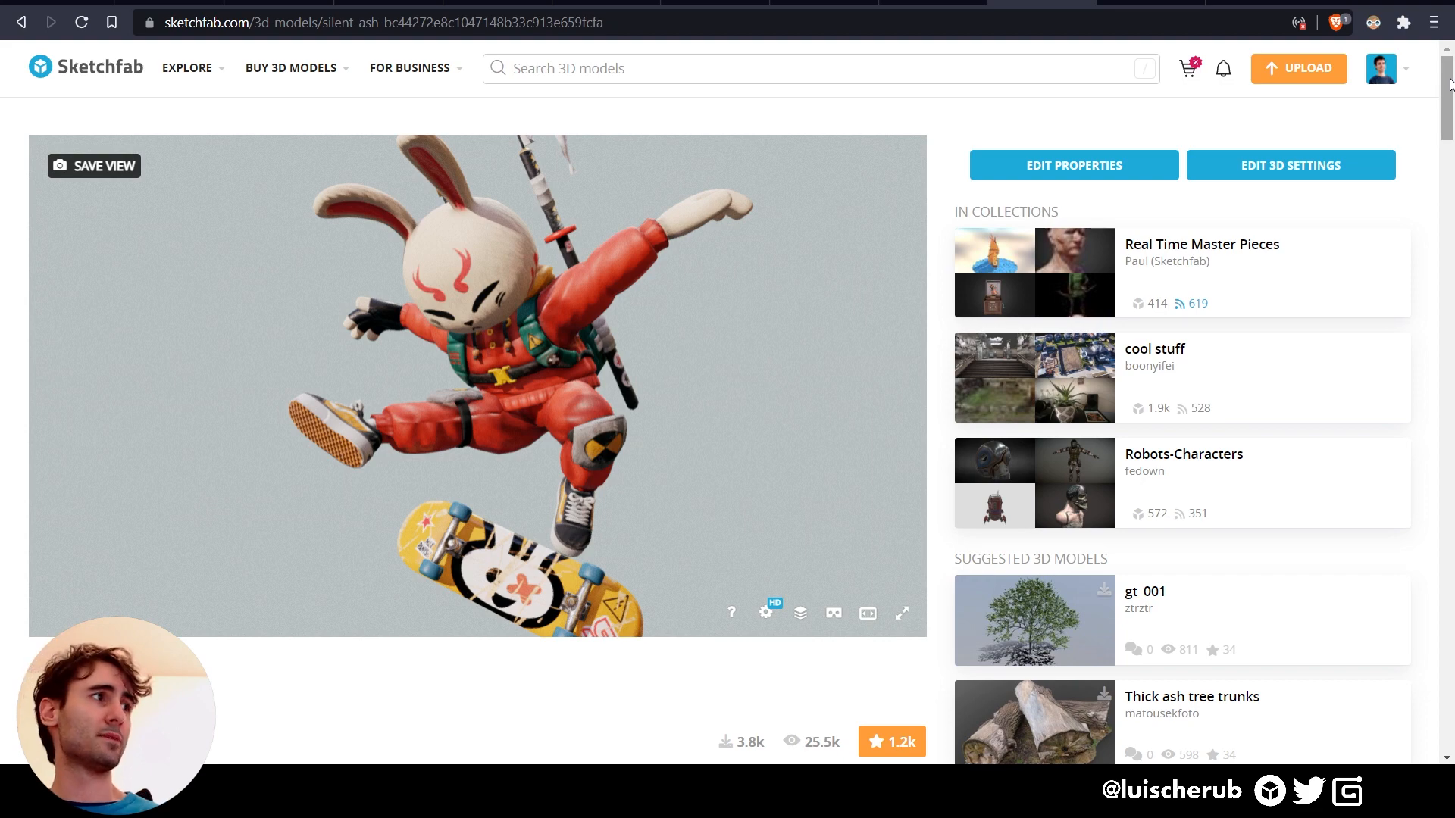
- Scroll the Silent Ash model page to its description with the concept artist's Instagram link
{"action": "scroll", "scroll_direction": "down", "scroll_amount": 3}
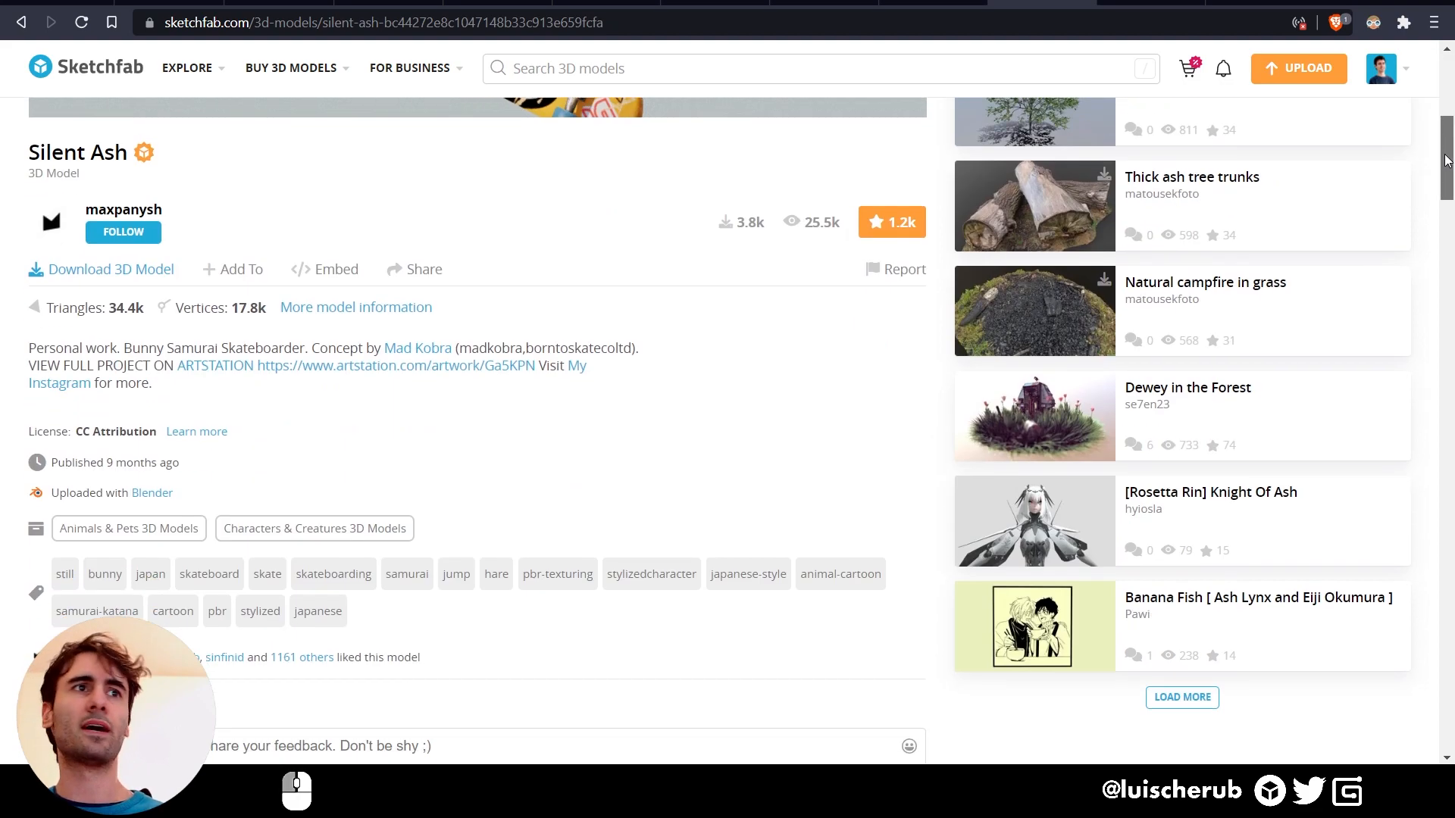
{"action": "scroll", "scroll_direction": "up", "scroll_amount": 3}
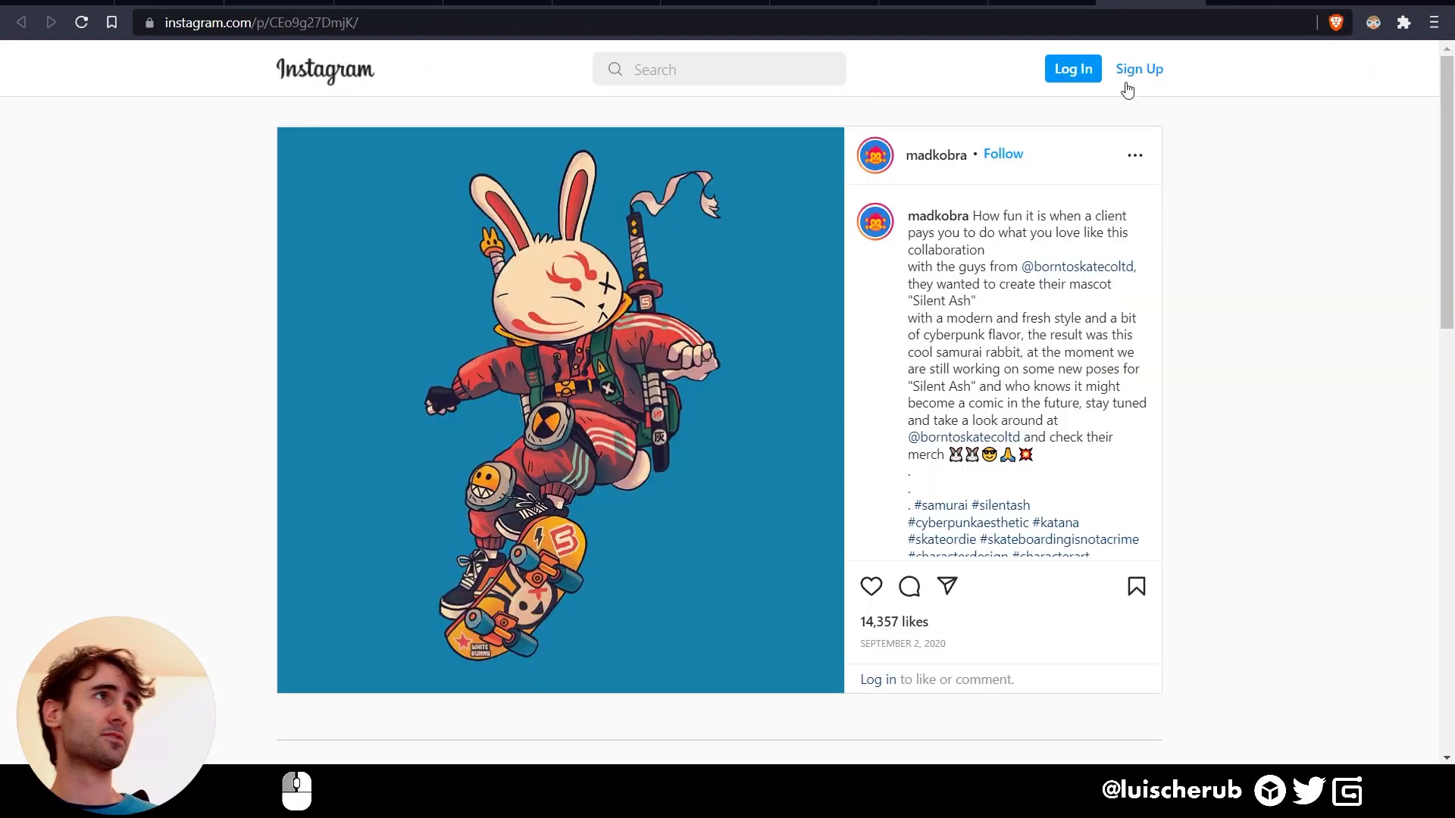
- Go from the Instagram post to the samurai rabbit artist's profile and browse their posts
{"action": "scroll", "scroll_direction": "down", "scroll_amount": 3}
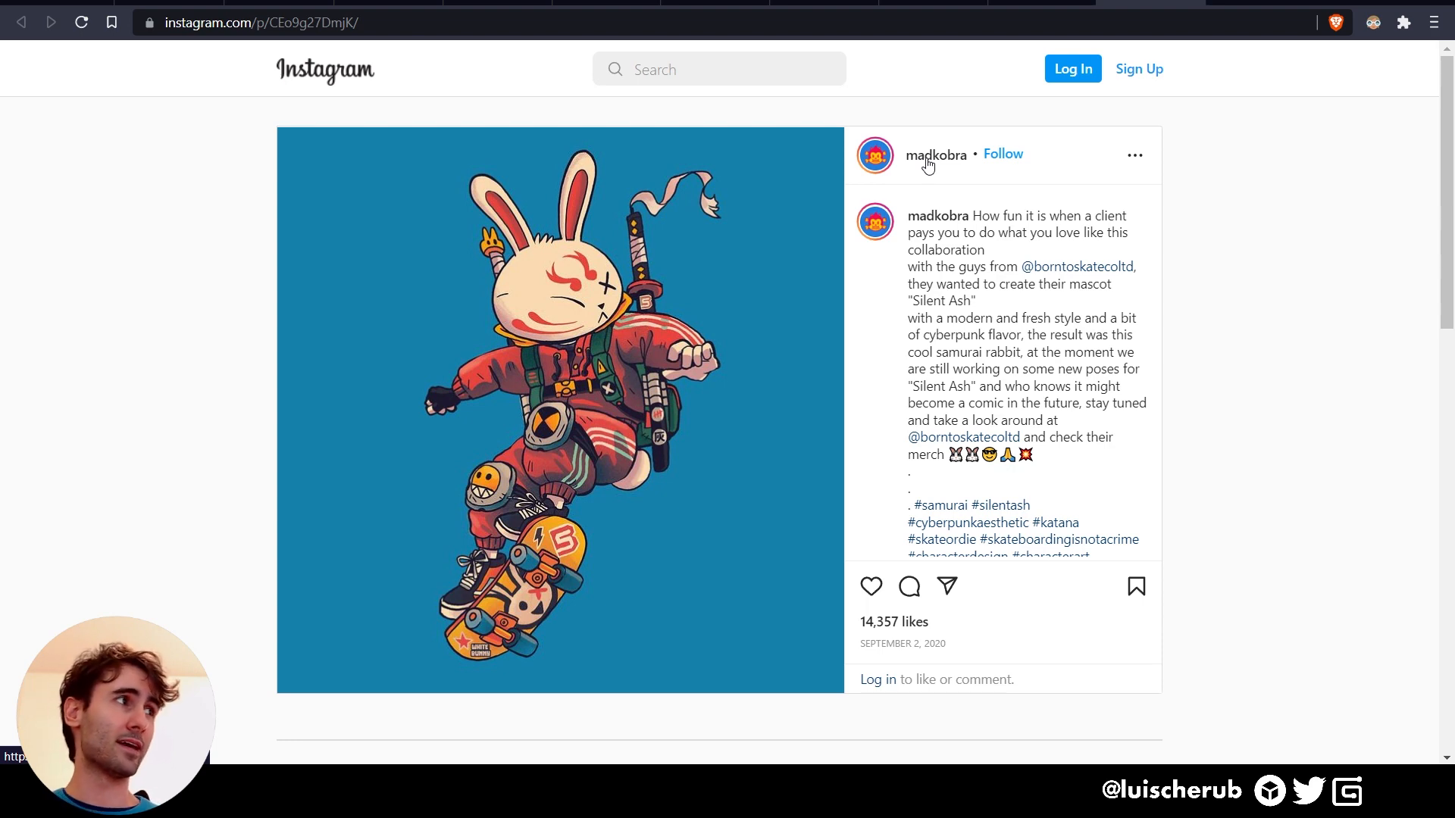
{"action": "left_click", "coordinate": [936, 155]}
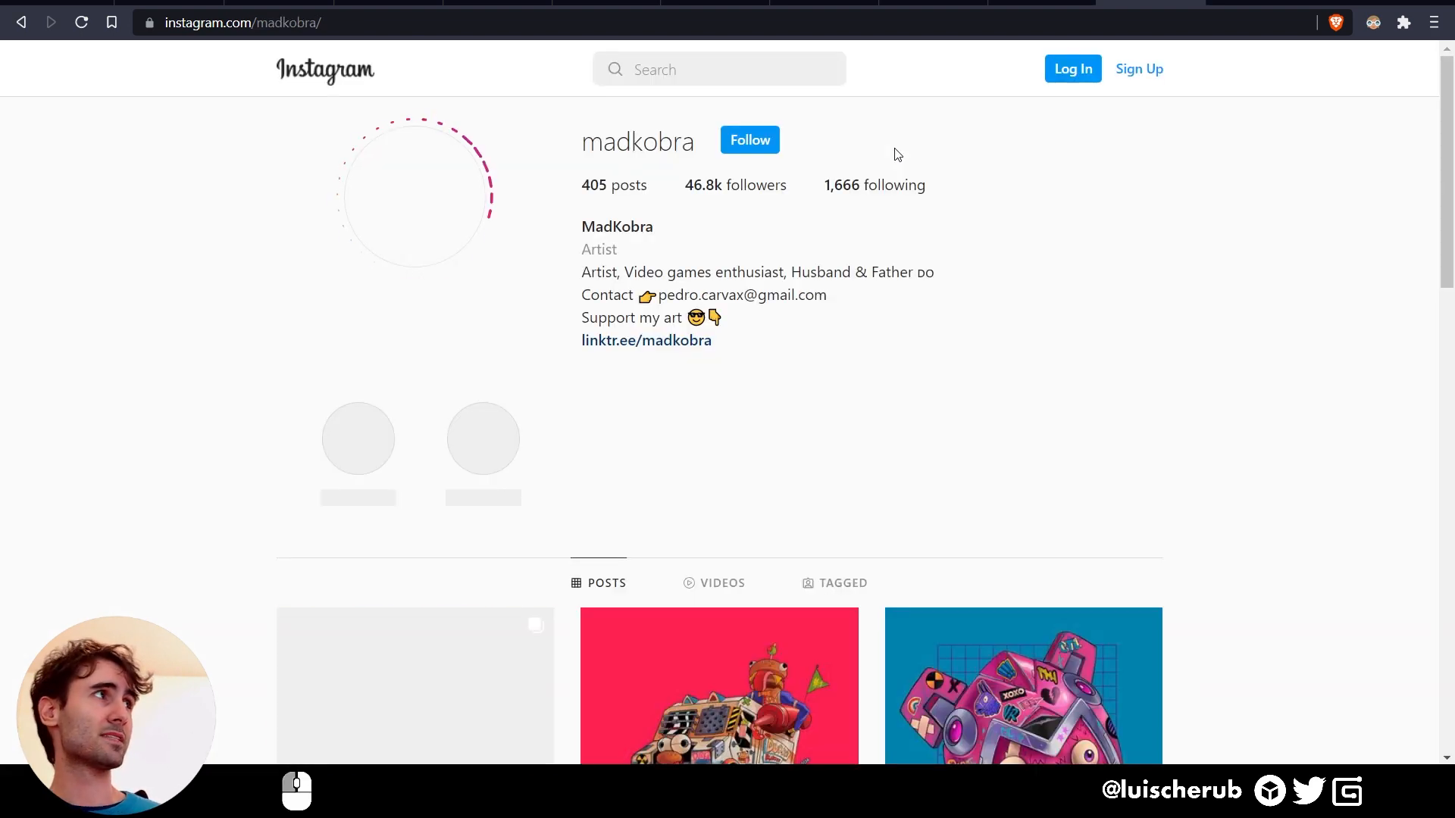
{"action": "scroll", "scroll_direction": "down", "scroll_amount": 3}
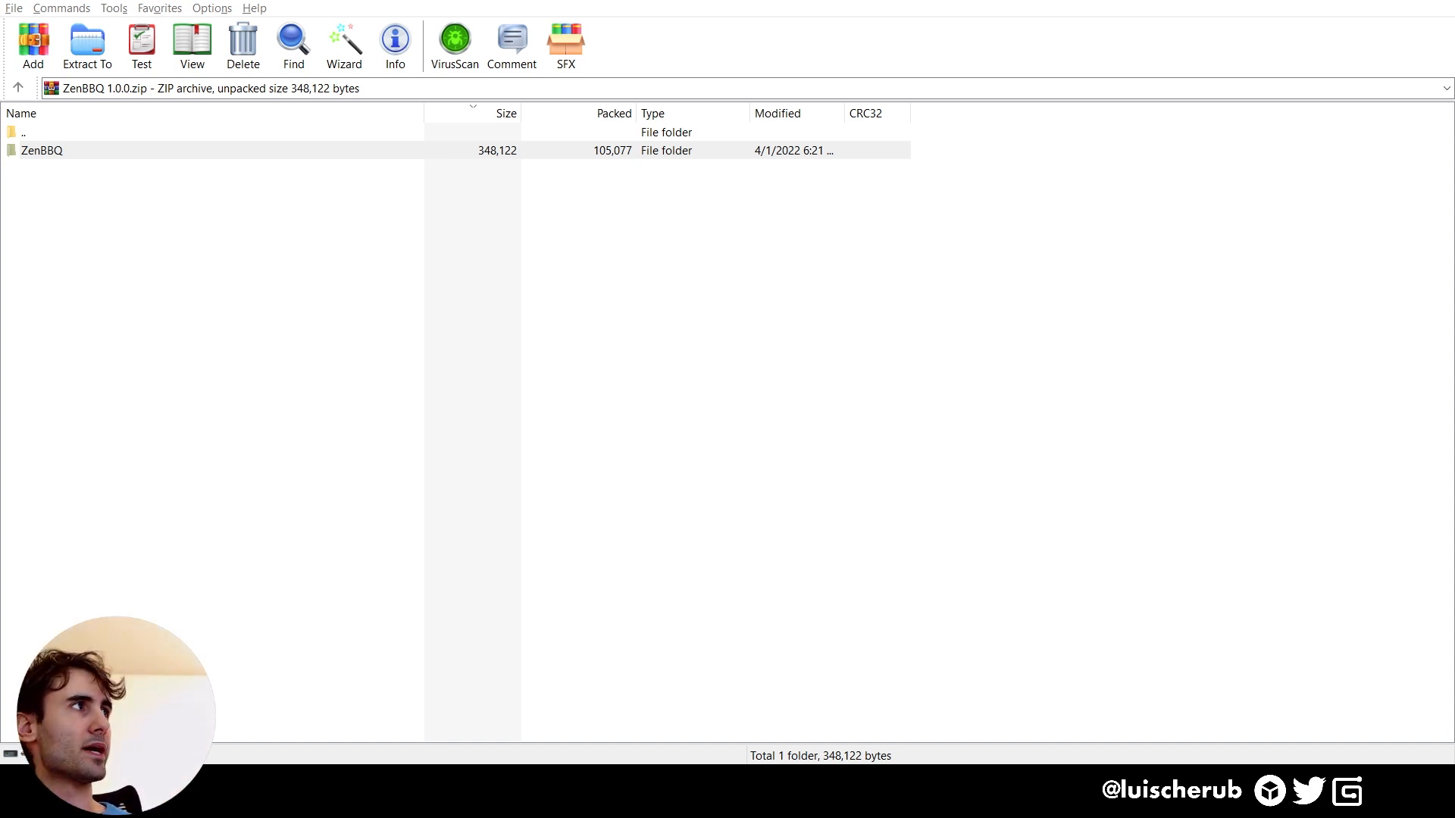
- Browse the ZenBBQ zip through ZenBBQ, ico, icons to the TriangleUniformFill PNGs and back up
{"action": "double_click", "coordinate": [41, 150]}
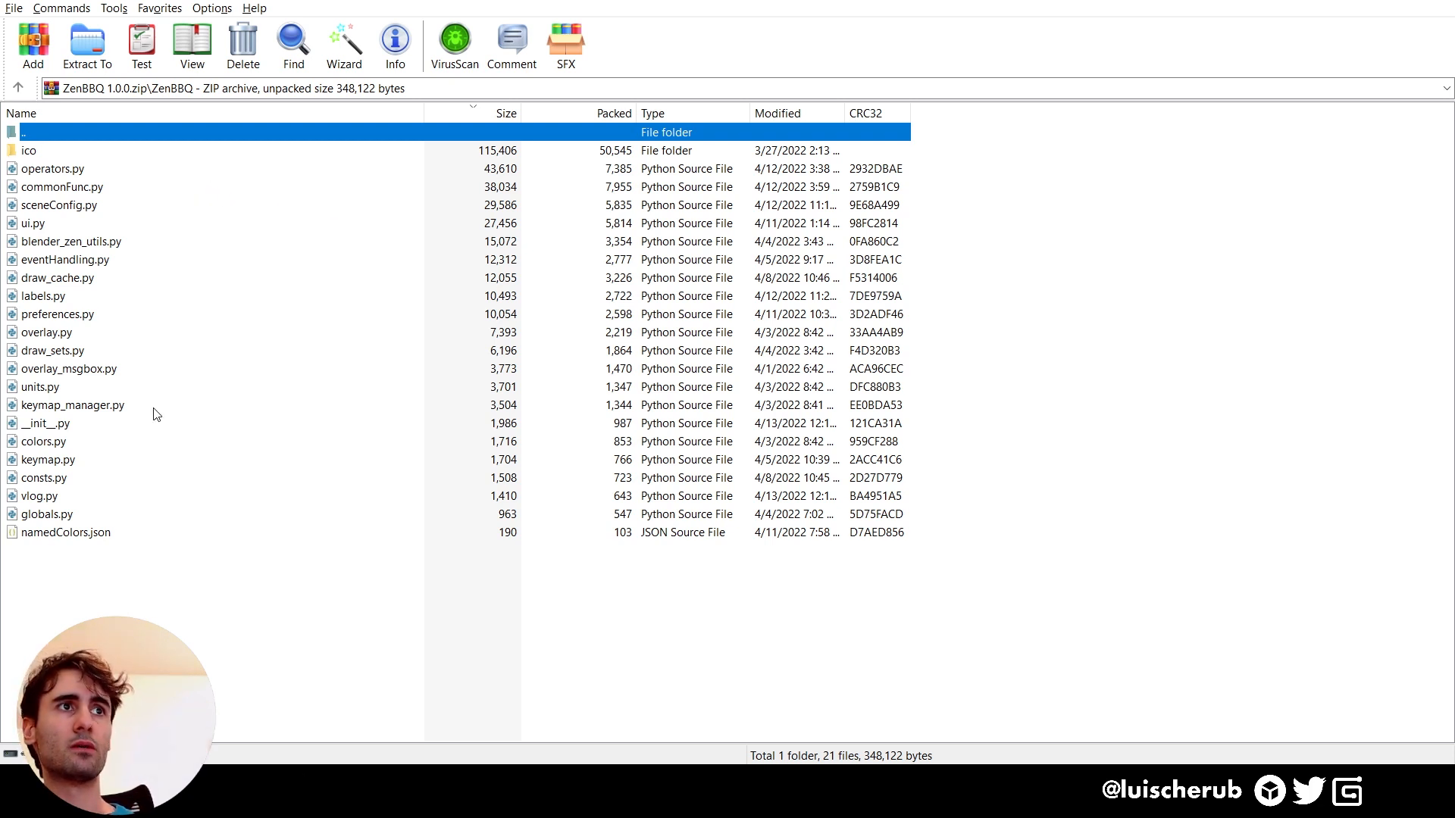
{"action": "left_click", "coordinate": [48, 459]}
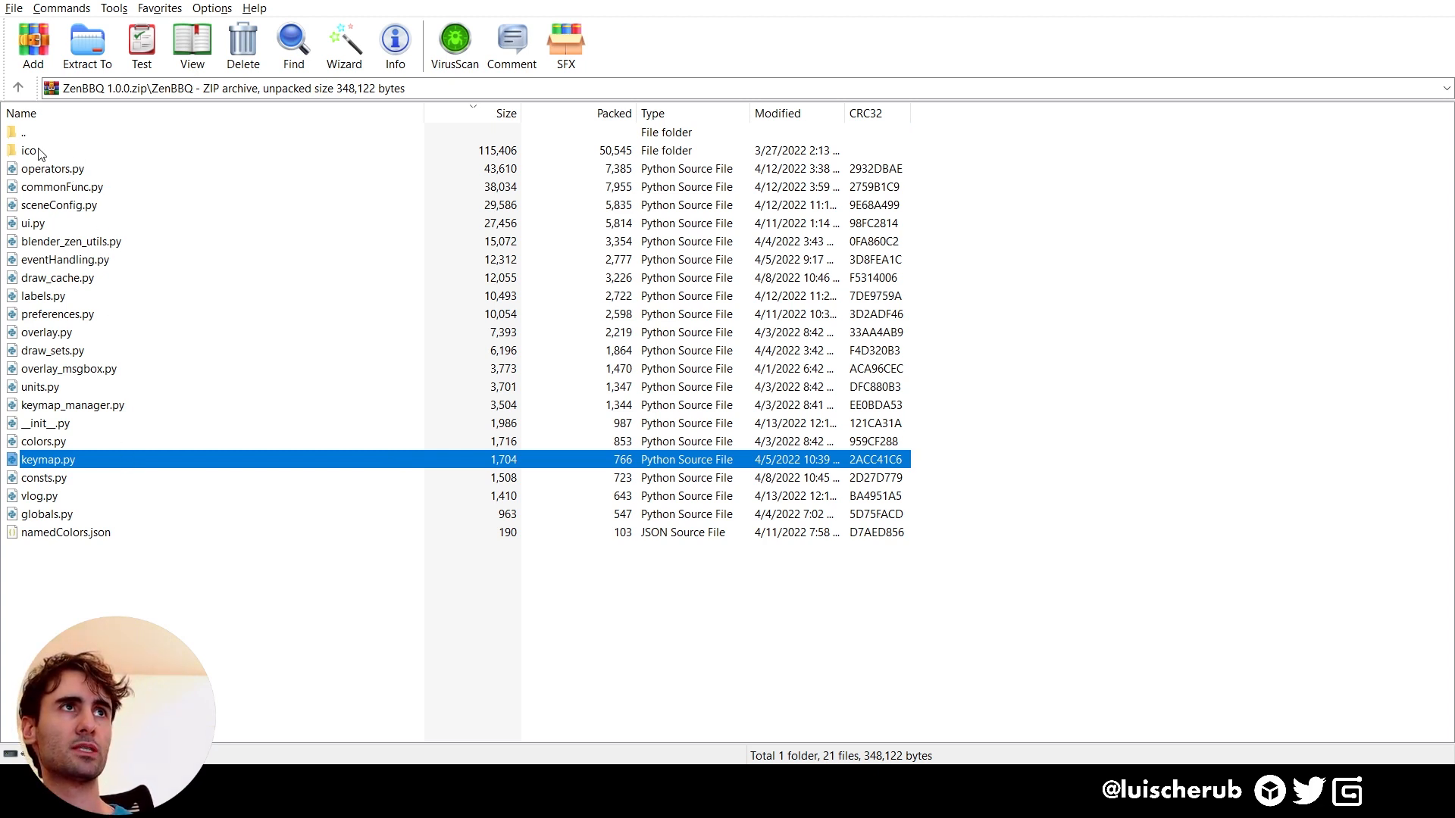
{"action": "double_click", "coordinate": [28, 148]}
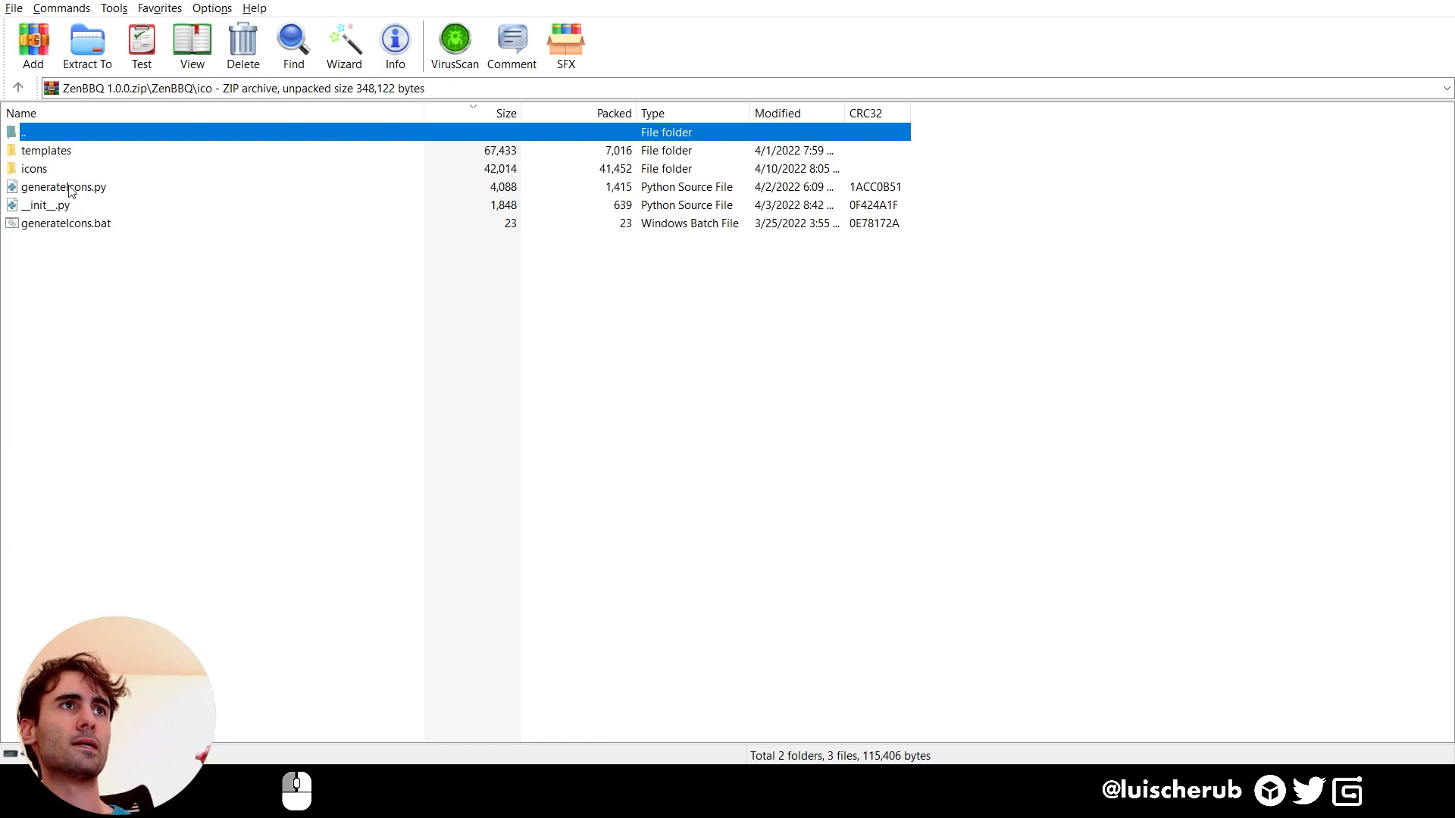
{"action": "double_click", "coordinate": [28, 168]}
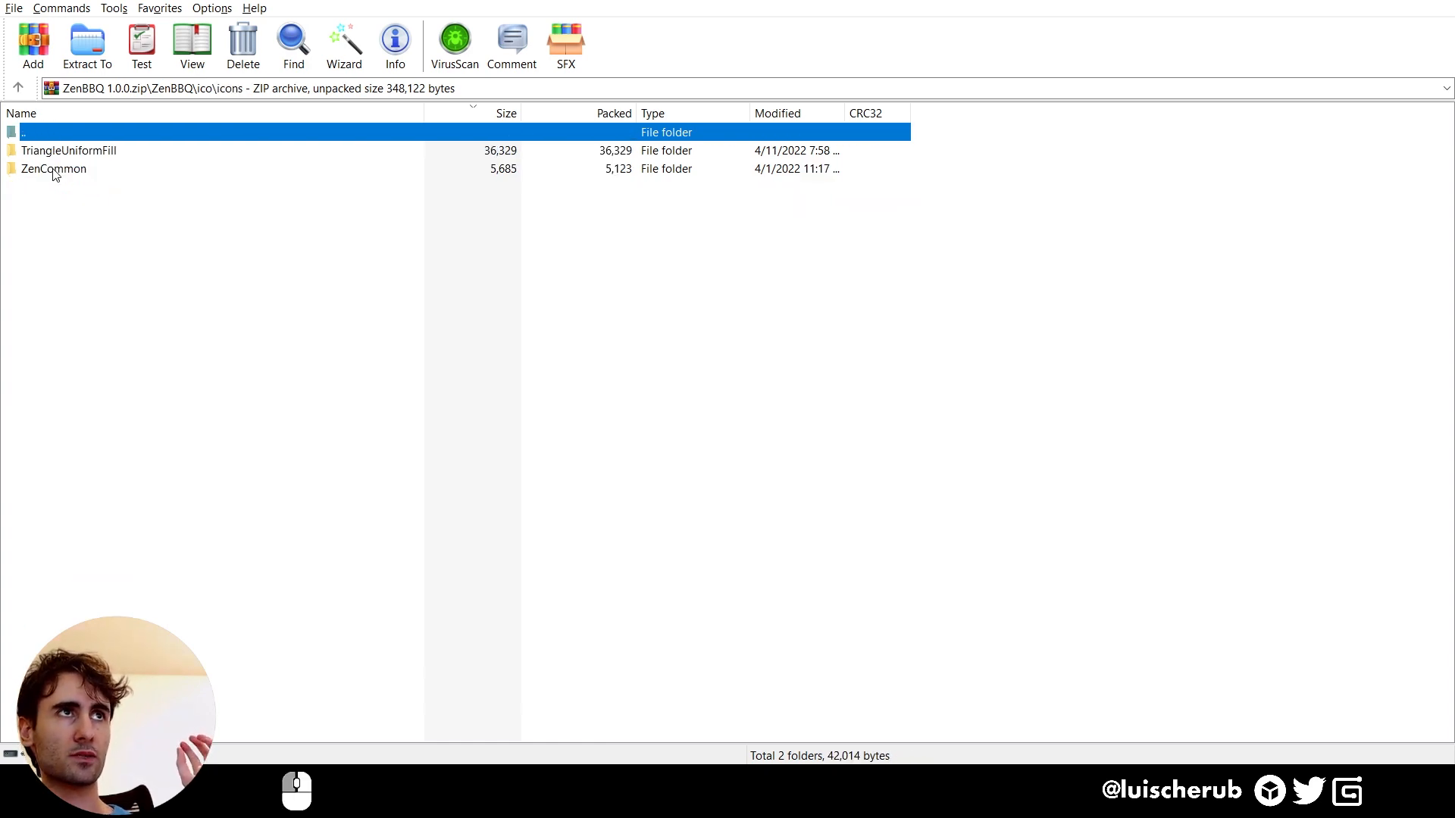
{"action": "double_click", "coordinate": [67, 150]}
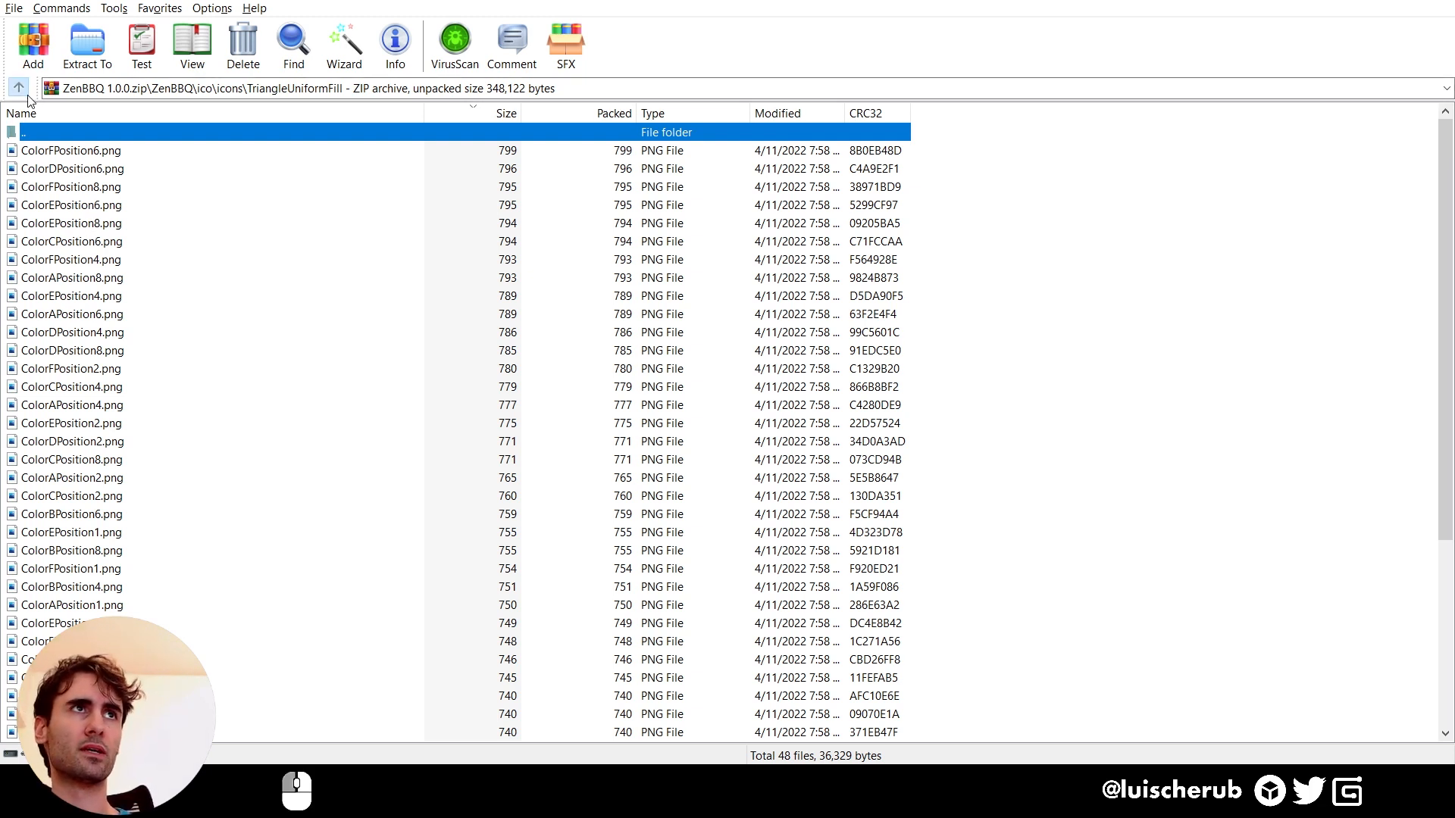
{"action": "left_click", "coordinate": [19, 85]}
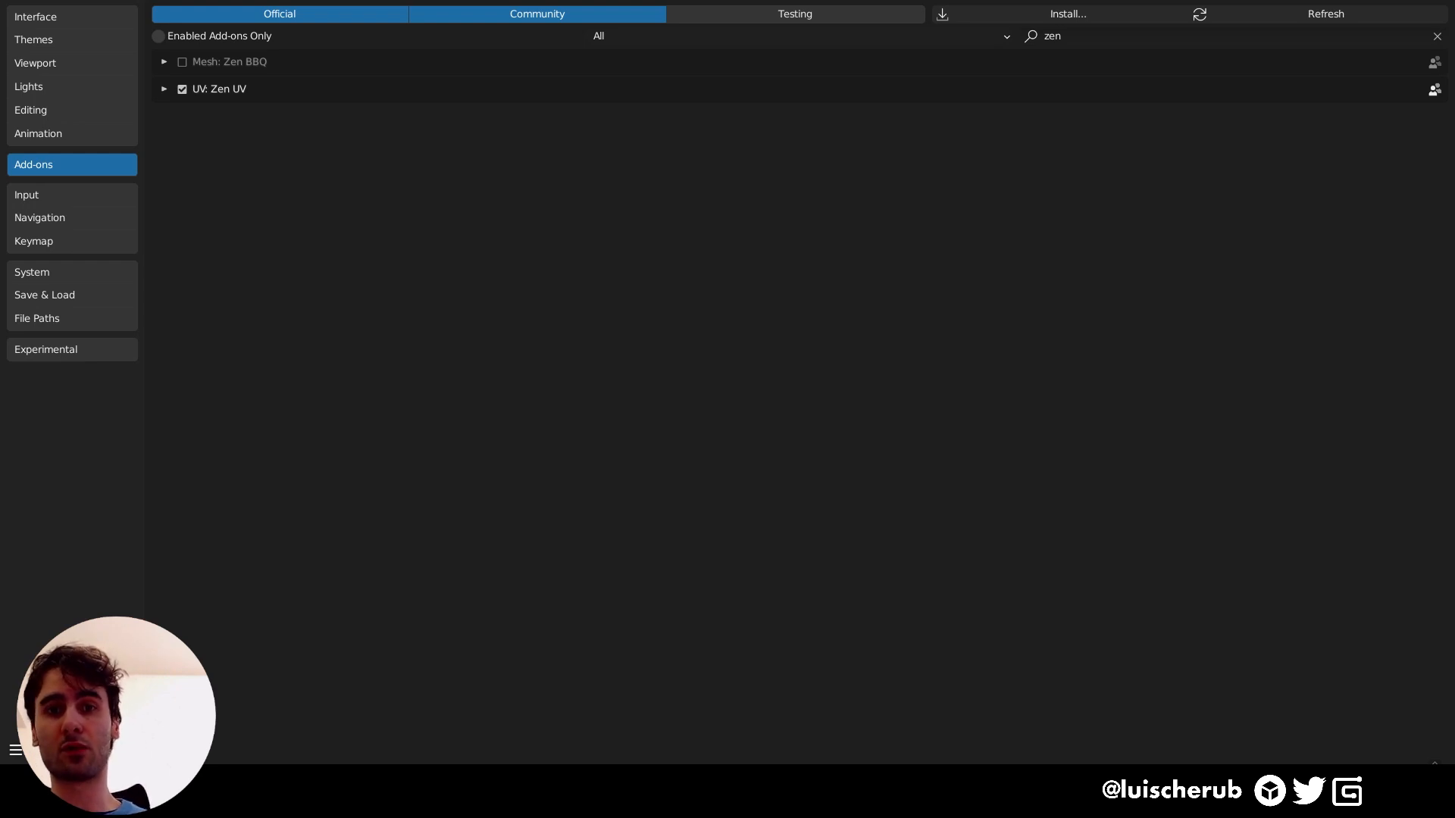
{"action": "mouse_move", "coordinate": [1070, 19]}
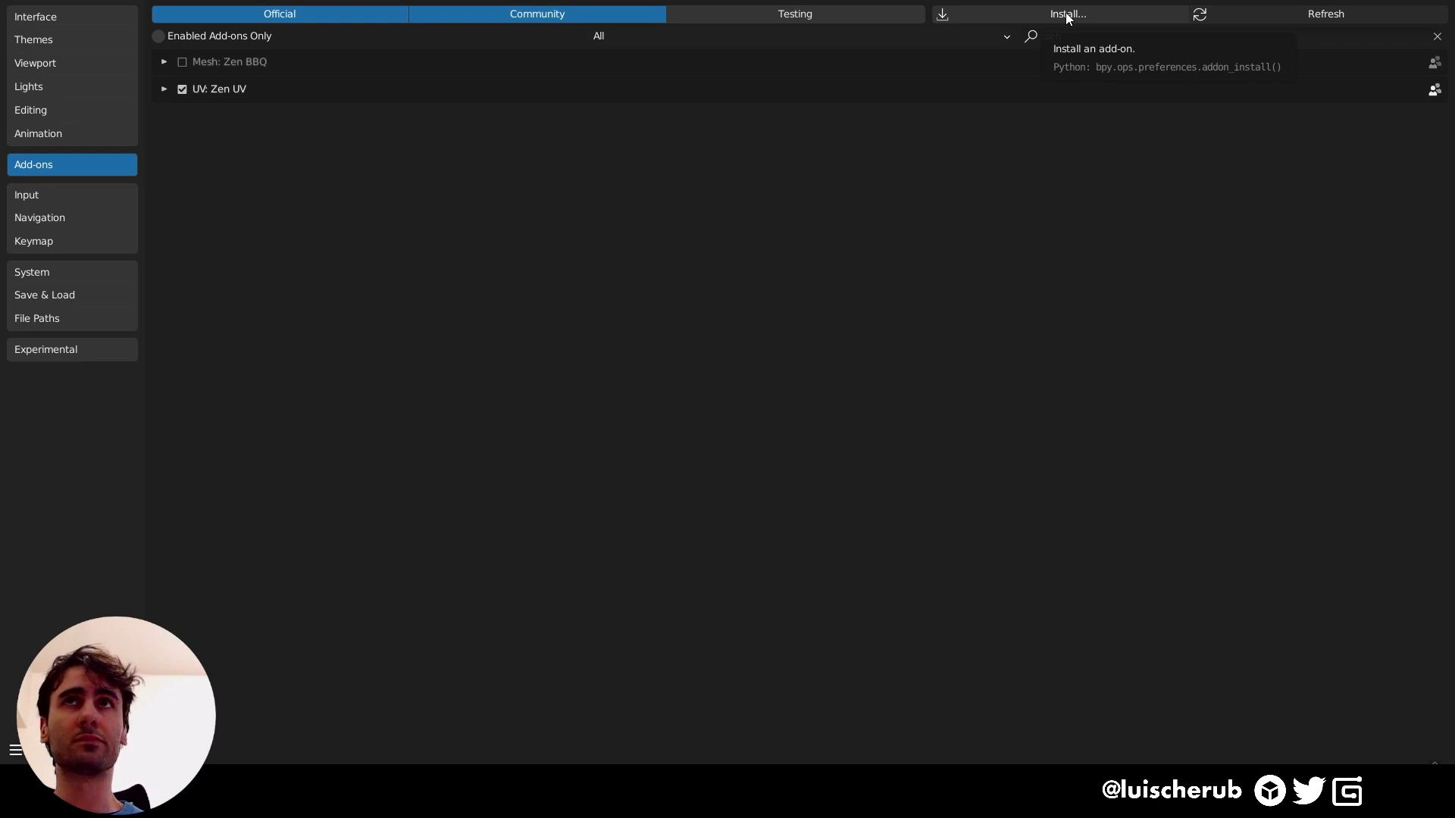
- Filter the add-on list to 'zen' and enable Mesh: Zen BBQ
{"action": "type", "text": "zen"}
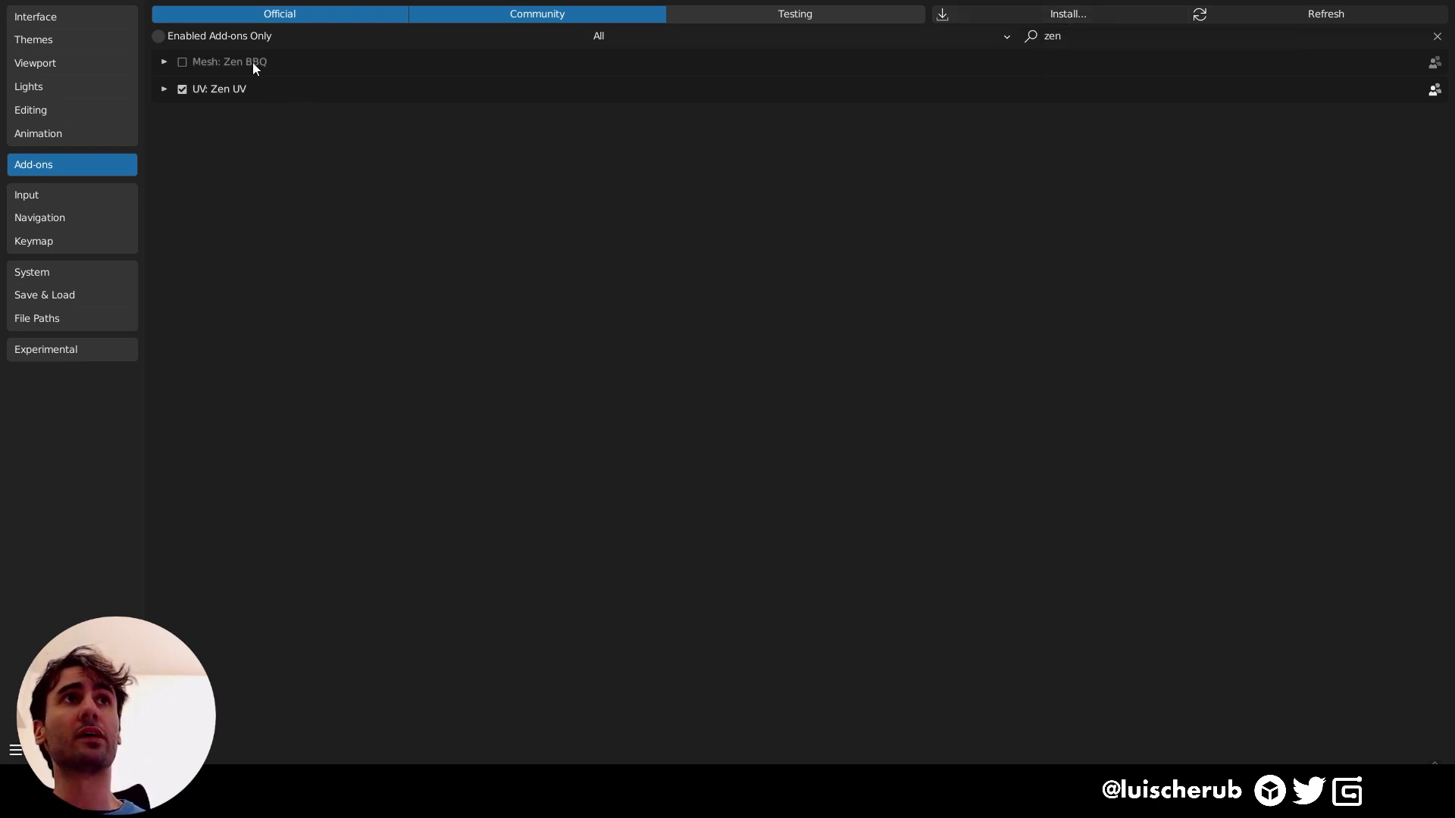
{"action": "mouse_move", "coordinate": [254, 82]}
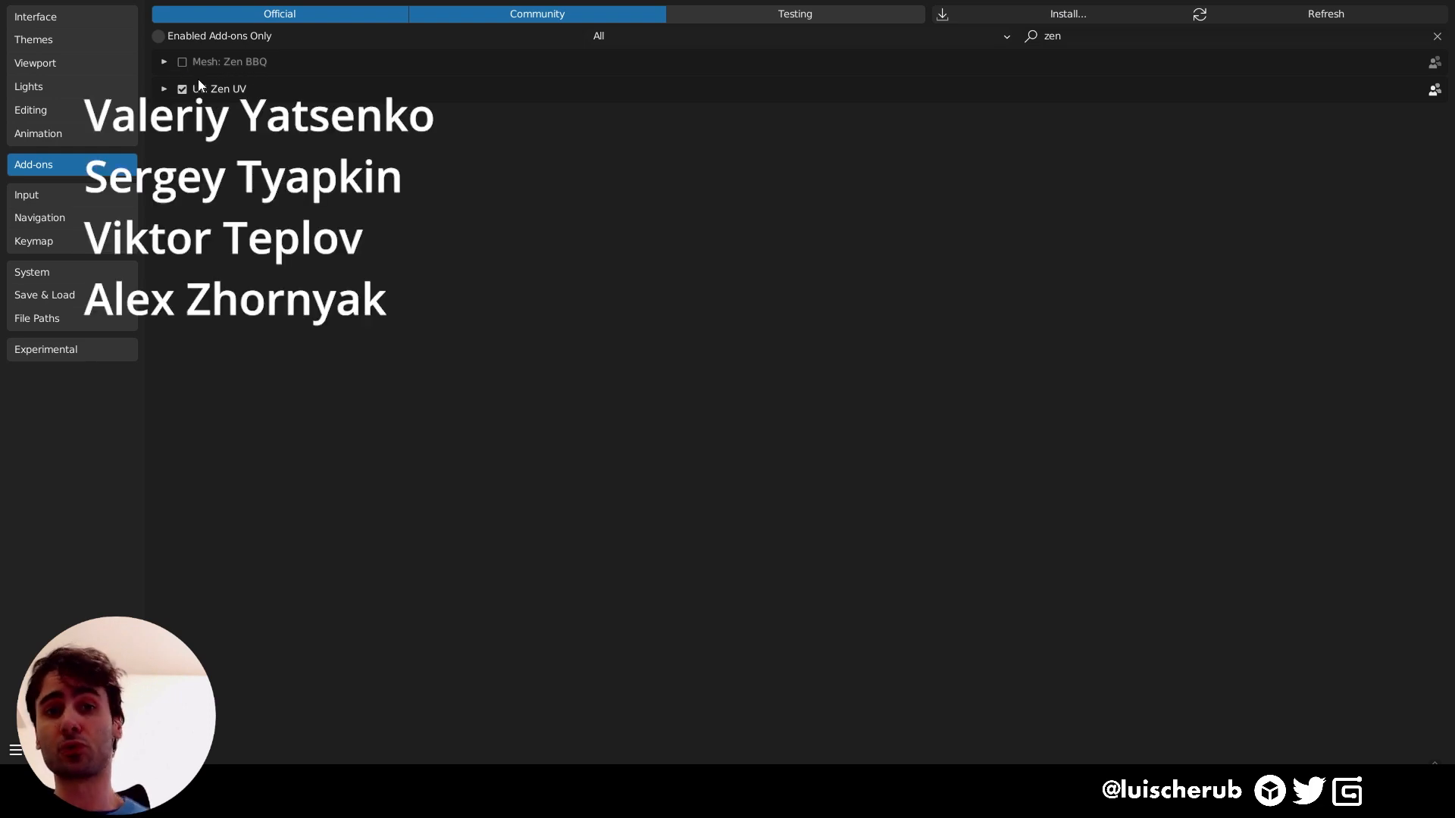
{"action": "left_click", "coordinate": [163, 62]}
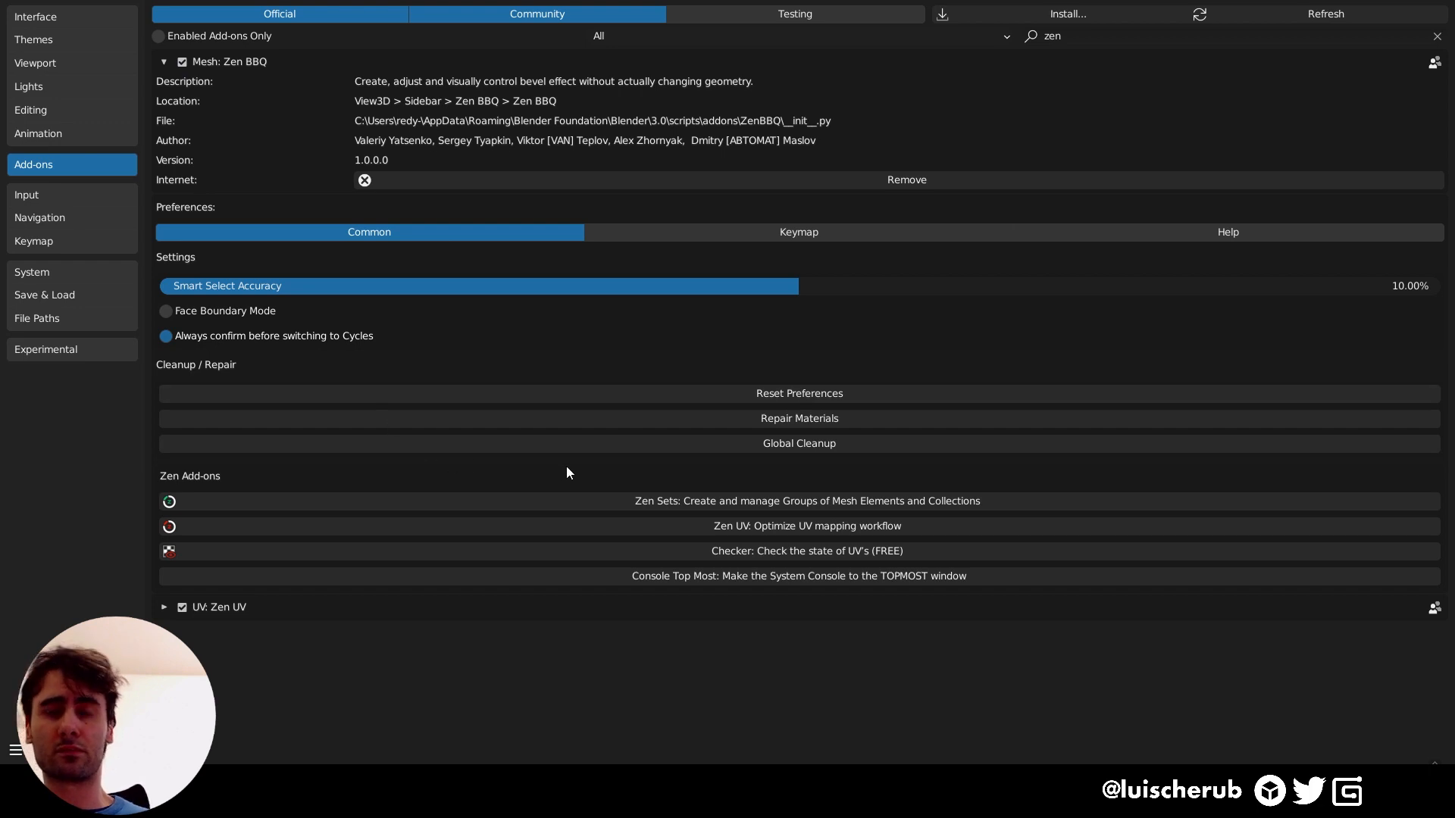
{"action": "mouse_move", "coordinate": [577, 452]}
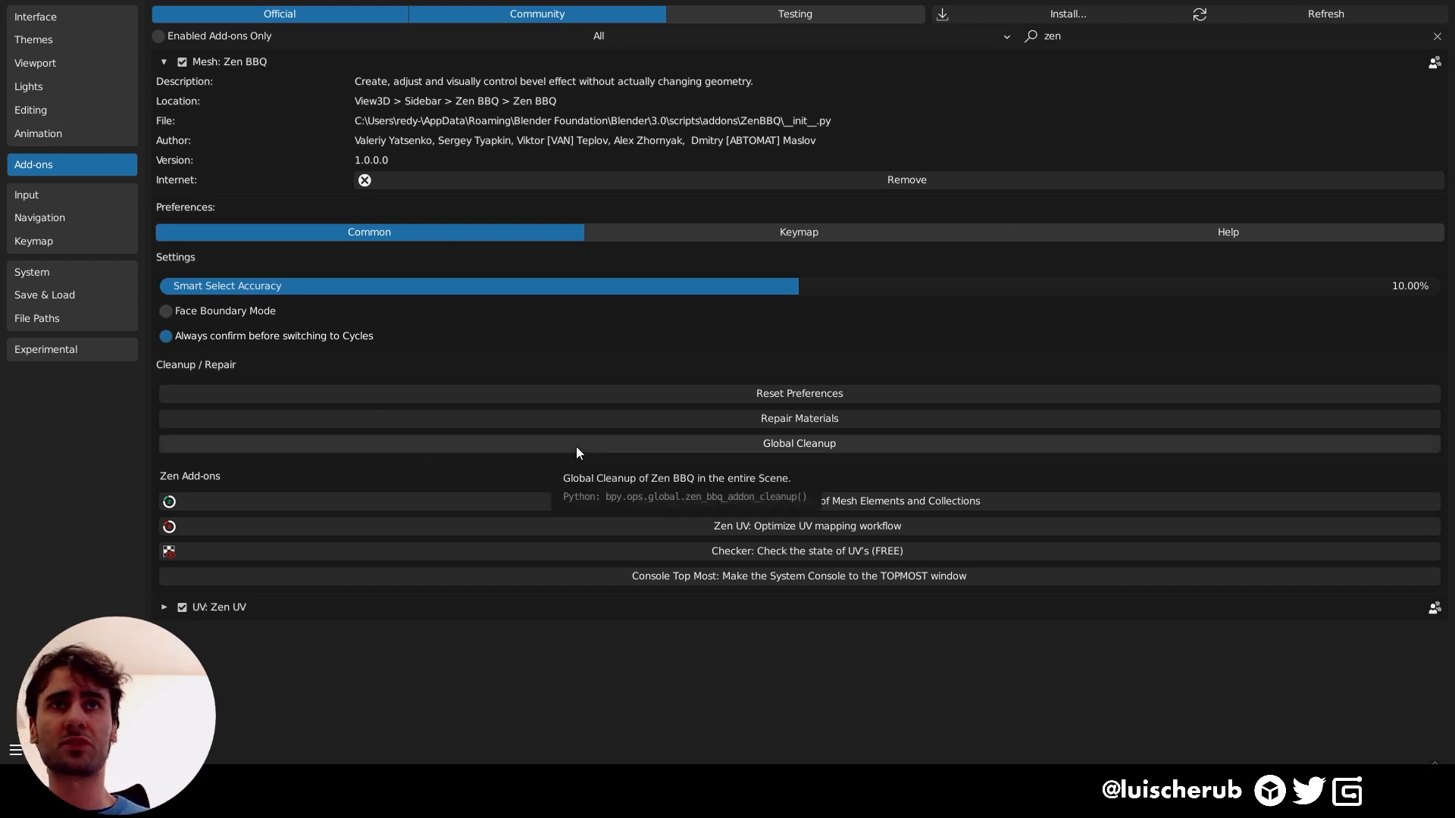
{"action": "mouse_move", "coordinate": [362, 291]}
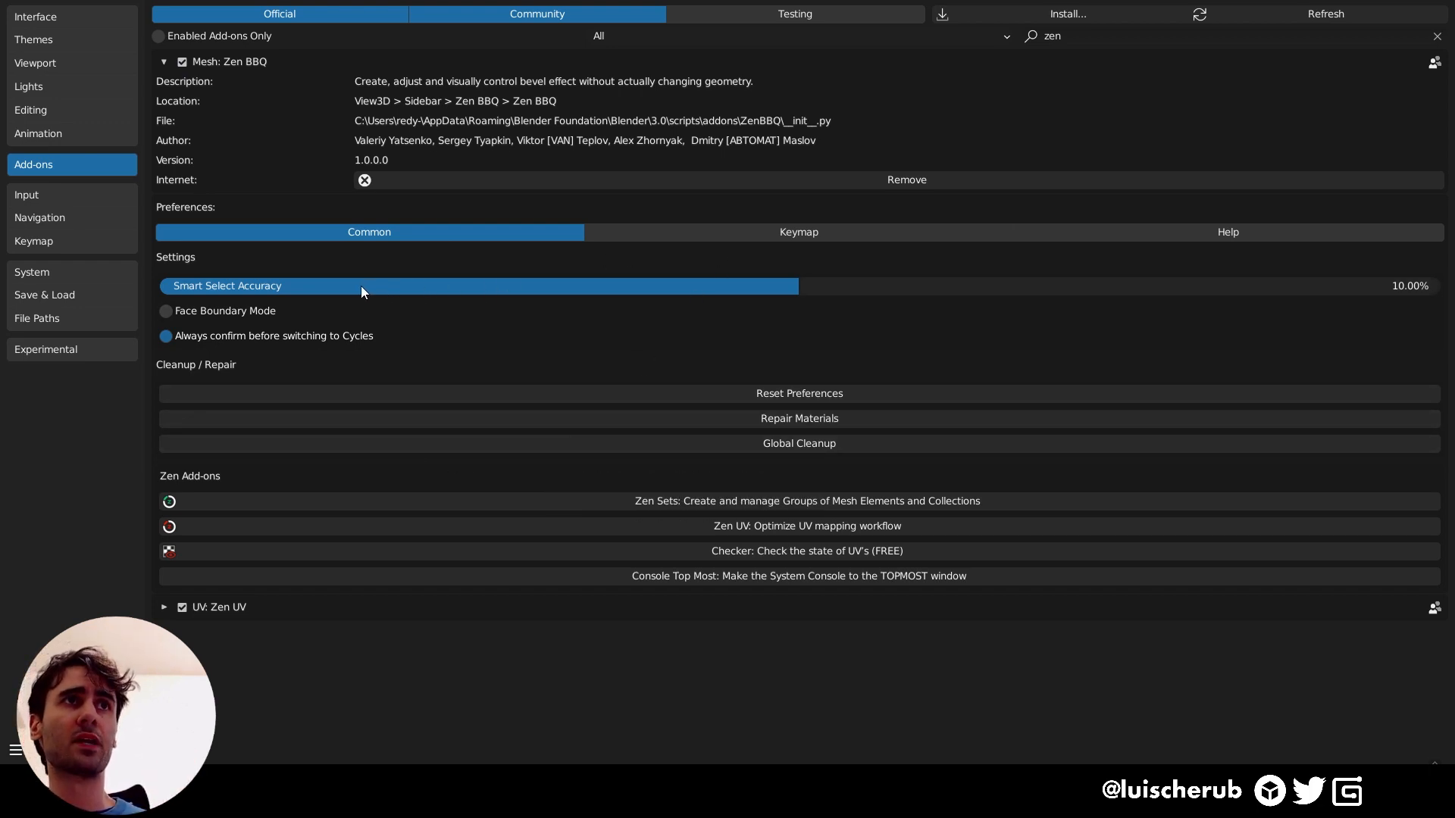
{"action": "mouse_move", "coordinate": [473, 310]}
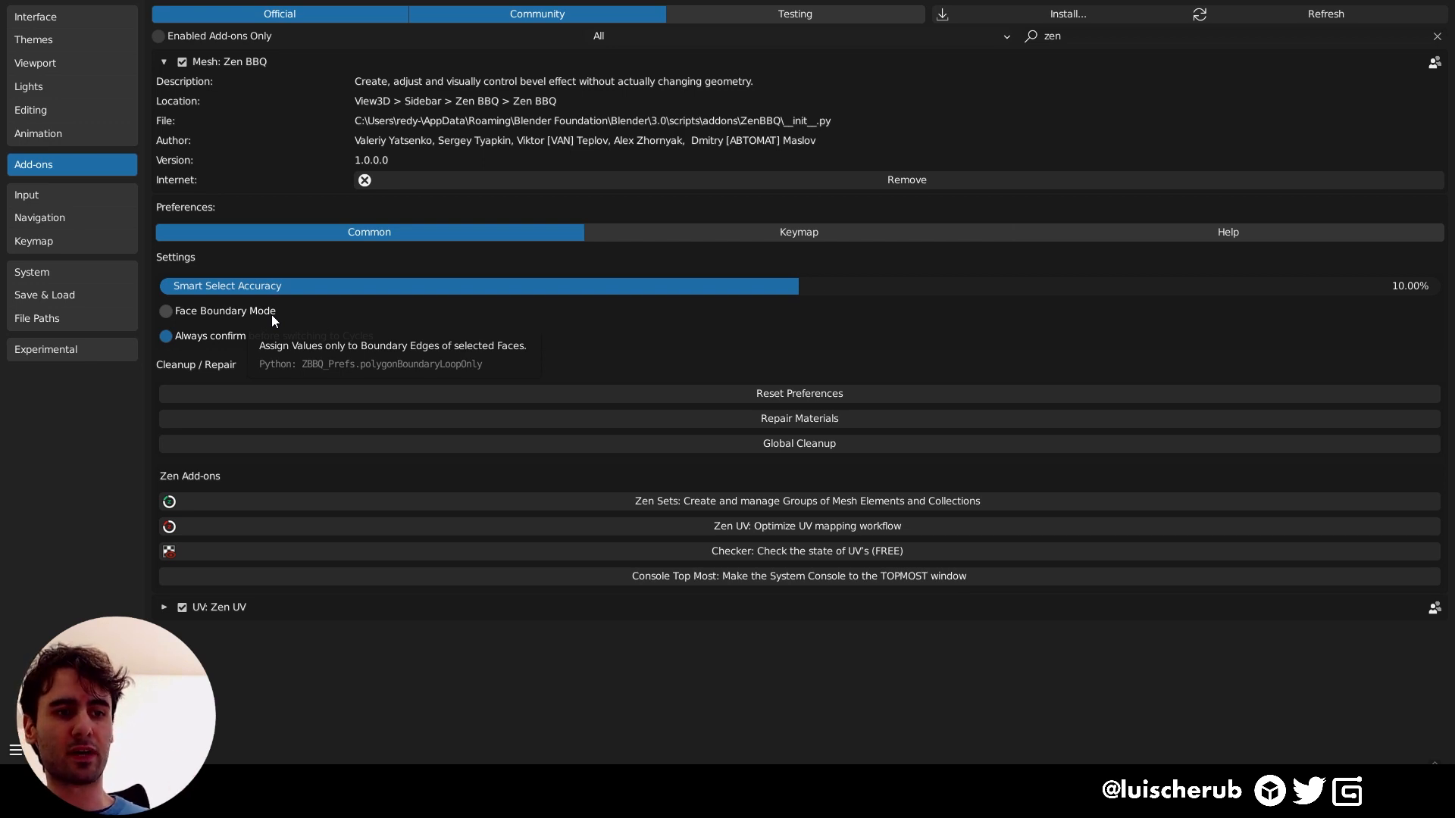
{"action": "mouse_move", "coordinate": [262, 349]}
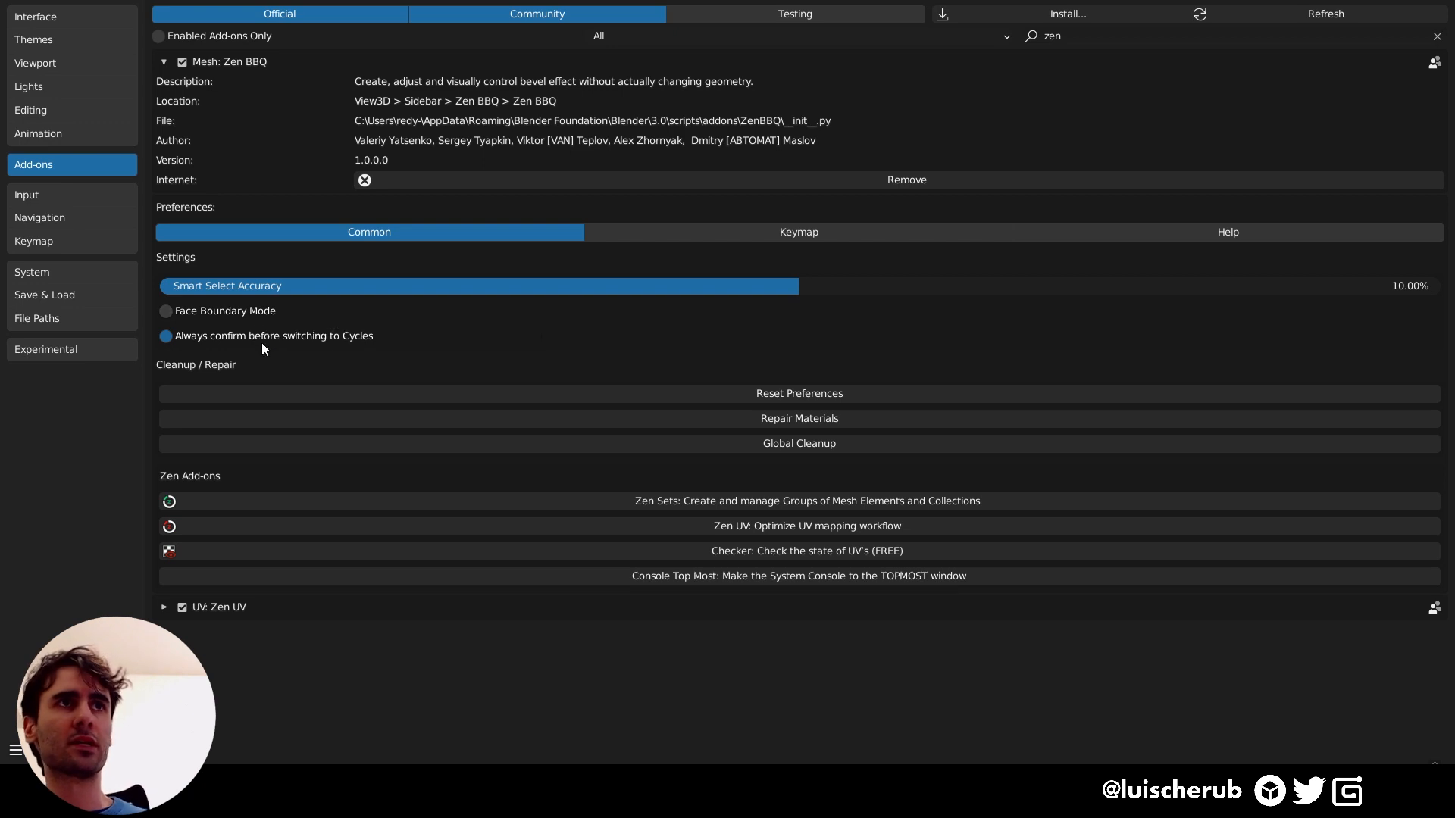
{"action": "mouse_move", "coordinate": [264, 338]}
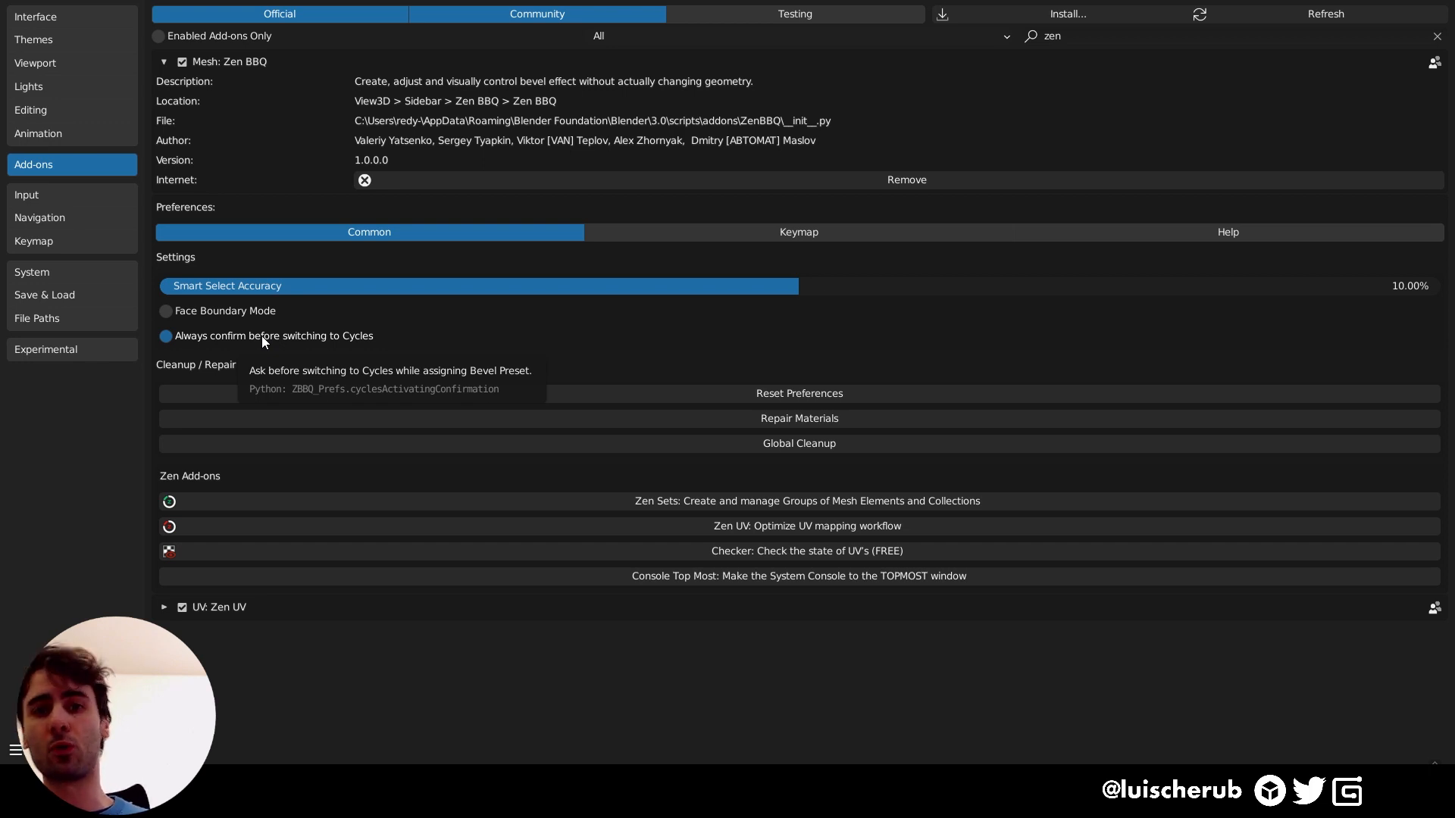
{"action": "mouse_move", "coordinate": [519, 376]}
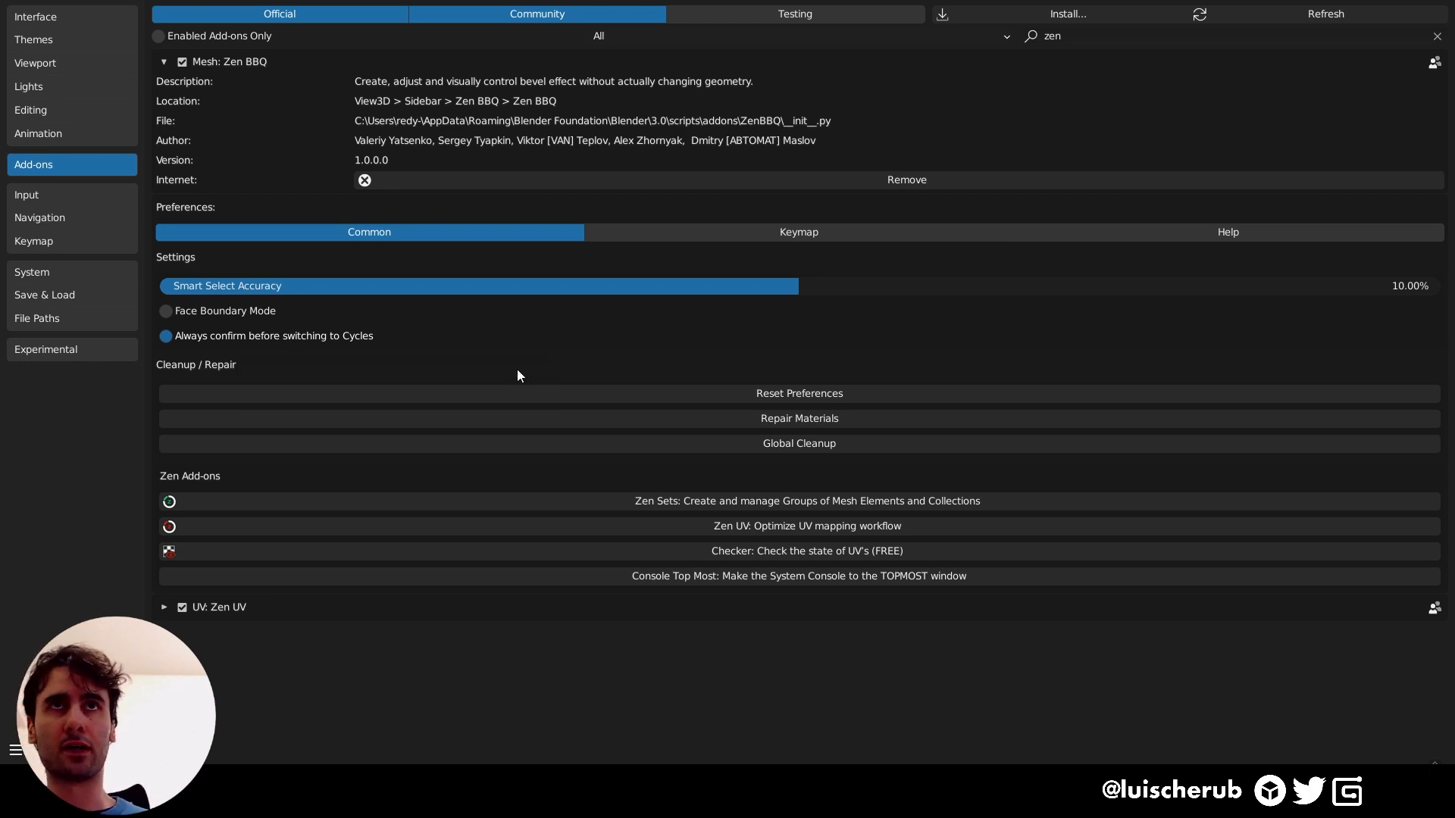
{"action": "mouse_move", "coordinate": [721, 233]}
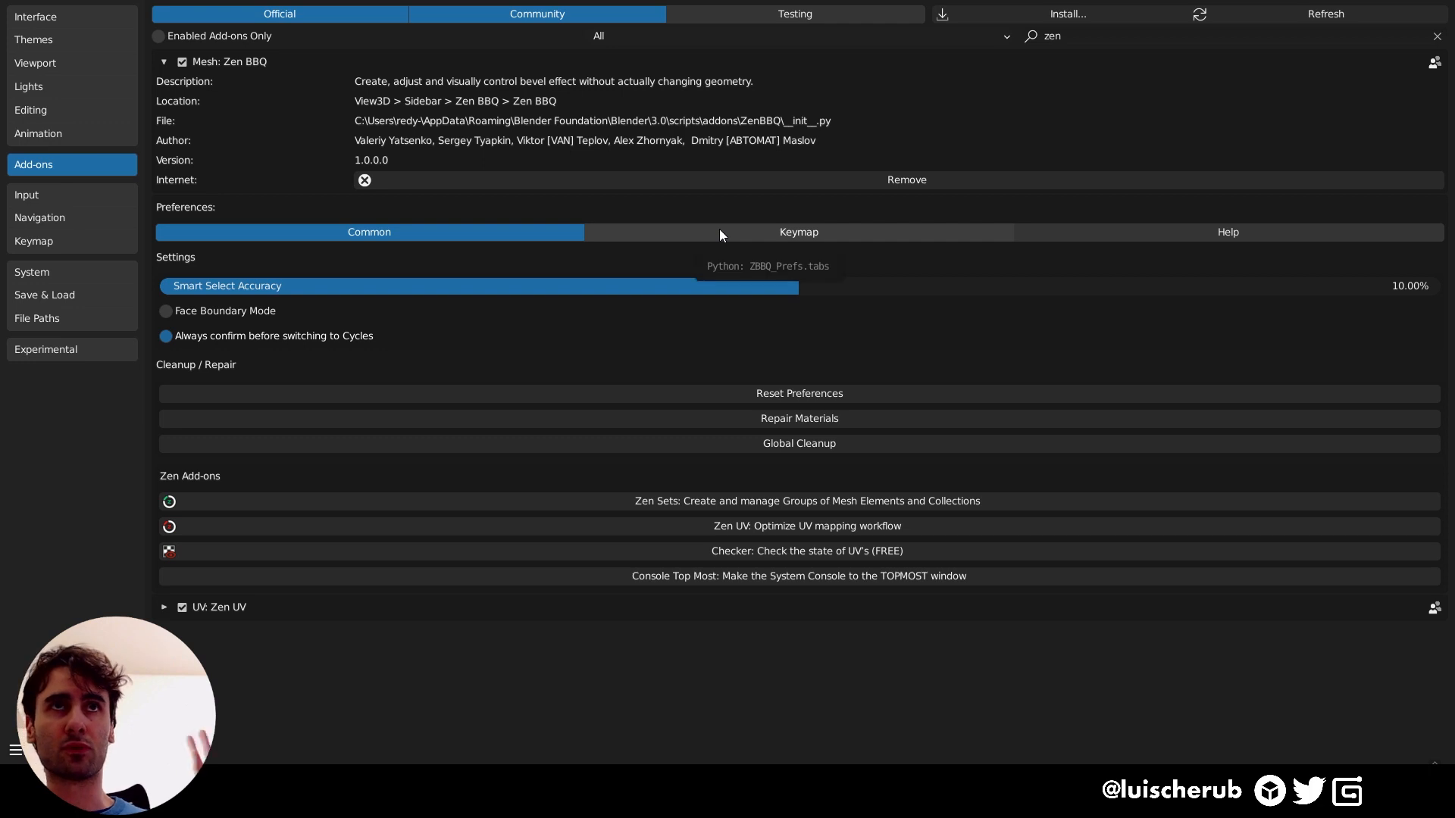
{"action": "left_click", "coordinate": [798, 232]}
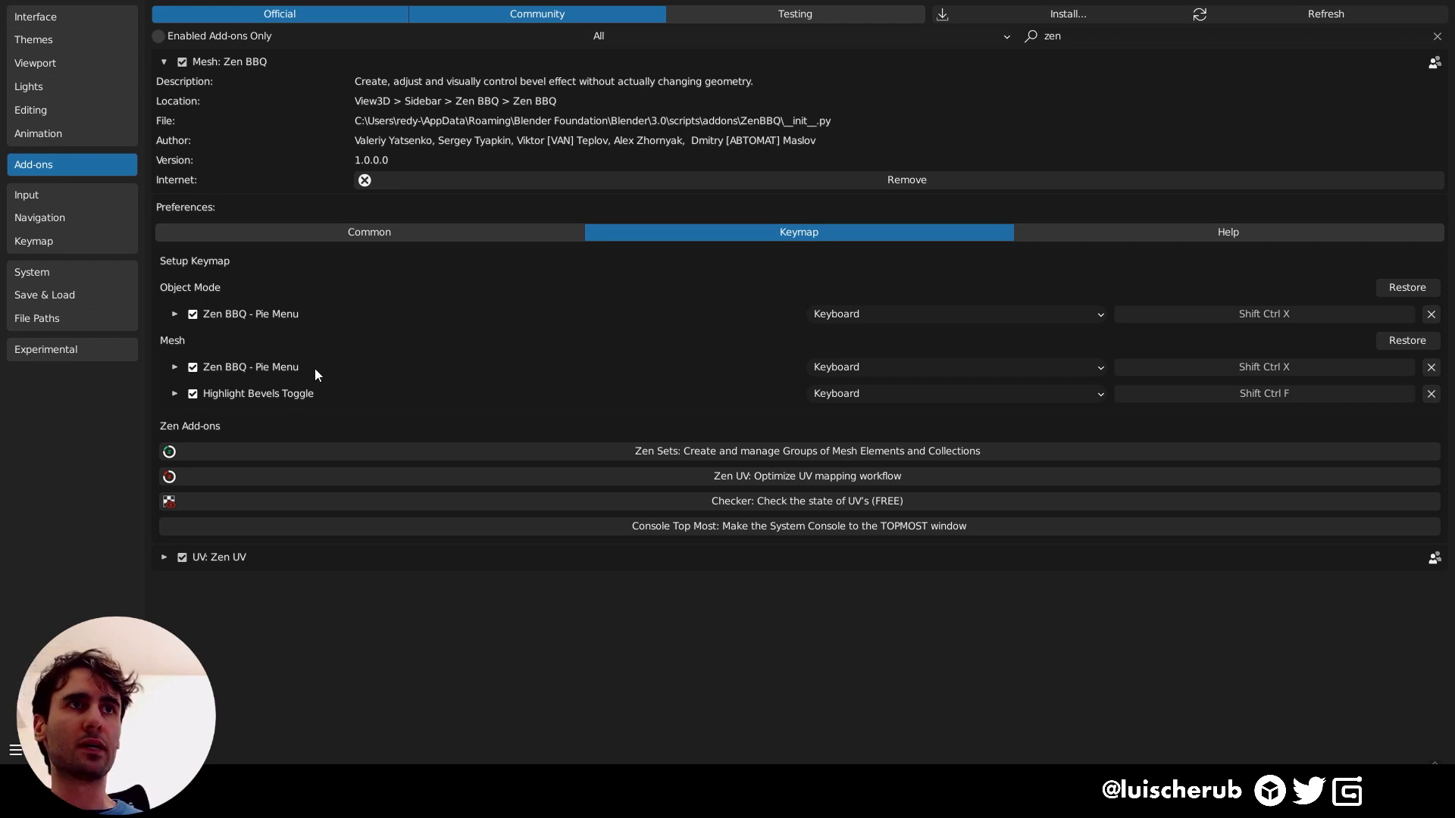
{"action": "mouse_move", "coordinate": [330, 309]}
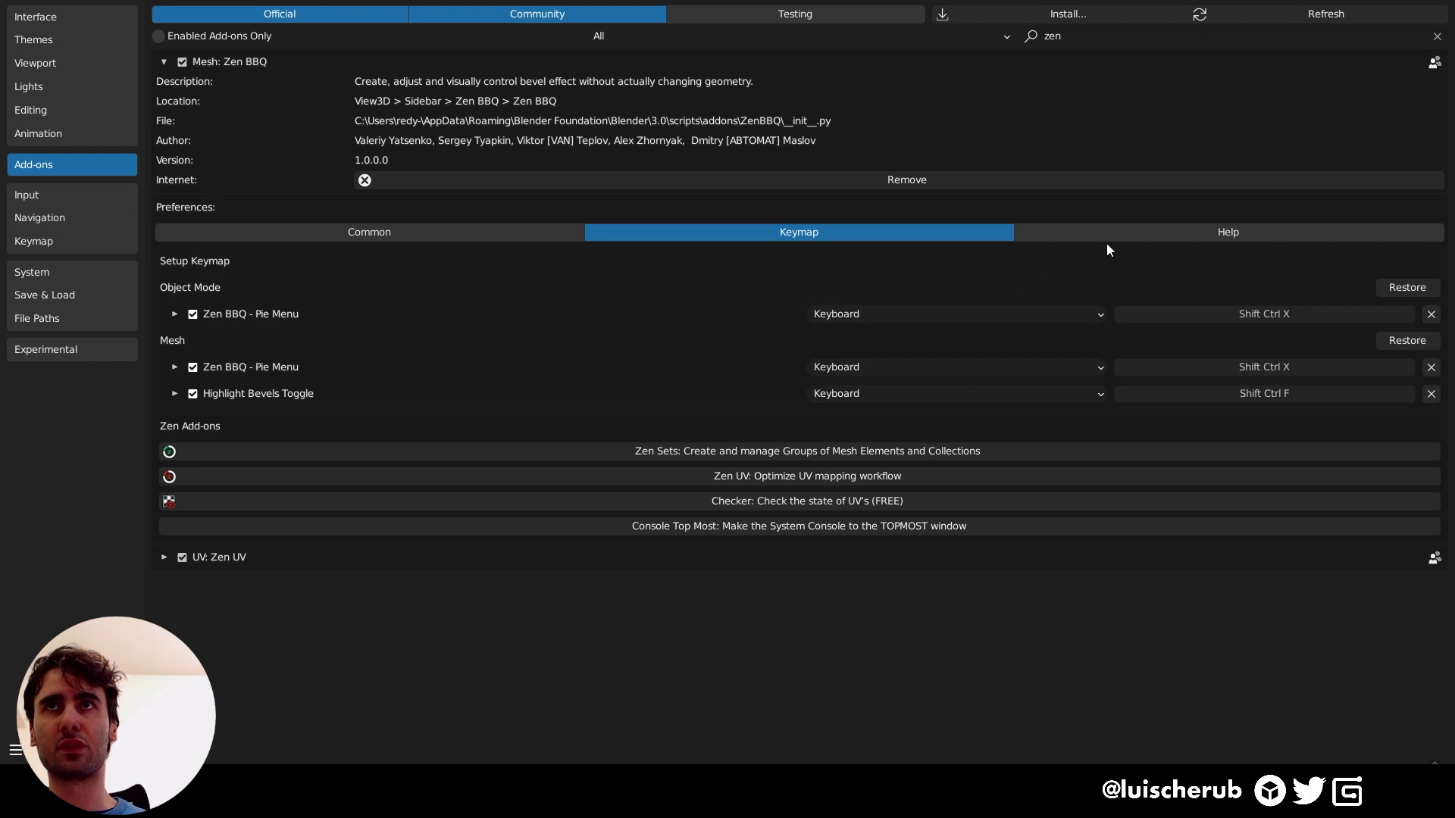
{"action": "left_click", "coordinate": [1227, 232]}
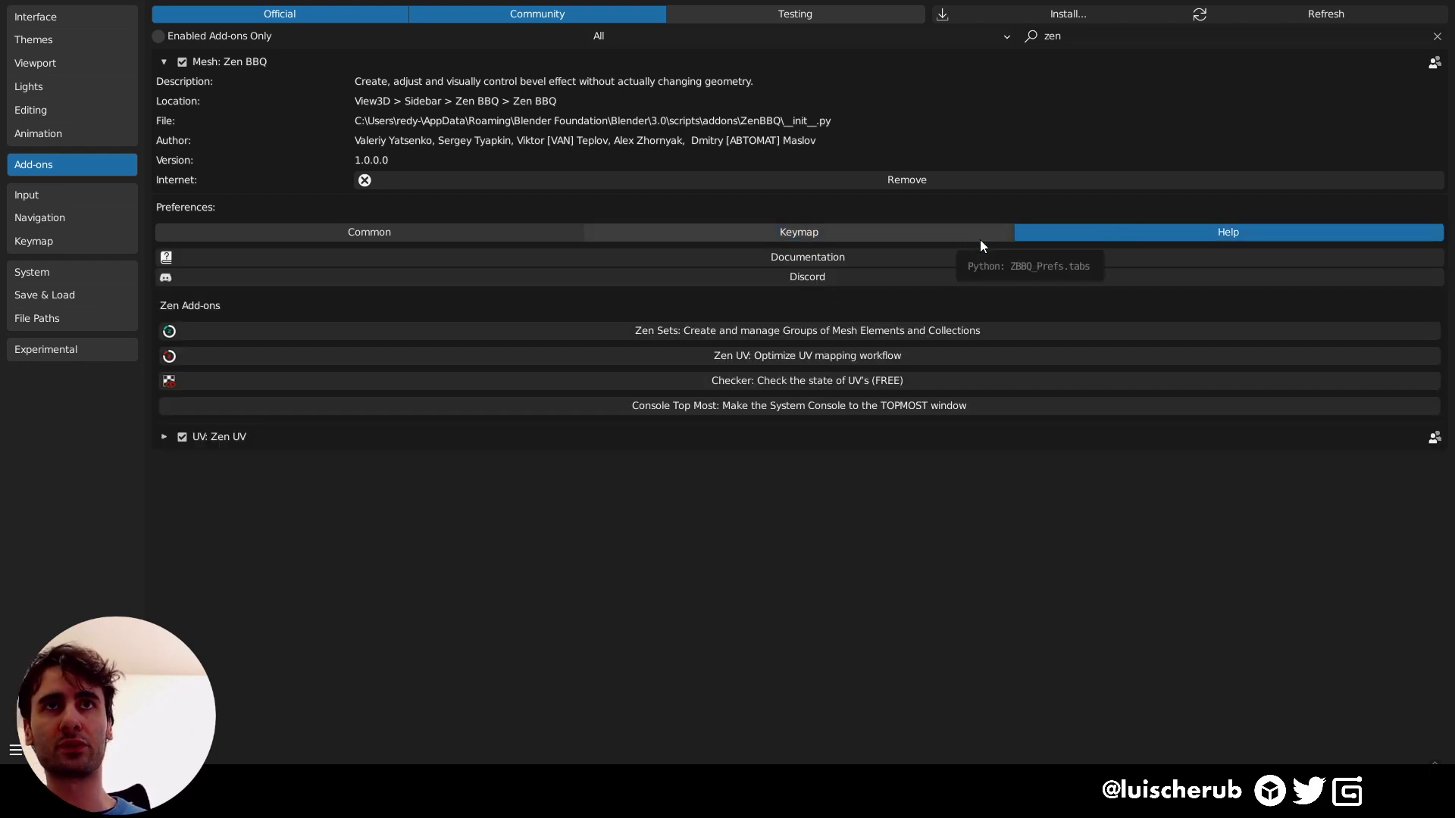
{"action": "mouse_move", "coordinate": [924, 258]}
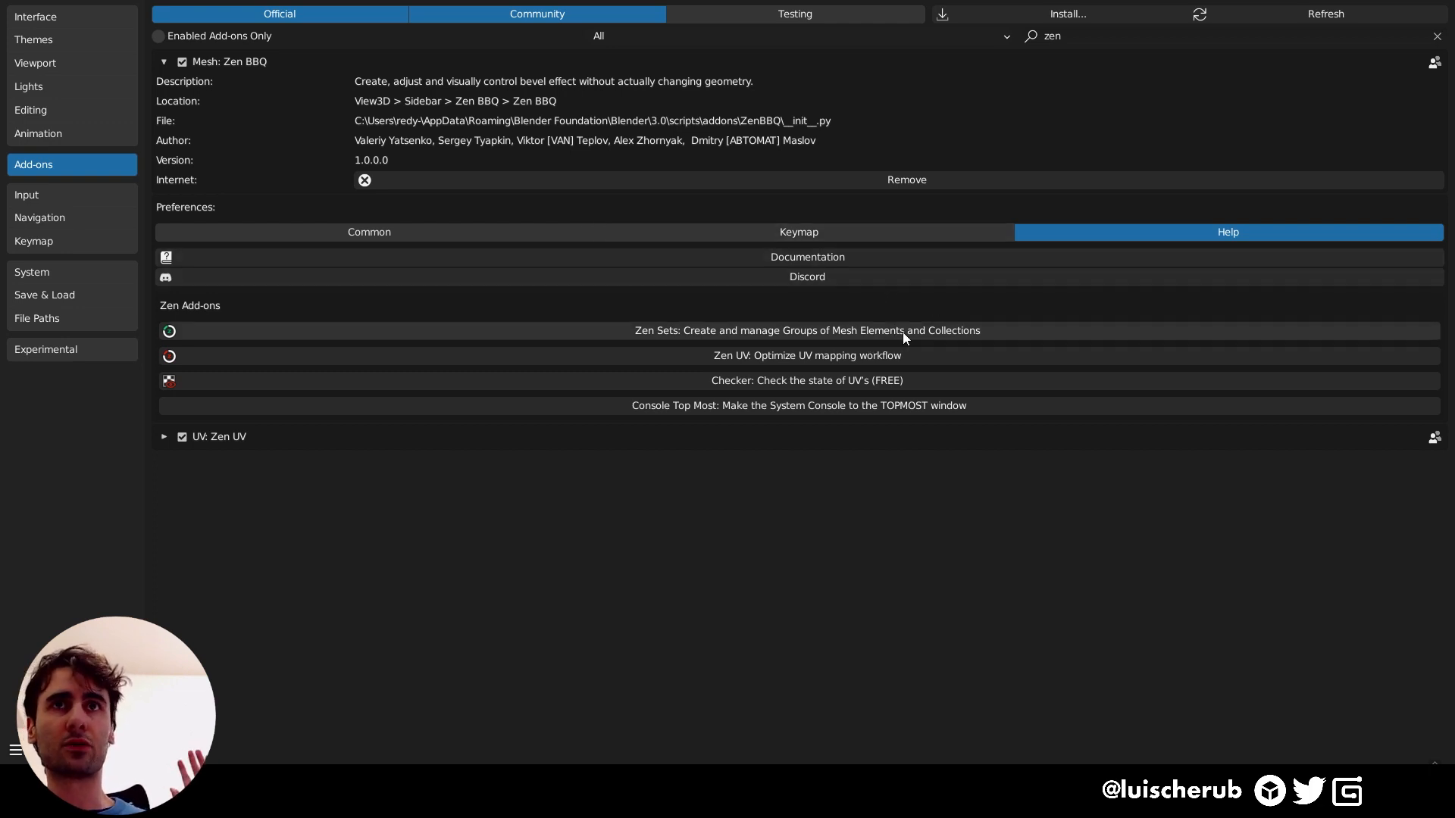
{"action": "mouse_move", "coordinate": [739, 294]}
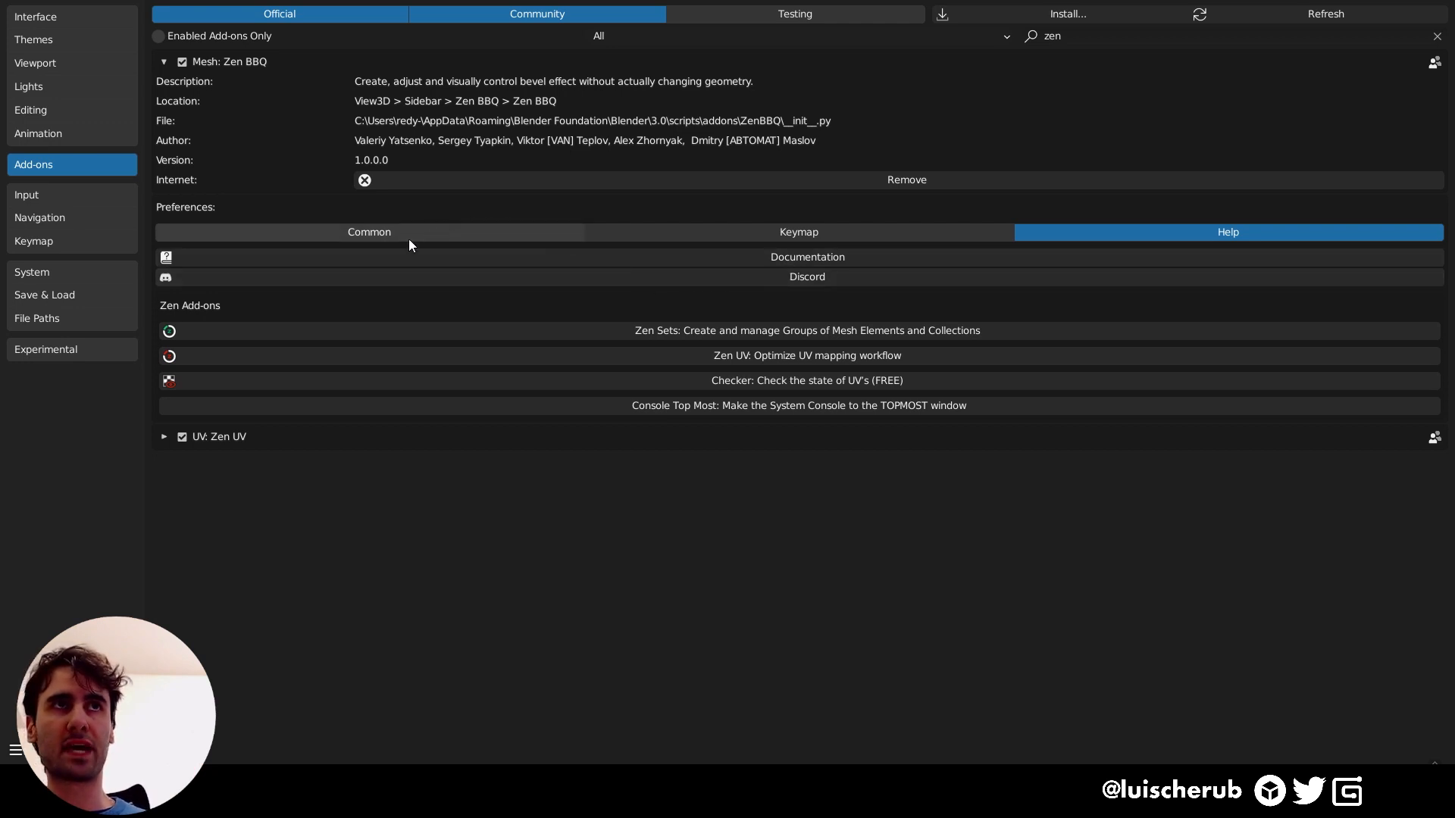
{"action": "left_click", "coordinate": [368, 232]}
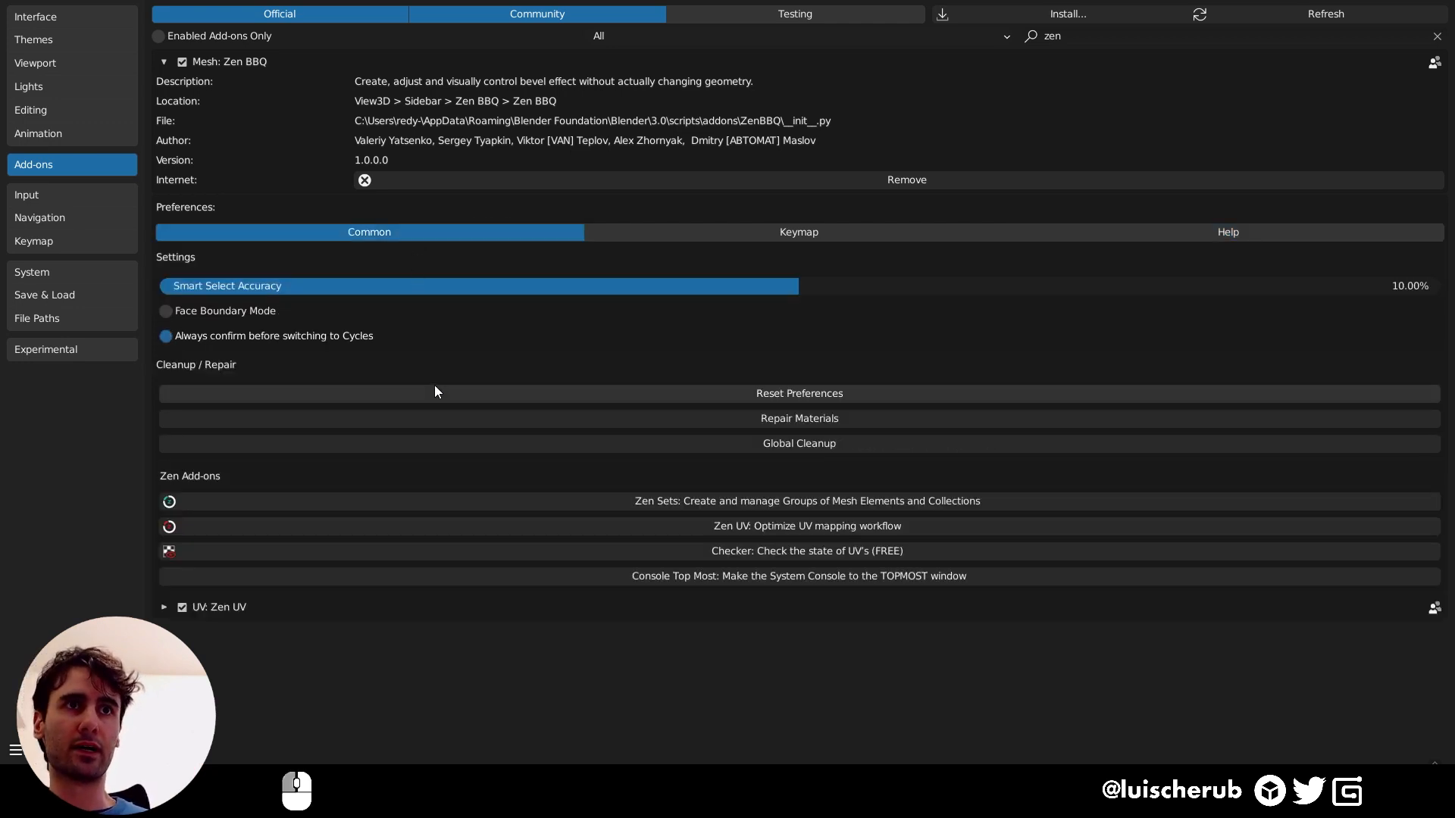
{"action": "mouse_move", "coordinate": [625, 353]}
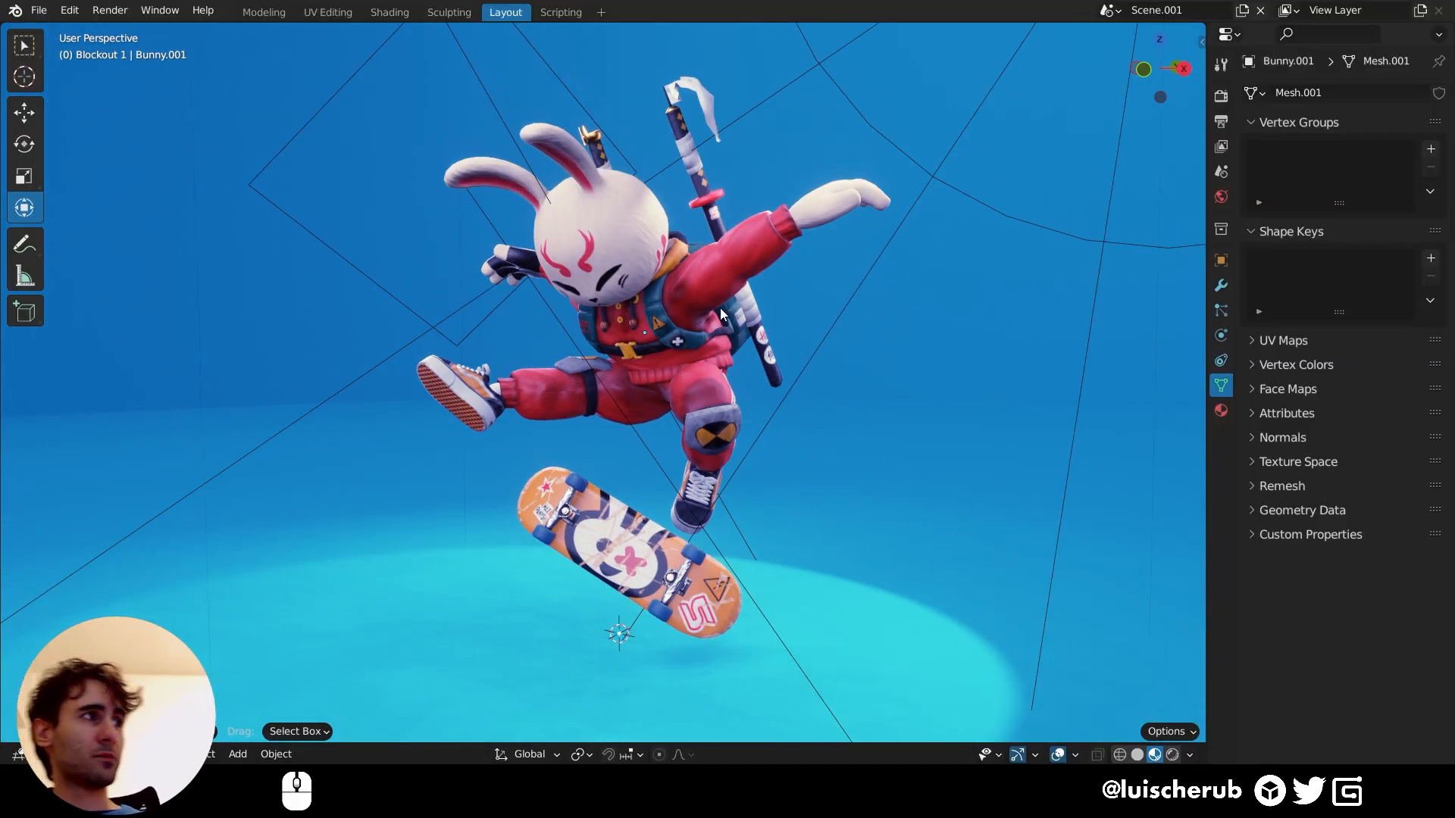
{"action": "mouse_move", "coordinate": [853, 301]}
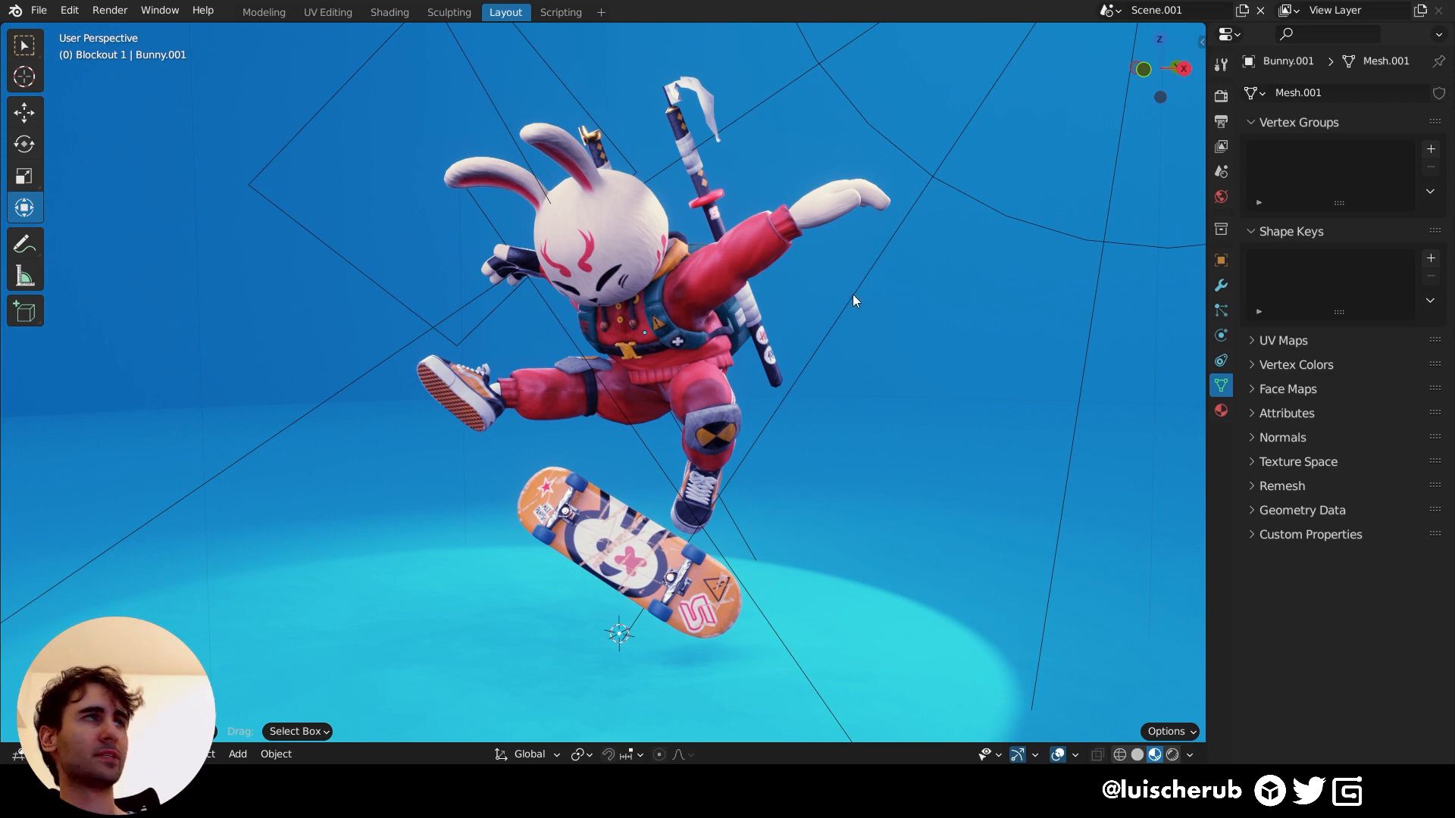
- Put the bunny in Edit Mode and show the Zen BBQ sidebar panel, glancing at Zen UV
{"action": "key", "text": "Tab"}
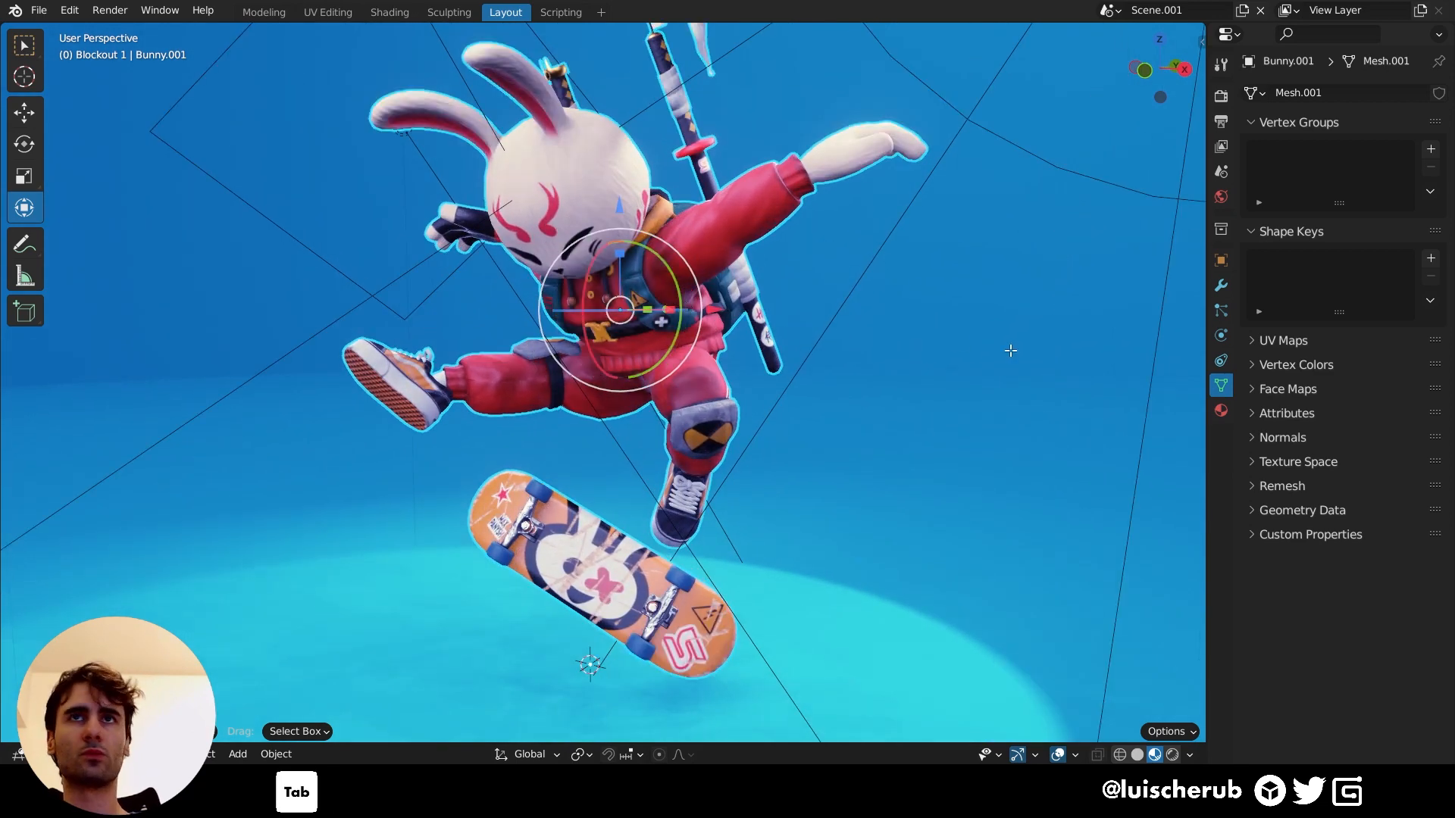
{"action": "key", "text": "Tab"}
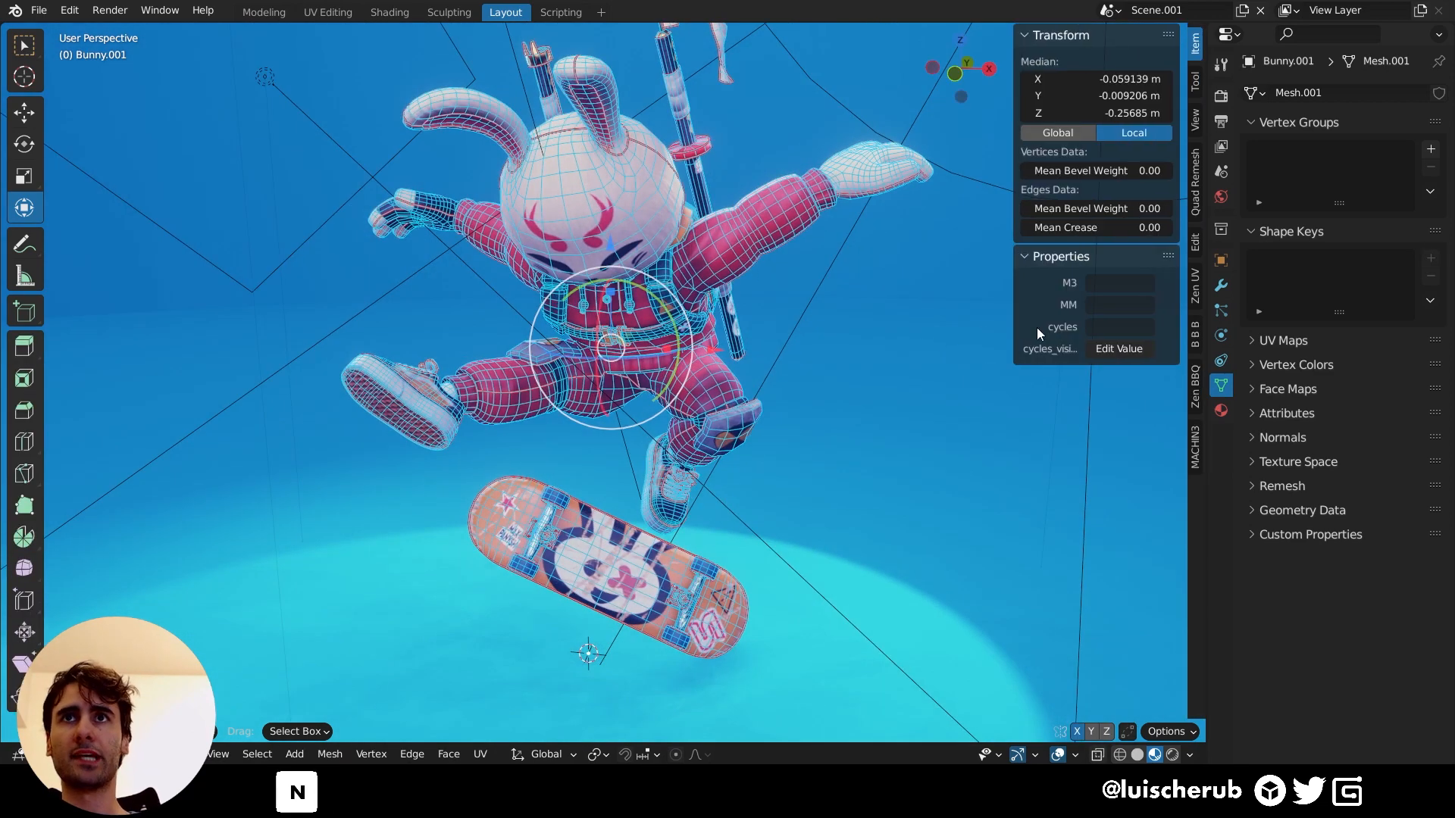
{"action": "left_click", "coordinate": [1194, 386]}
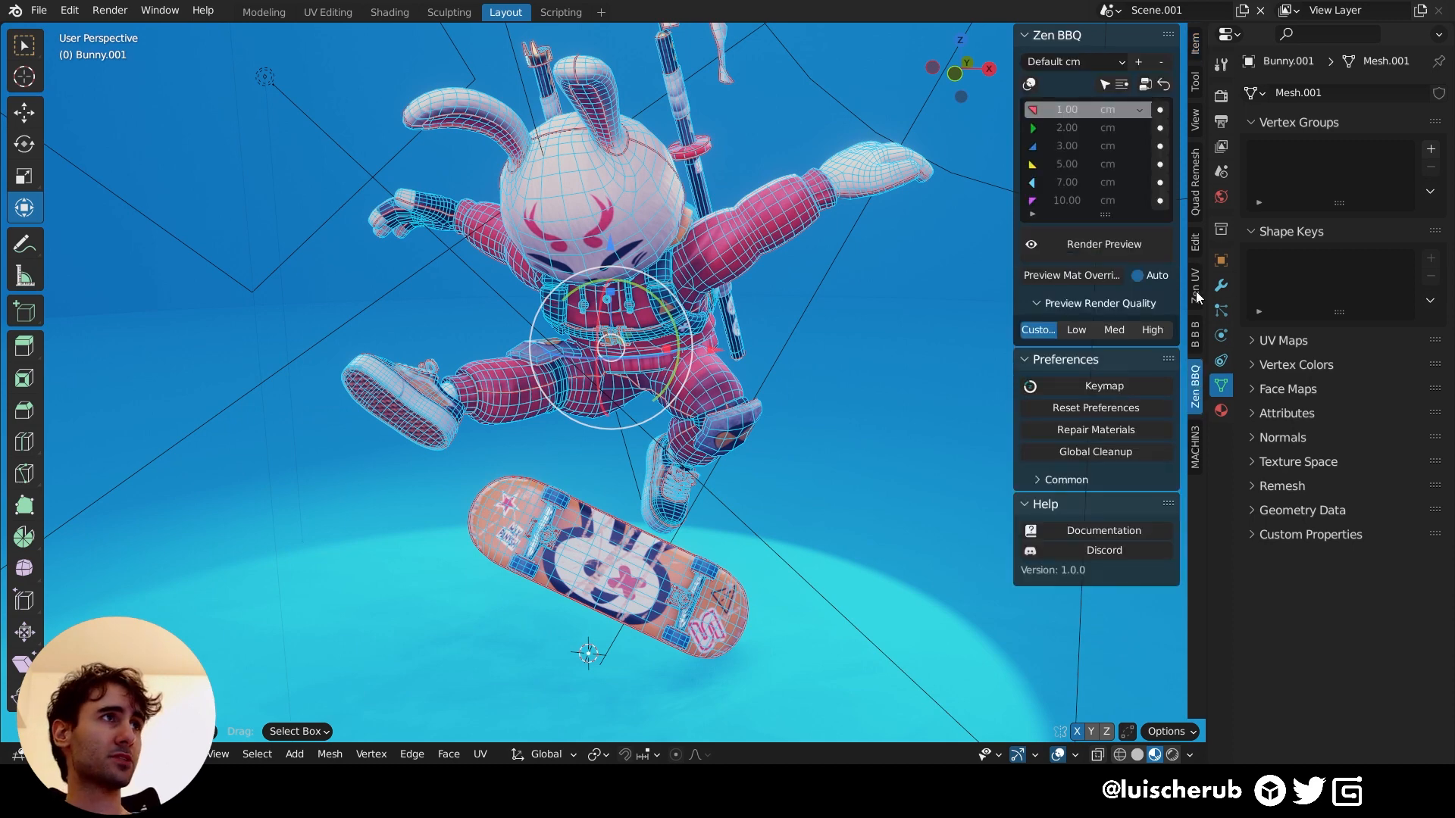
{"action": "left_click", "coordinate": [1194, 285]}
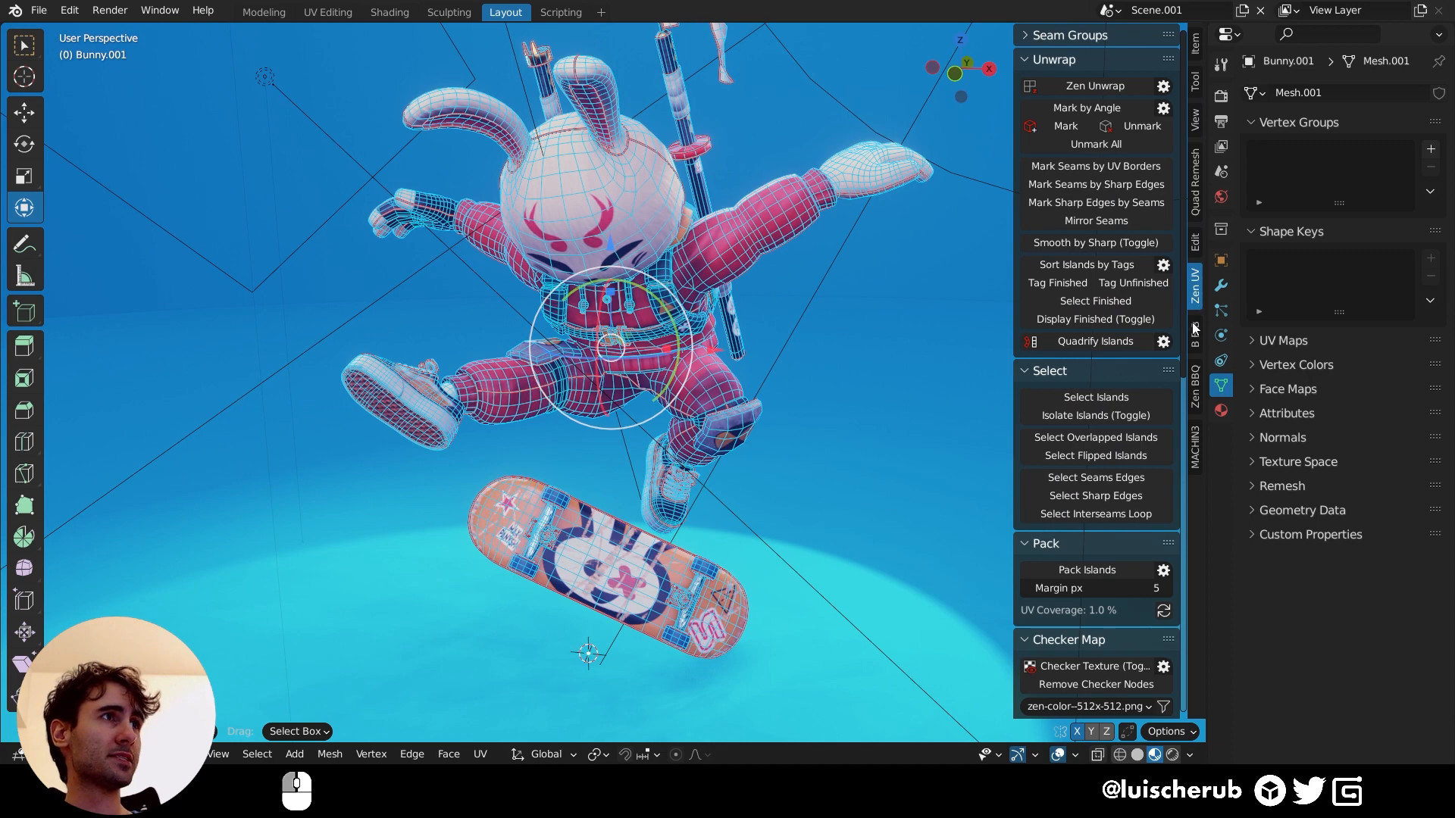
{"action": "left_click", "coordinate": [1194, 384]}
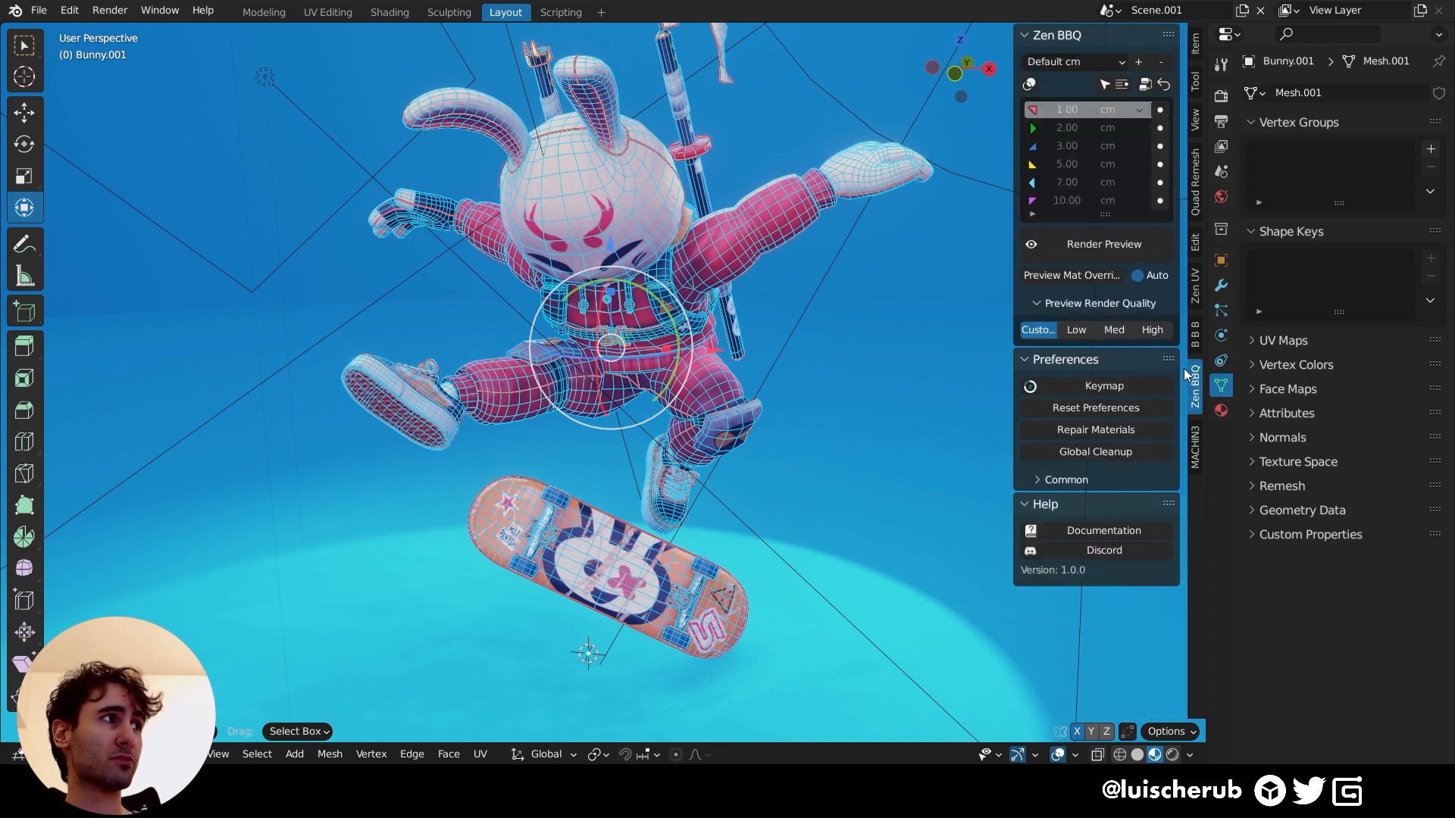
{"action": "left_click_drag", "start_coordinate": [612, 352], "coordinate": [770, 297]}
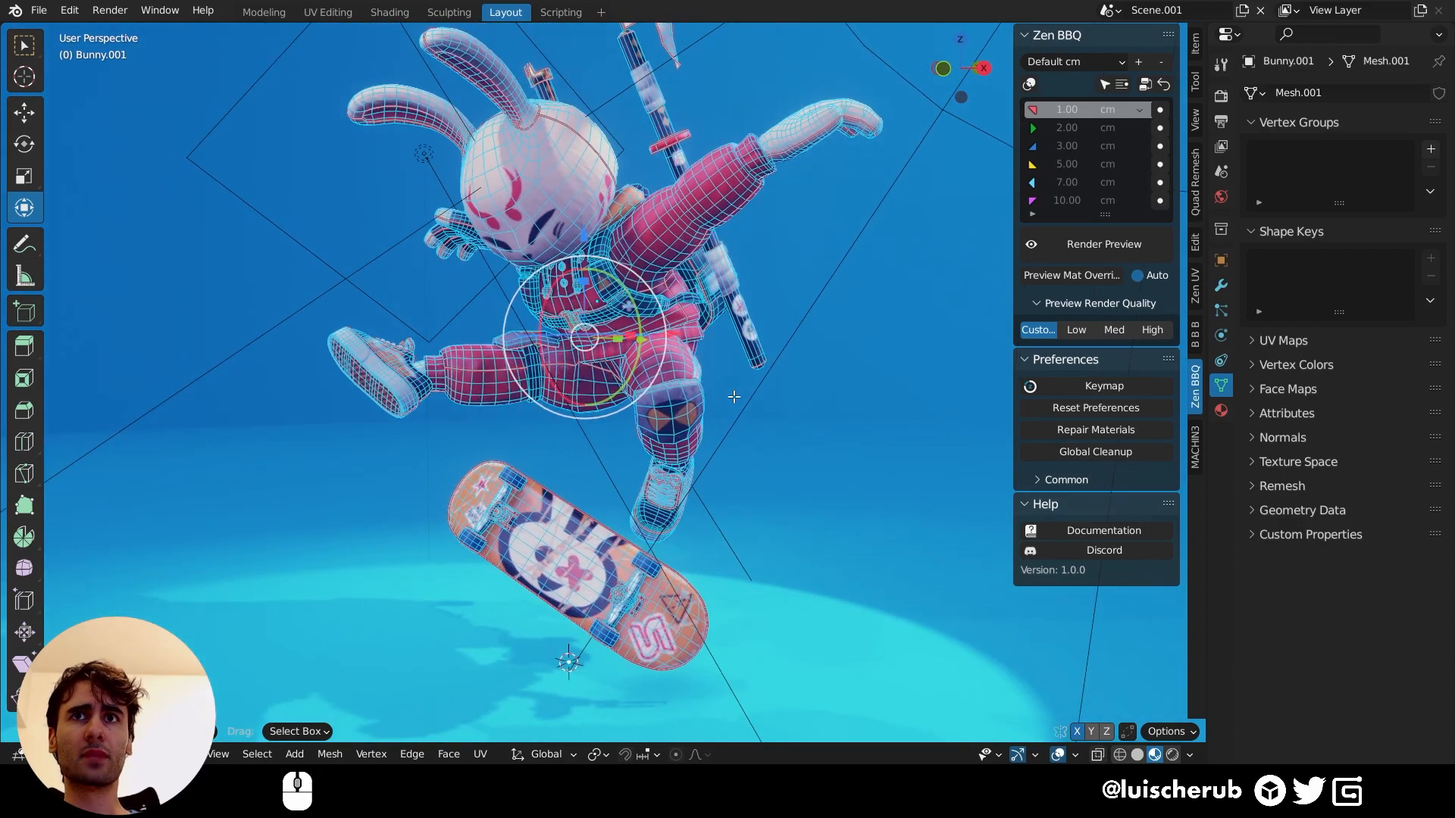
{"action": "left_click", "coordinate": [1071, 61]}
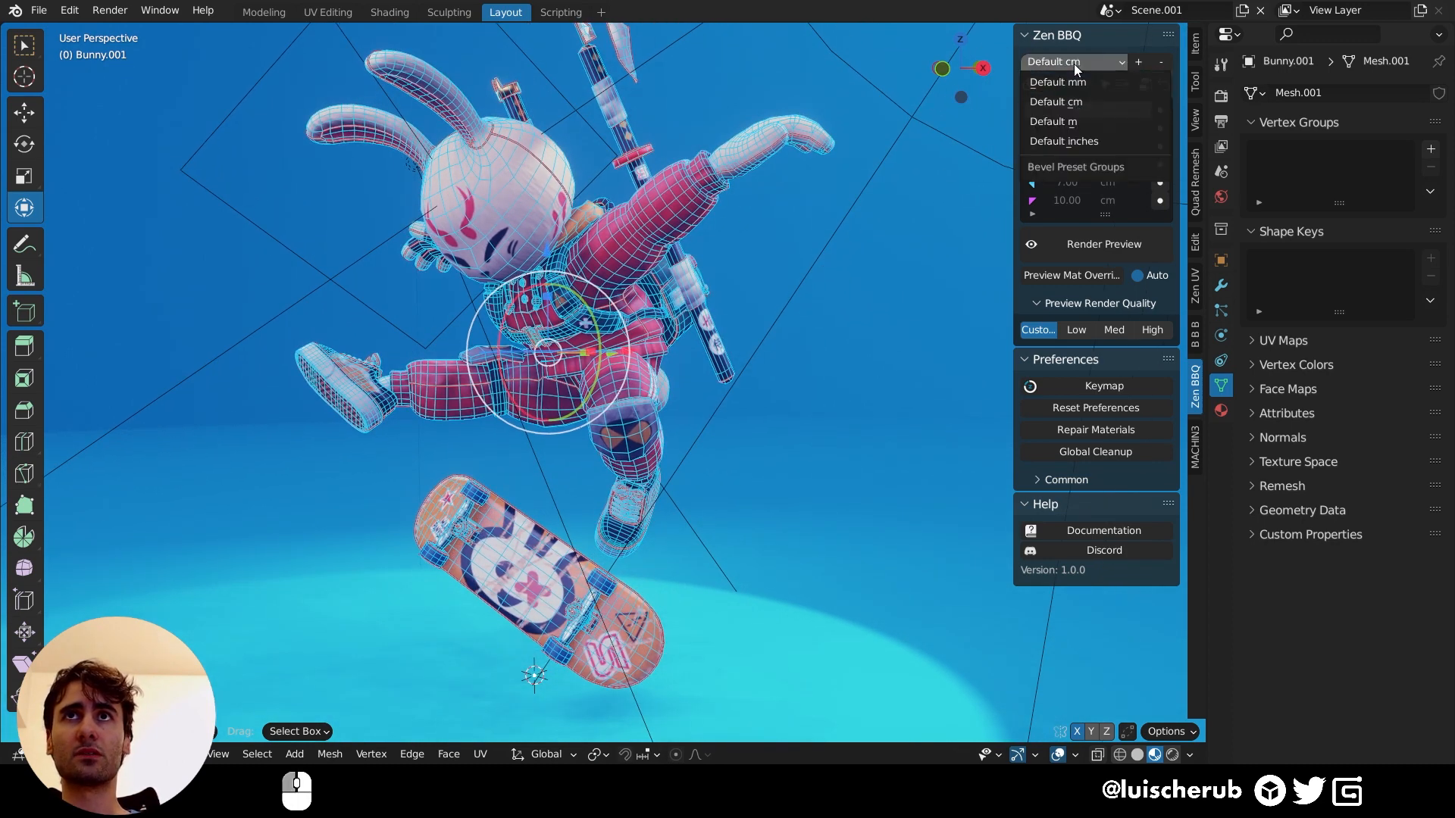
{"action": "mouse_move", "coordinate": [1089, 113]}
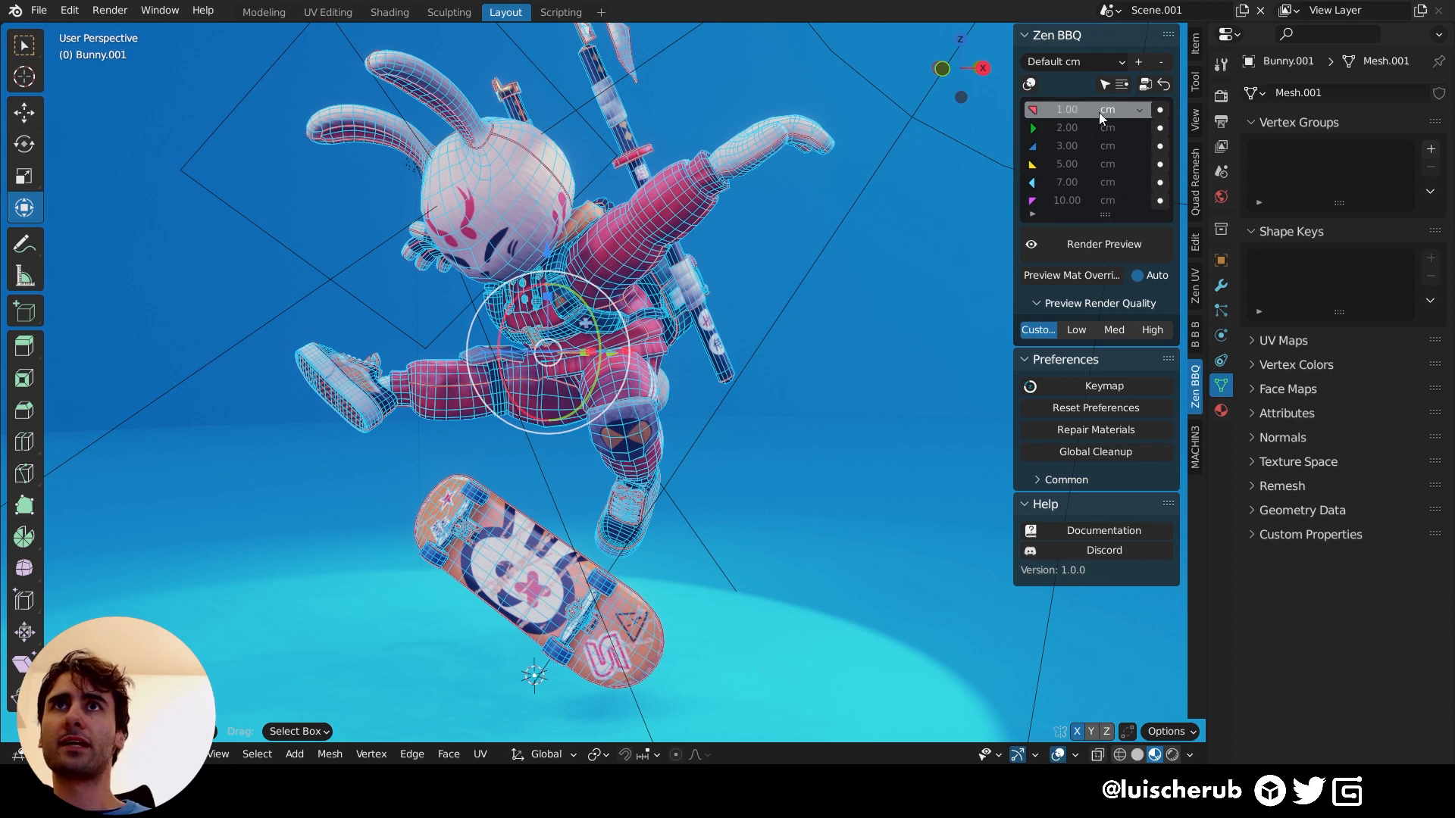
{"action": "mouse_move", "coordinate": [1067, 110]}
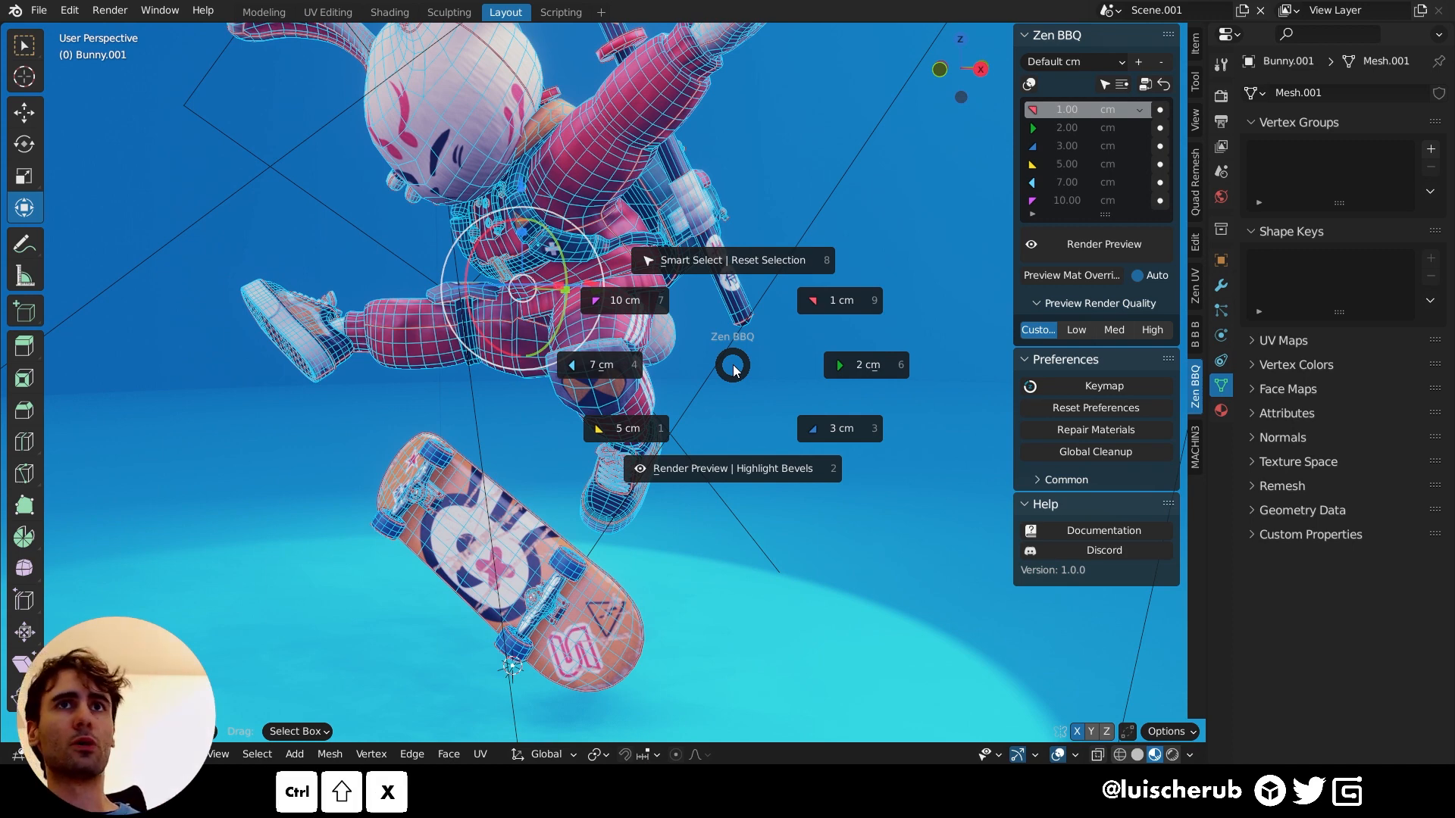
{"action": "mouse_move", "coordinate": [839, 300]}
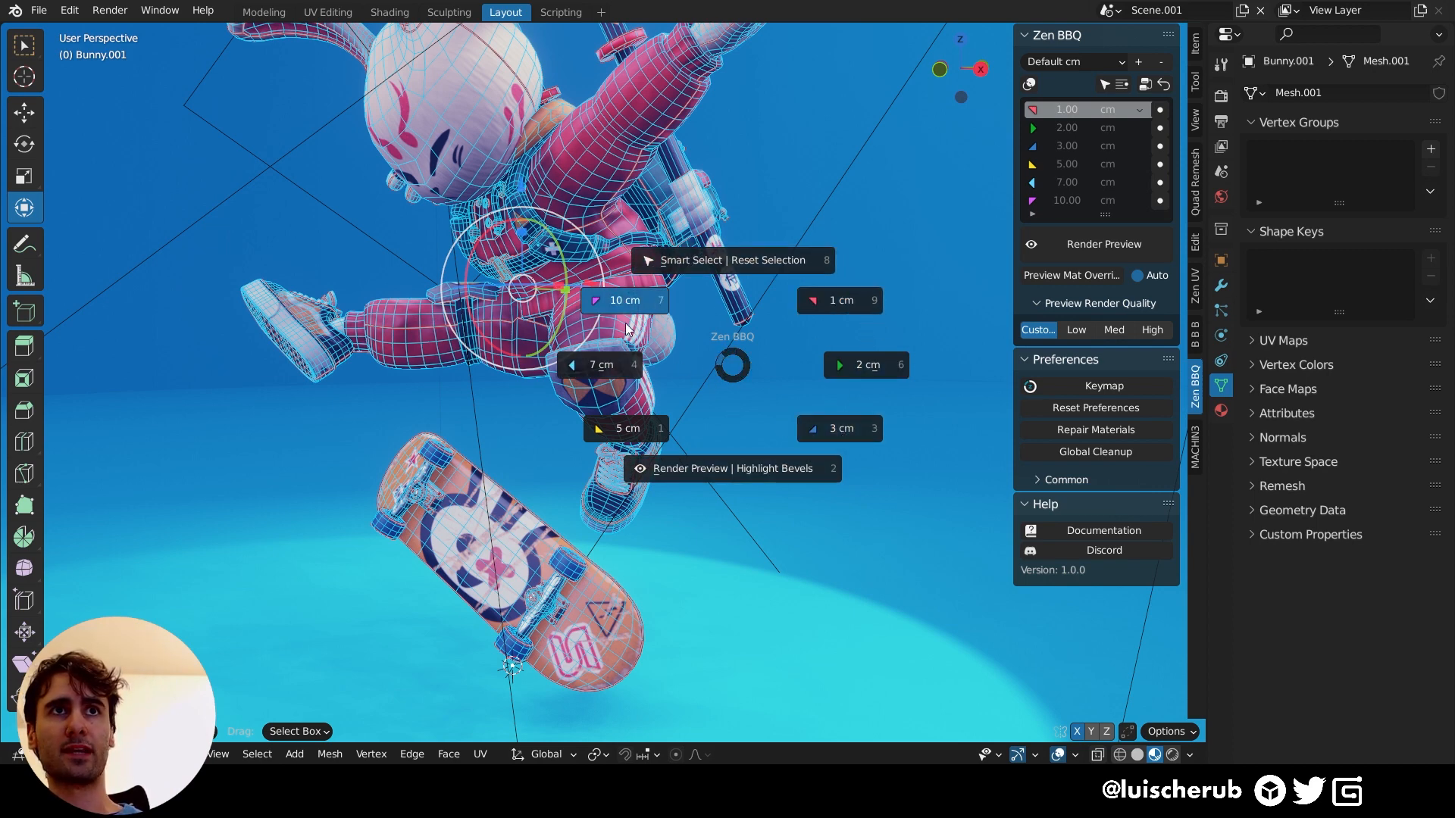
{"action": "mouse_move", "coordinate": [634, 430]}
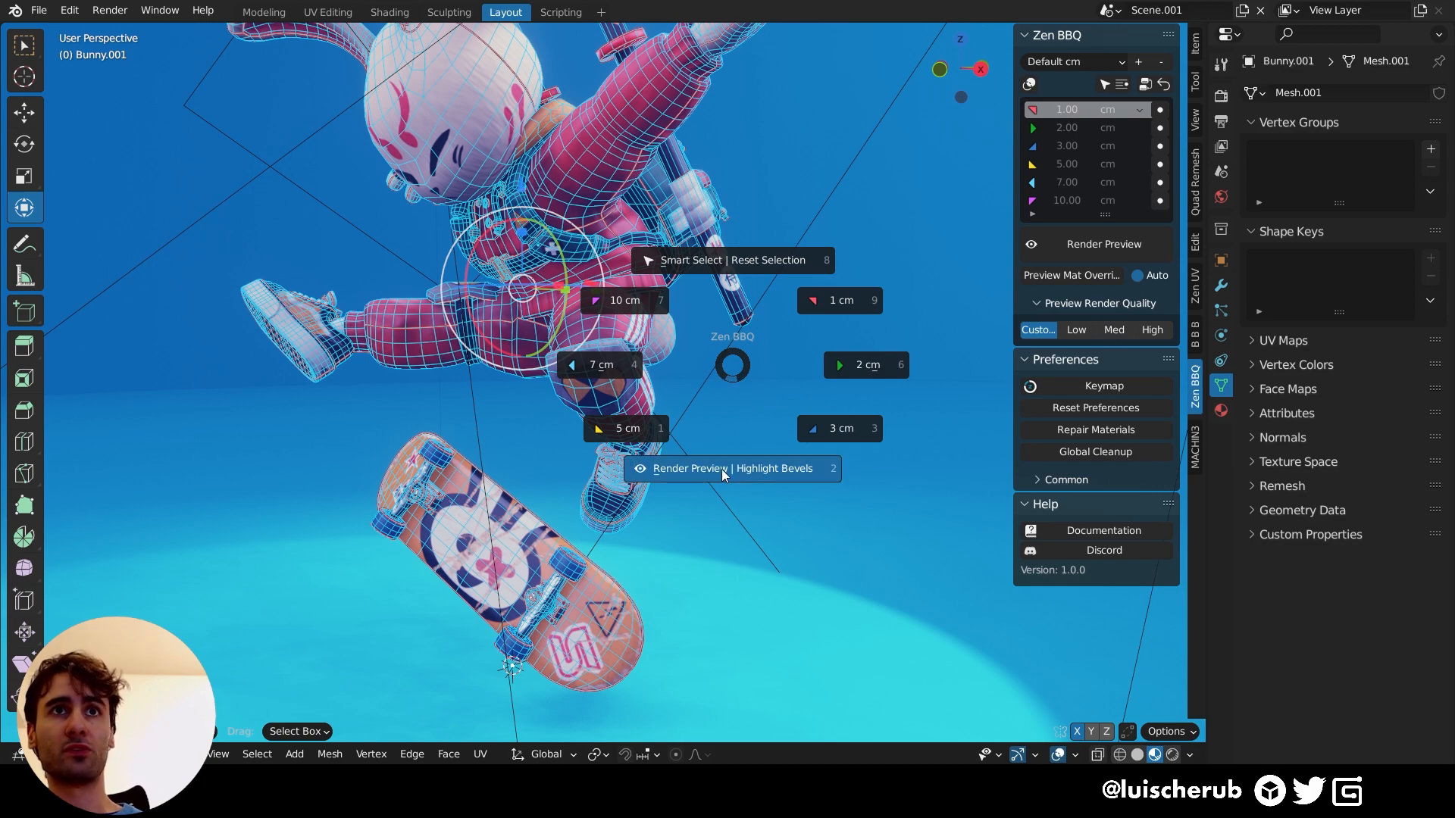
- Switch on Zen BBQ's Render Preview with highlighted bevels
{"action": "left_click", "coordinate": [728, 468]}
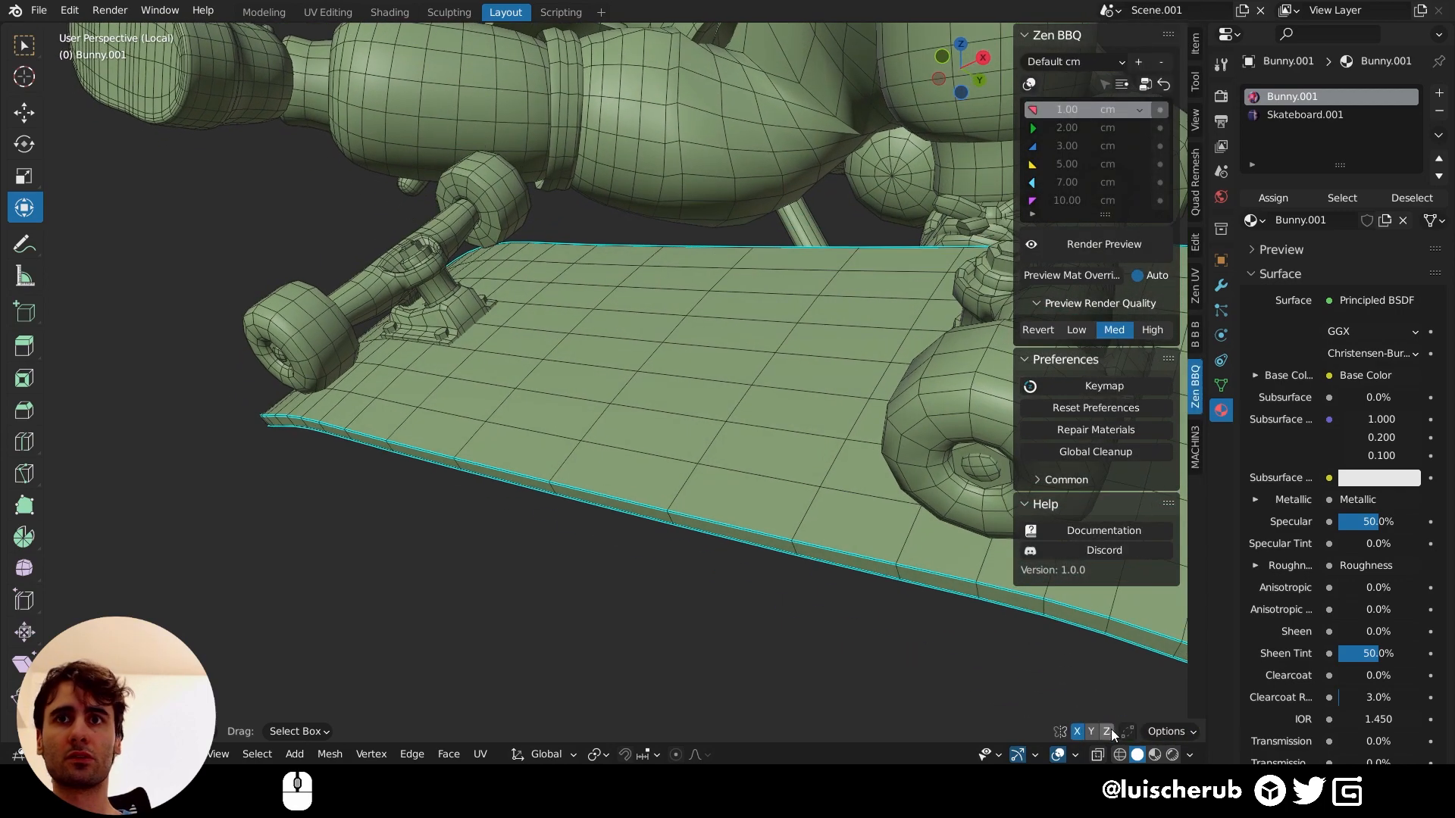
- Clear the deck rim's bevel marking and bring up the shading pie showing a 60° smooth angle
{"action": "left_click", "coordinate": [1074, 754]}
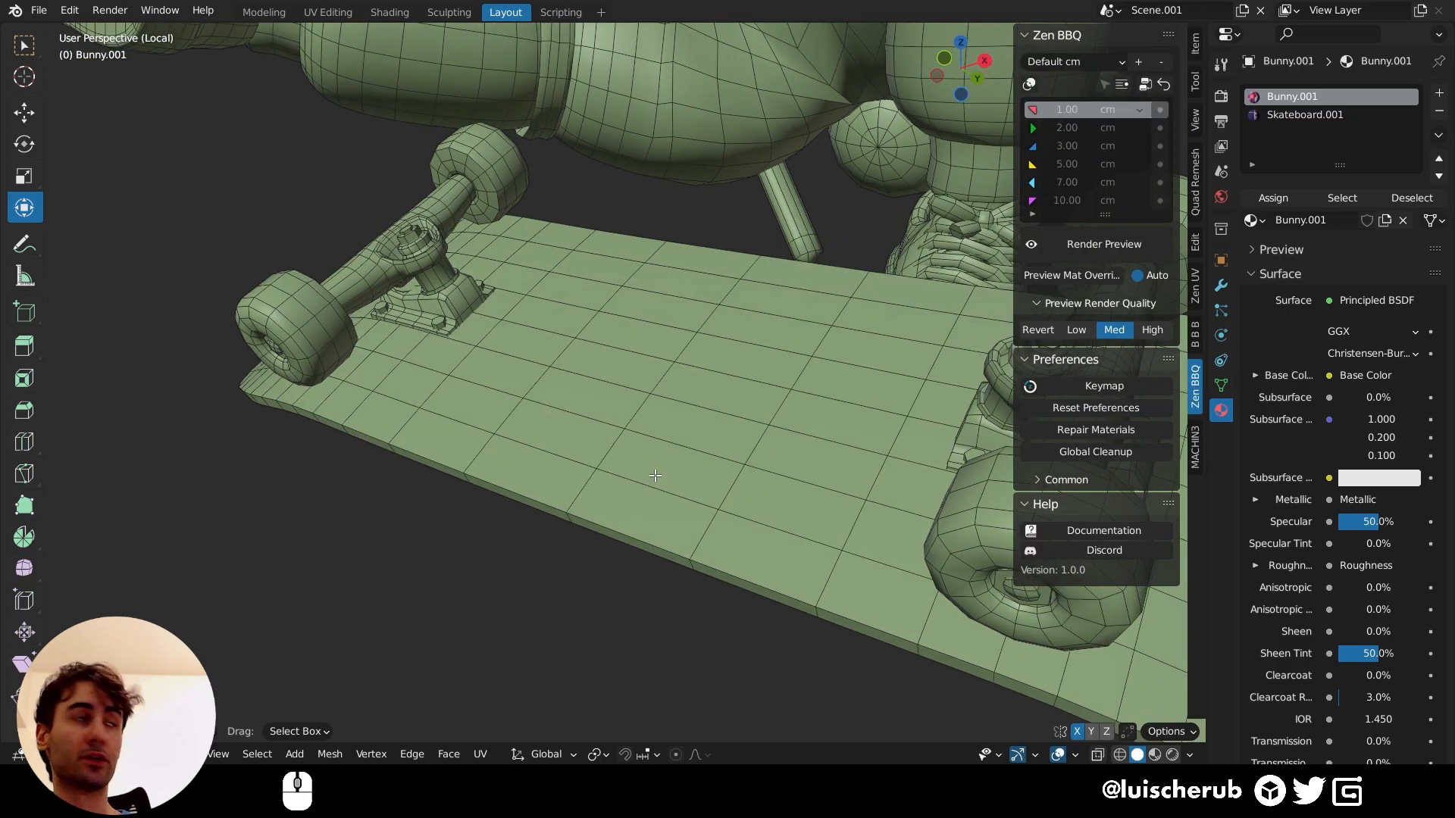
{"action": "left_click_drag", "start_coordinate": [654, 475], "coordinate": [641, 483]}
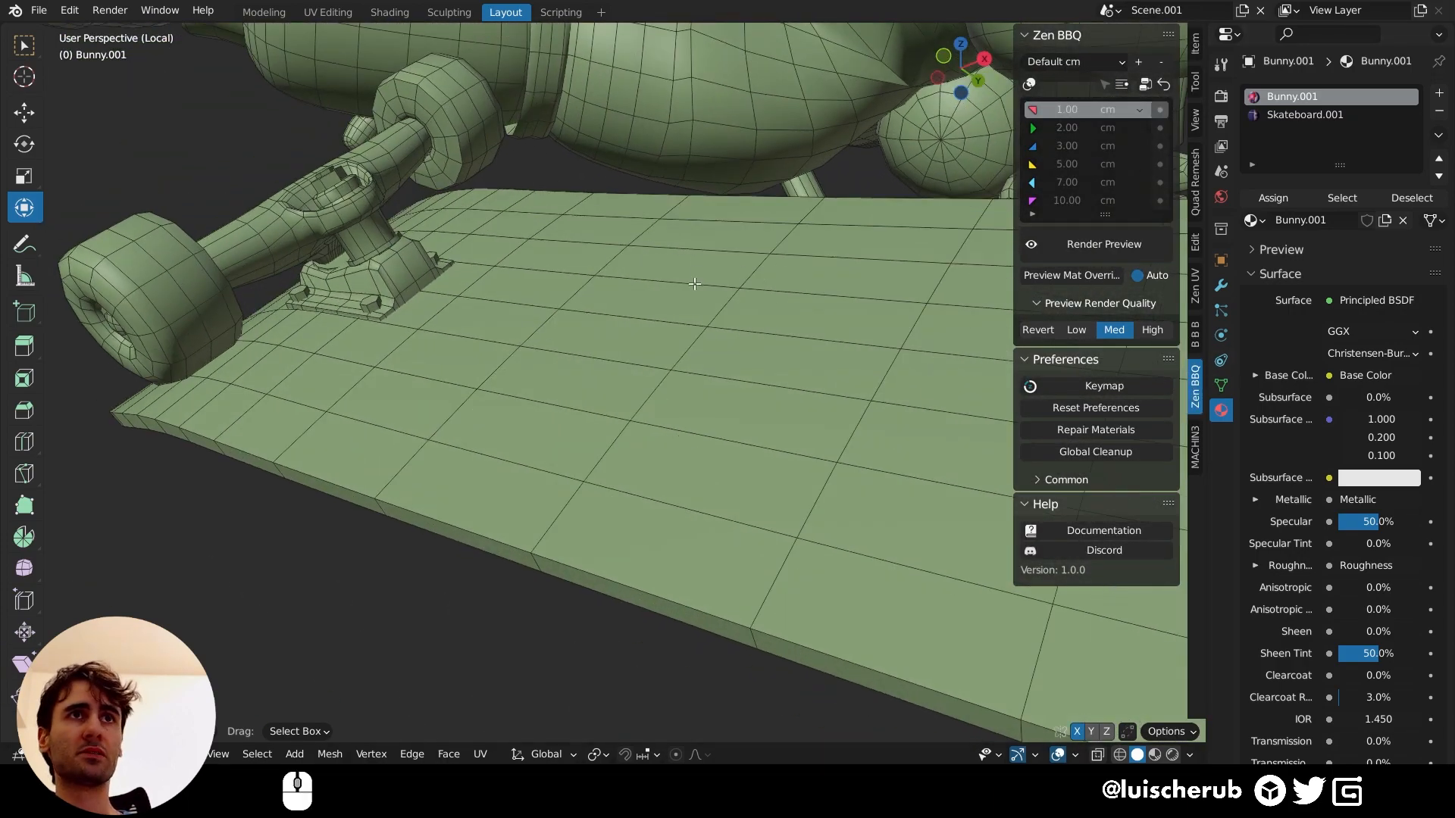
{"action": "key", "text": "w"}
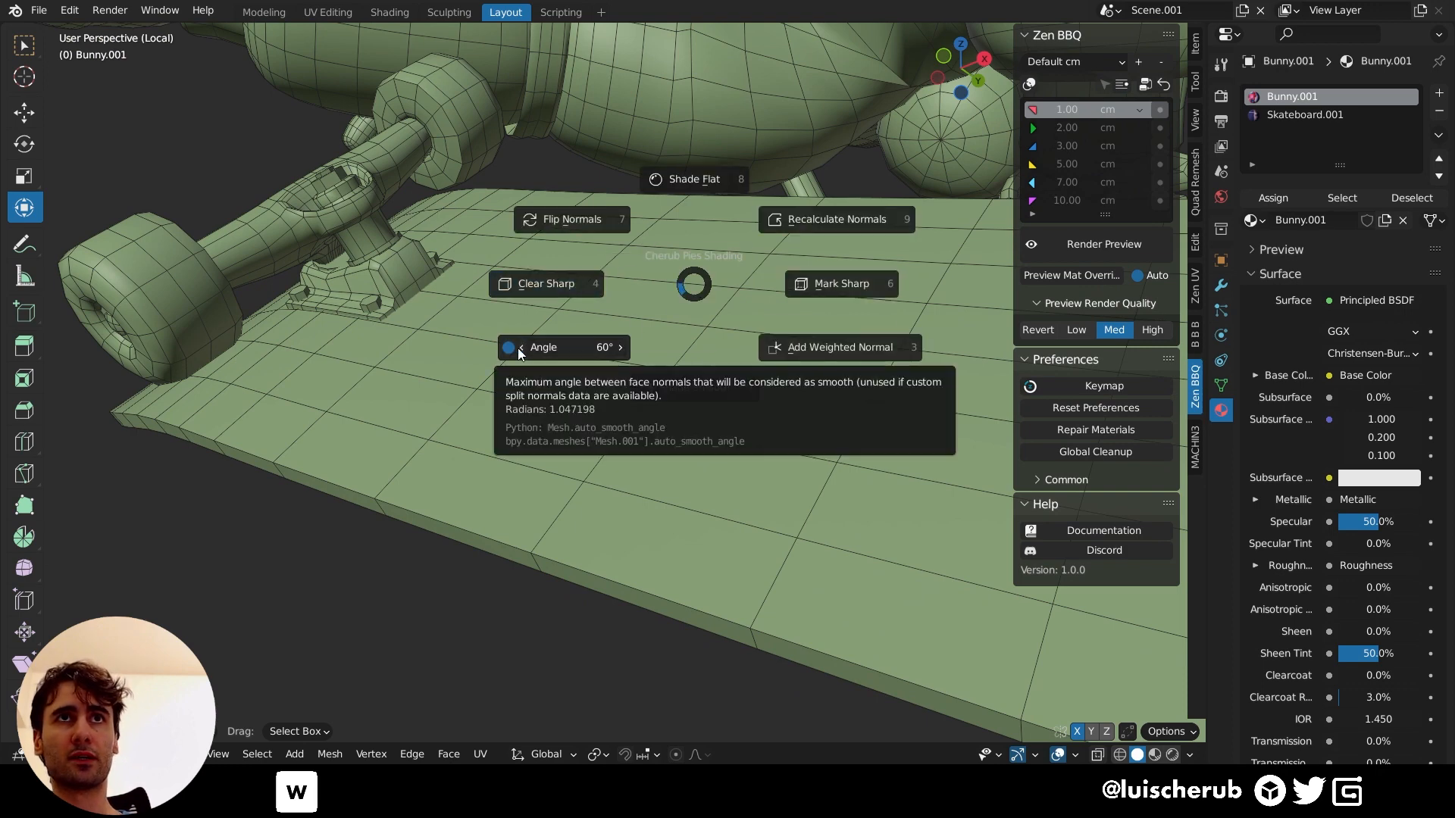
{"action": "mouse_move", "coordinate": [647, 363]}
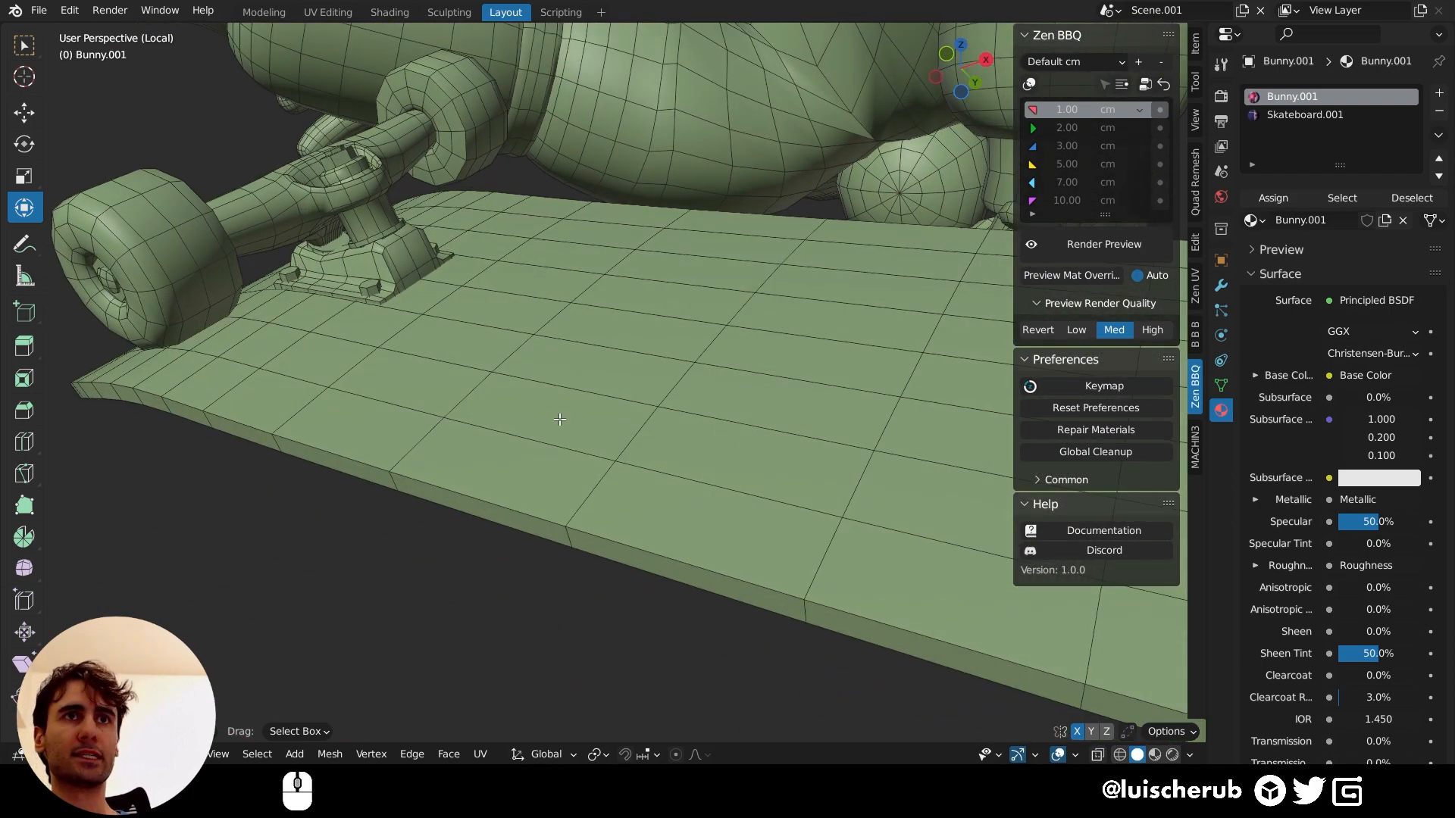
{"action": "mouse_move", "coordinate": [326, 406]}
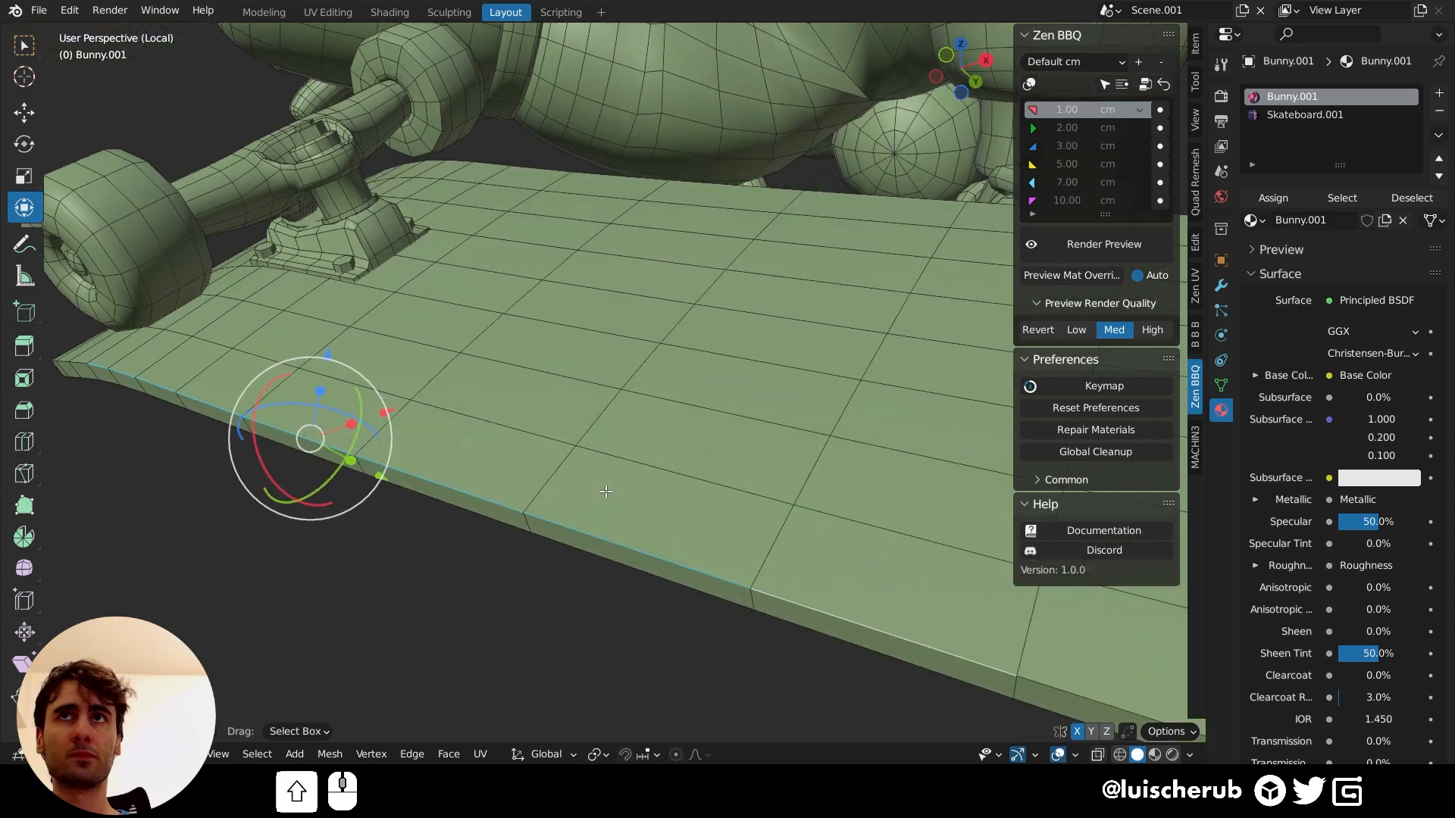
- Assign a 3 cm Zen BBQ bevel radius to the skateboard deck's rim edge
{"action": "key", "text": "X"}
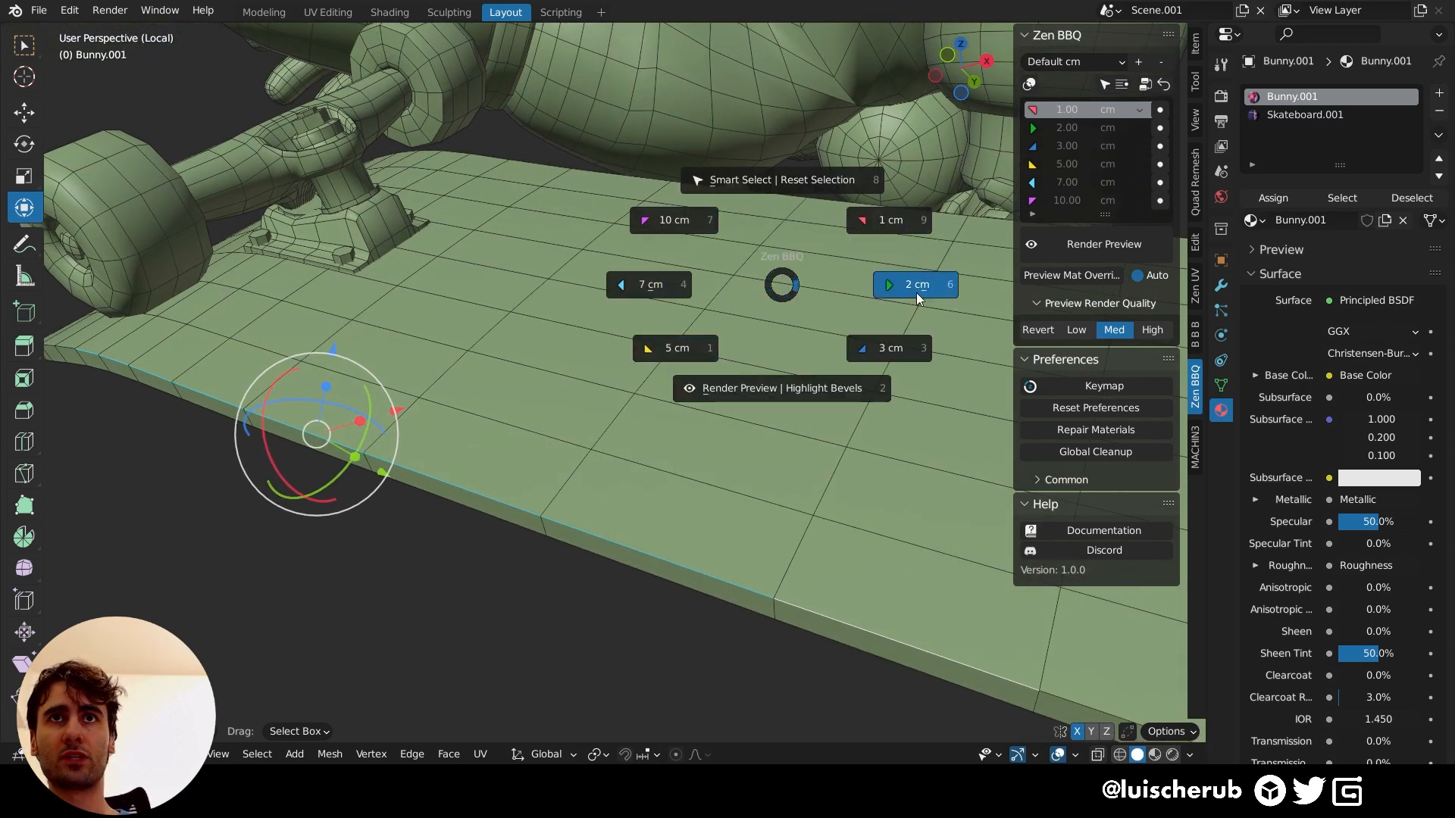
{"action": "left_click", "coordinate": [915, 284]}
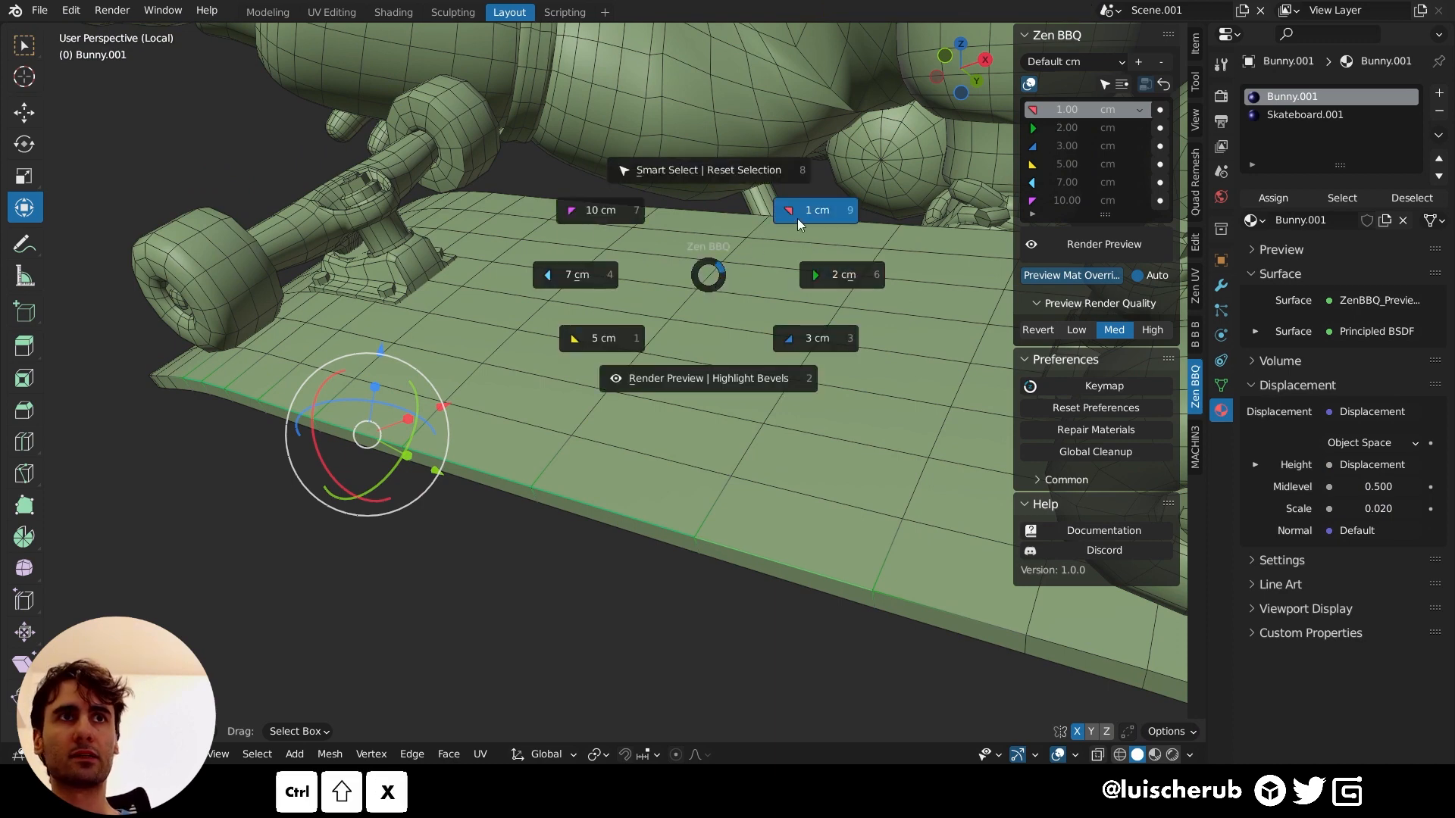
{"action": "left_click", "coordinate": [815, 338]}
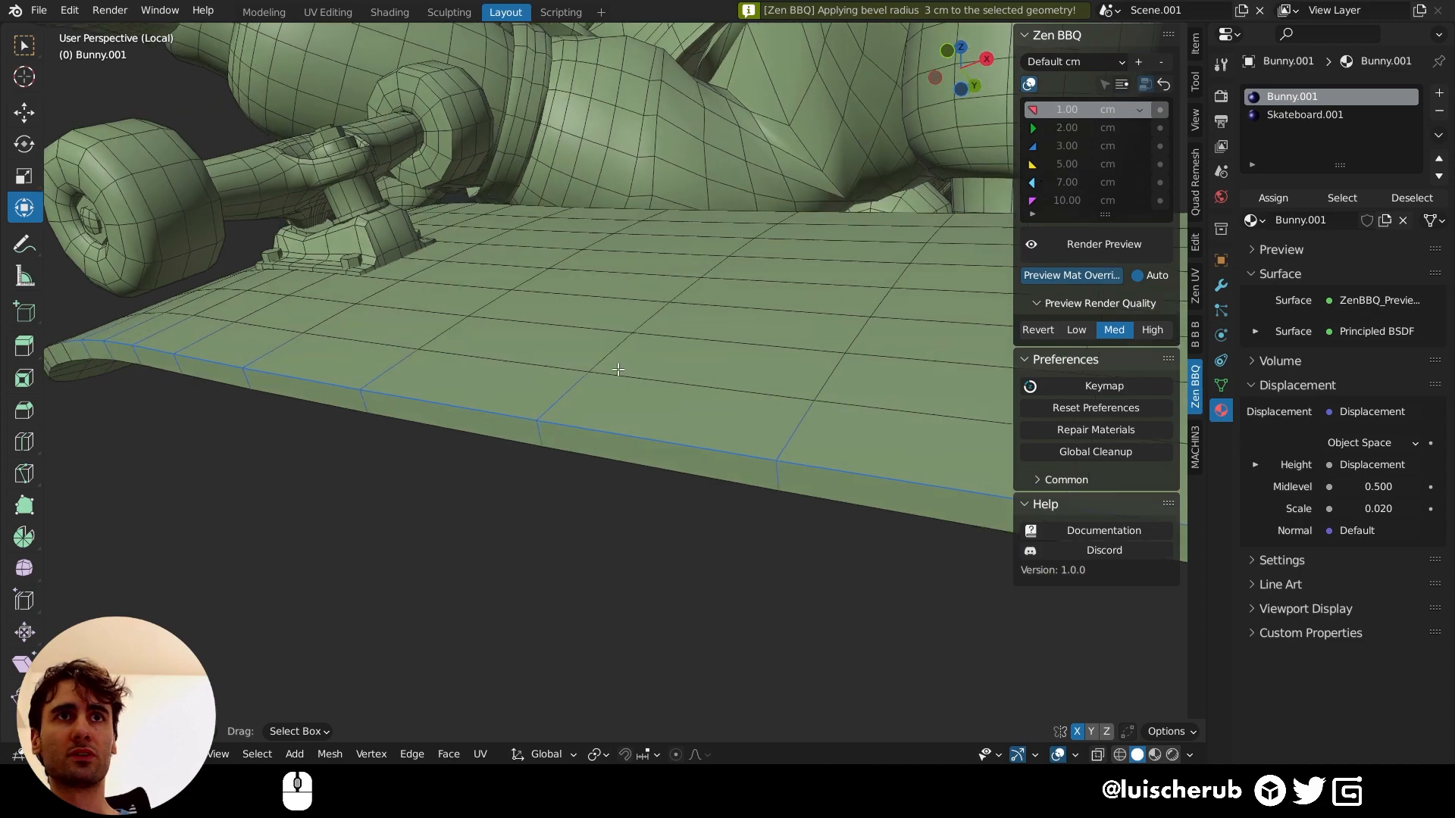
{"action": "left_click_drag", "start_coordinate": [617, 370], "coordinate": [281, 488]}
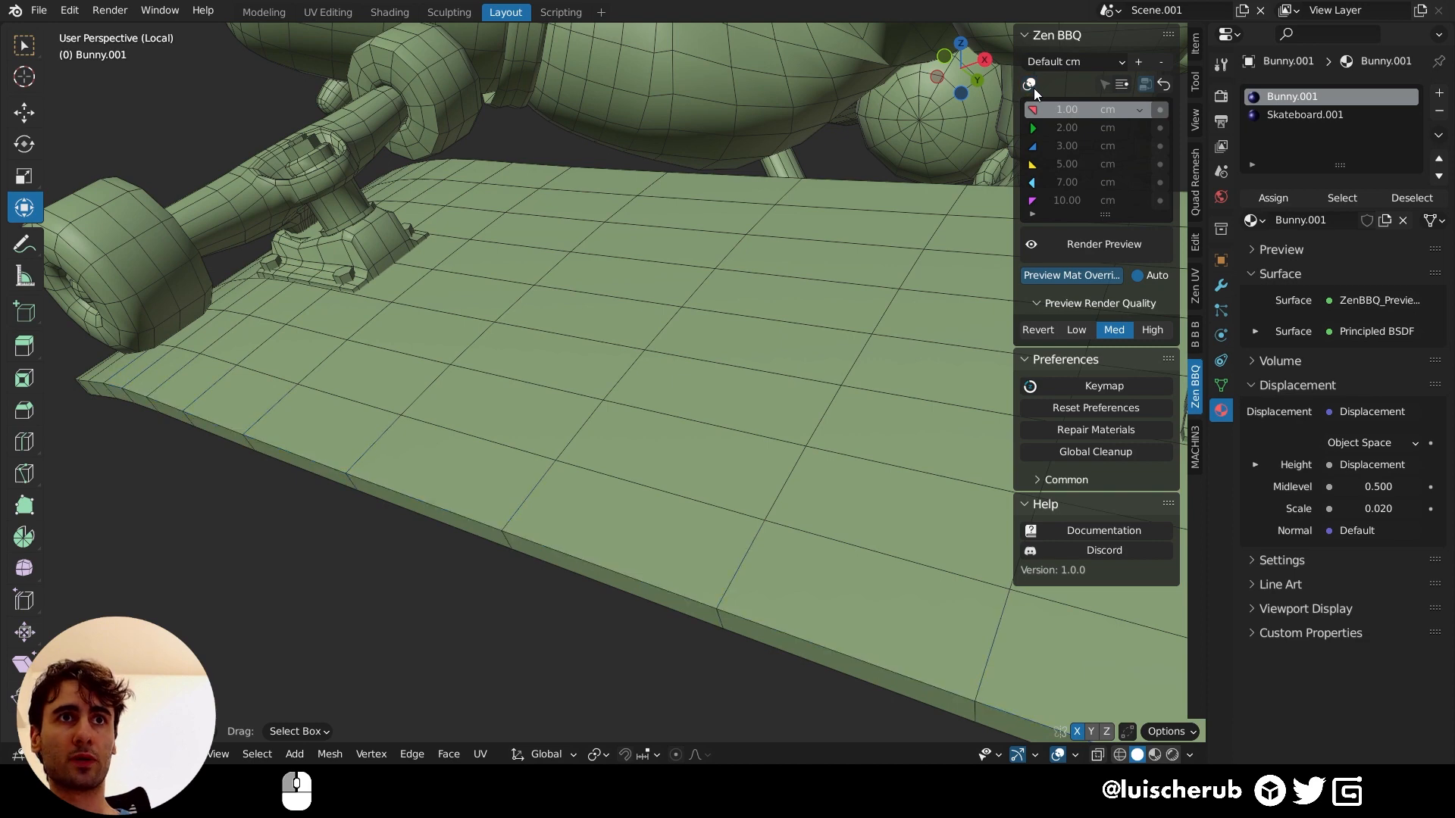
{"action": "mouse_move", "coordinate": [1158, 62]}
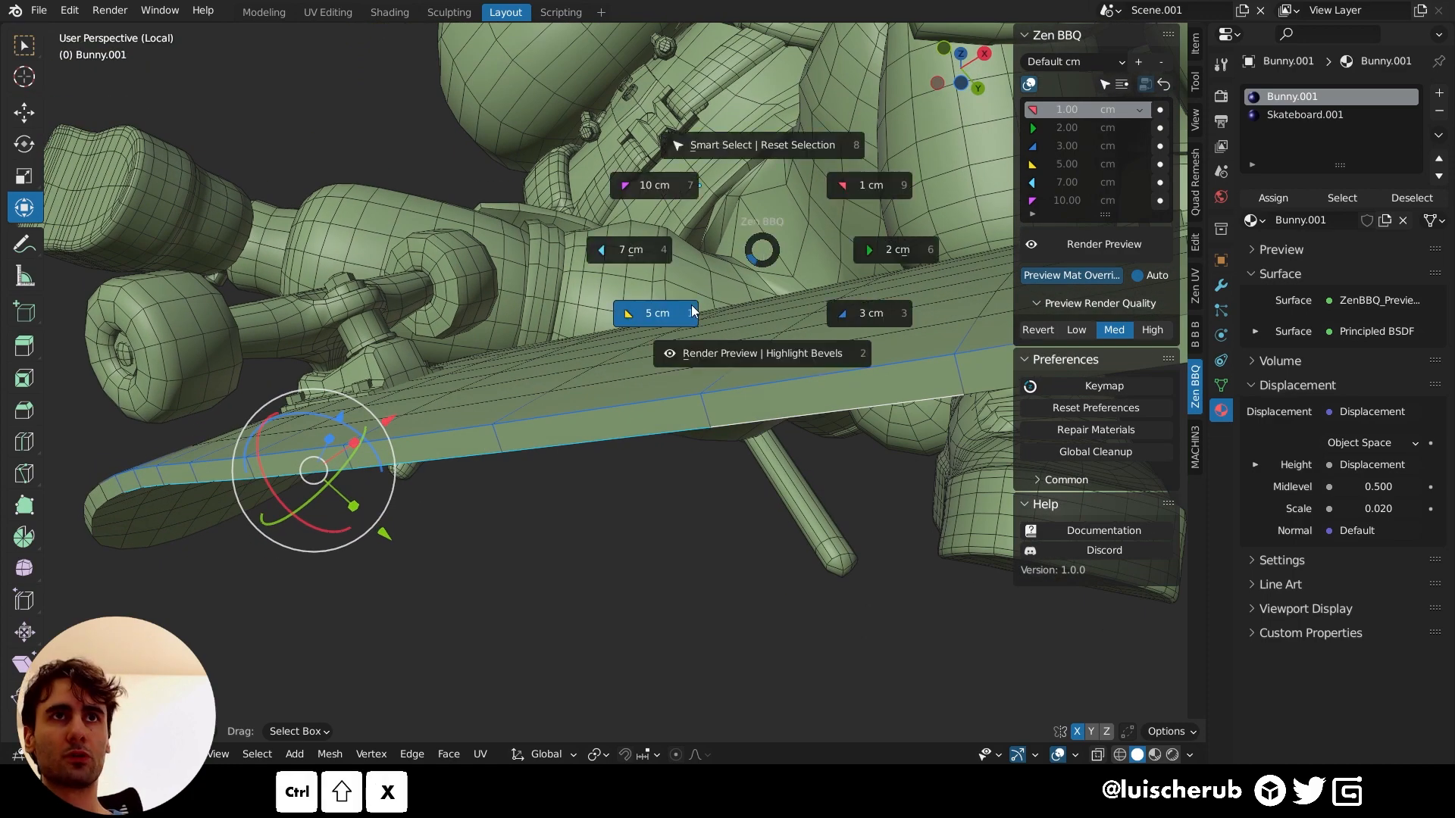
- Mark the deck's lower rim edge with a 5 cm Zen BBQ bevel radius
{"action": "left_click", "coordinate": [656, 313]}
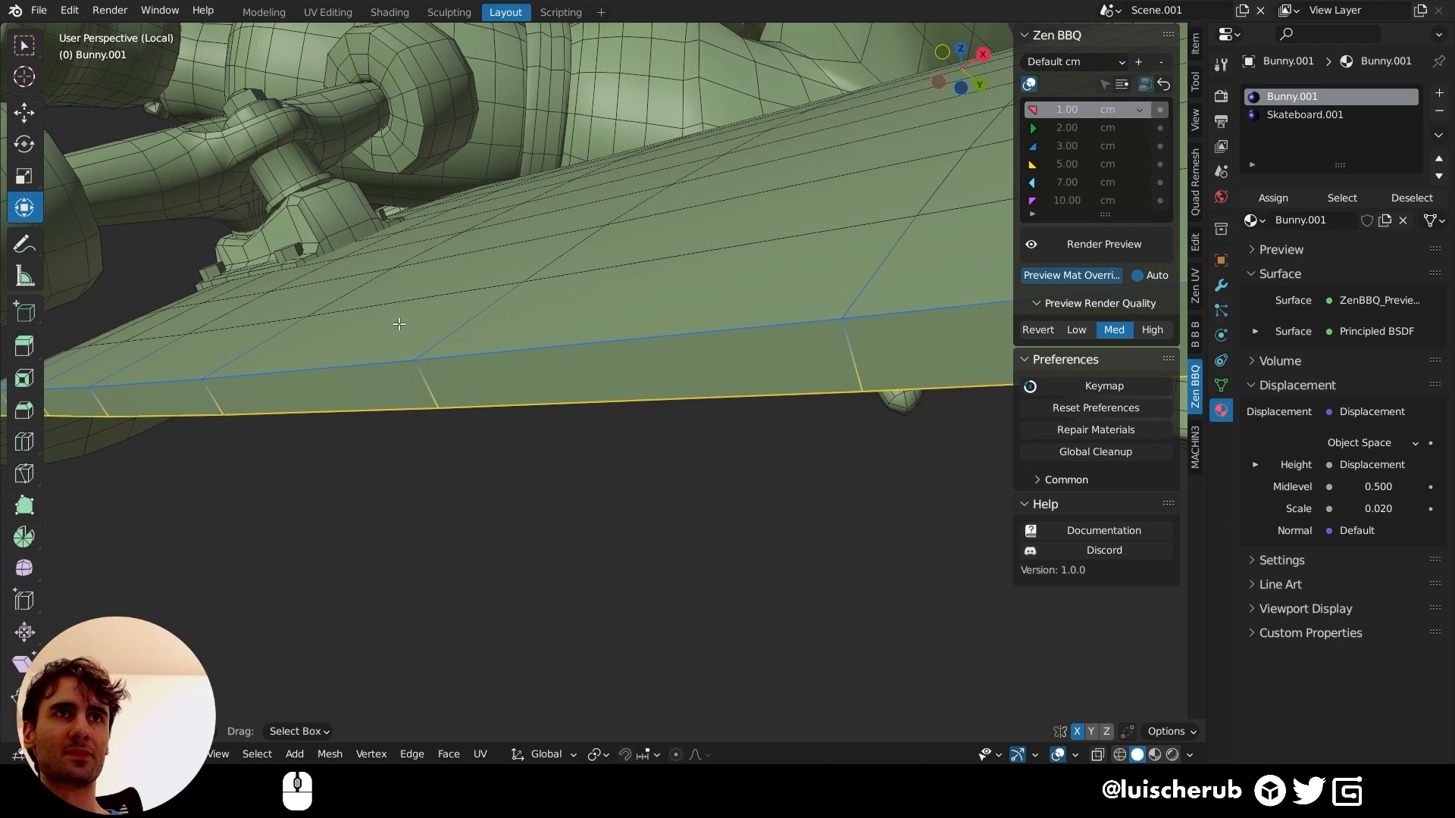
{"action": "mouse_move", "coordinate": [436, 412]}
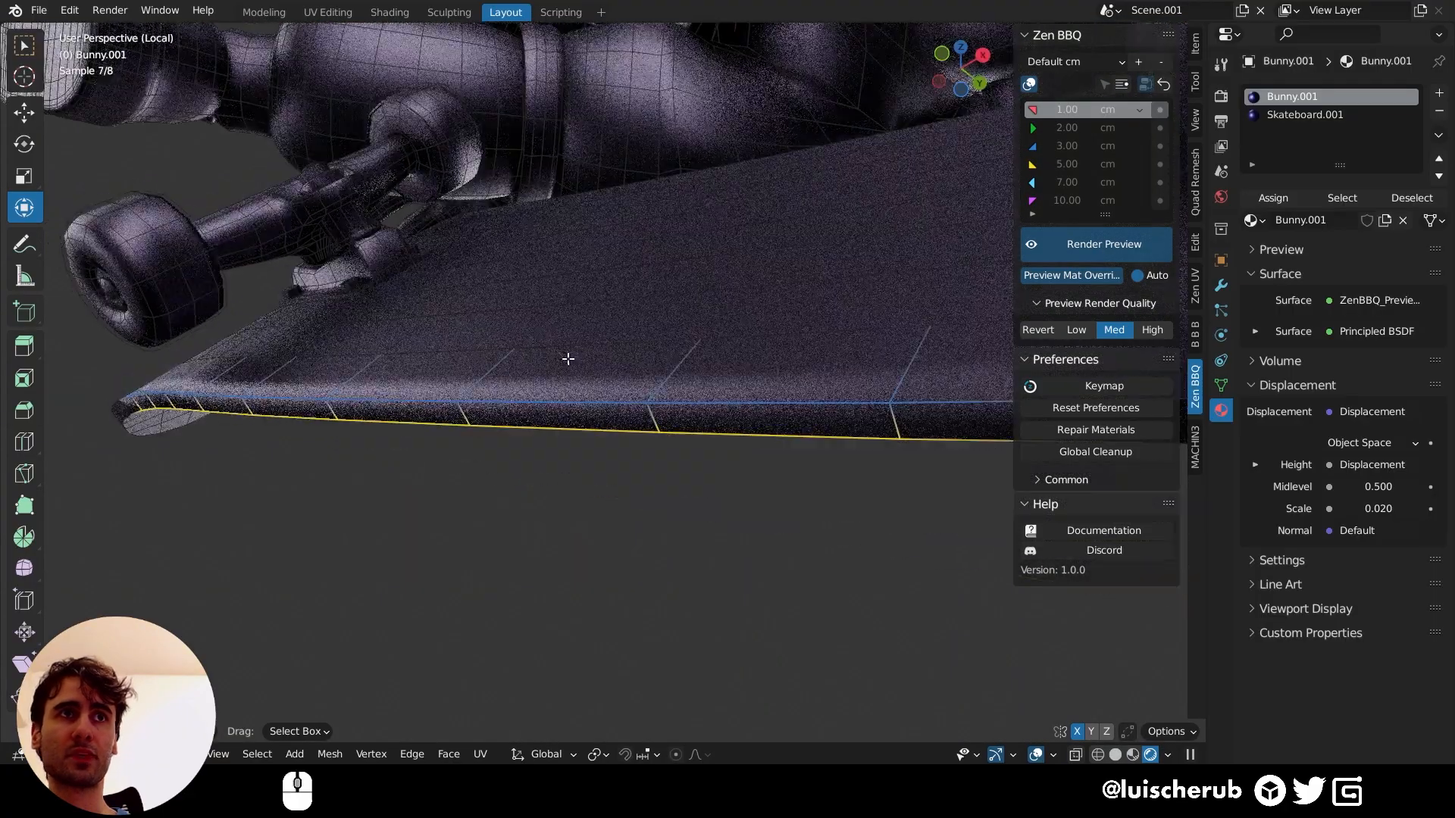
- Switch the viewport to the Zen BBQ rendered bevel preview of the deck
{"action": "key", "text": "Tab"}
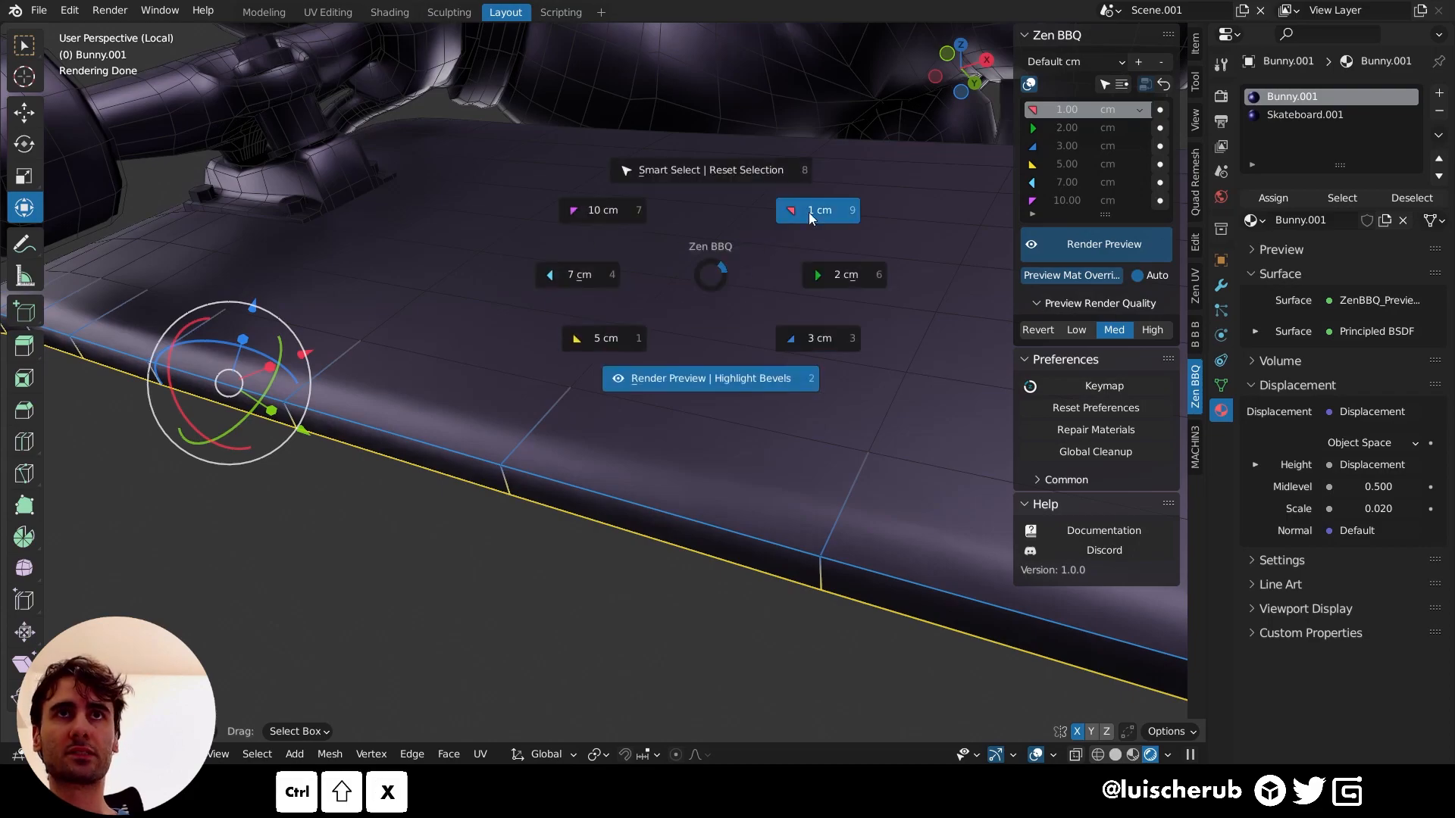
- Give the upper rim a 2 cm bevel, set the first preset to 0.05 cm, and return to Edit Mode
{"action": "left_click", "coordinate": [817, 211]}
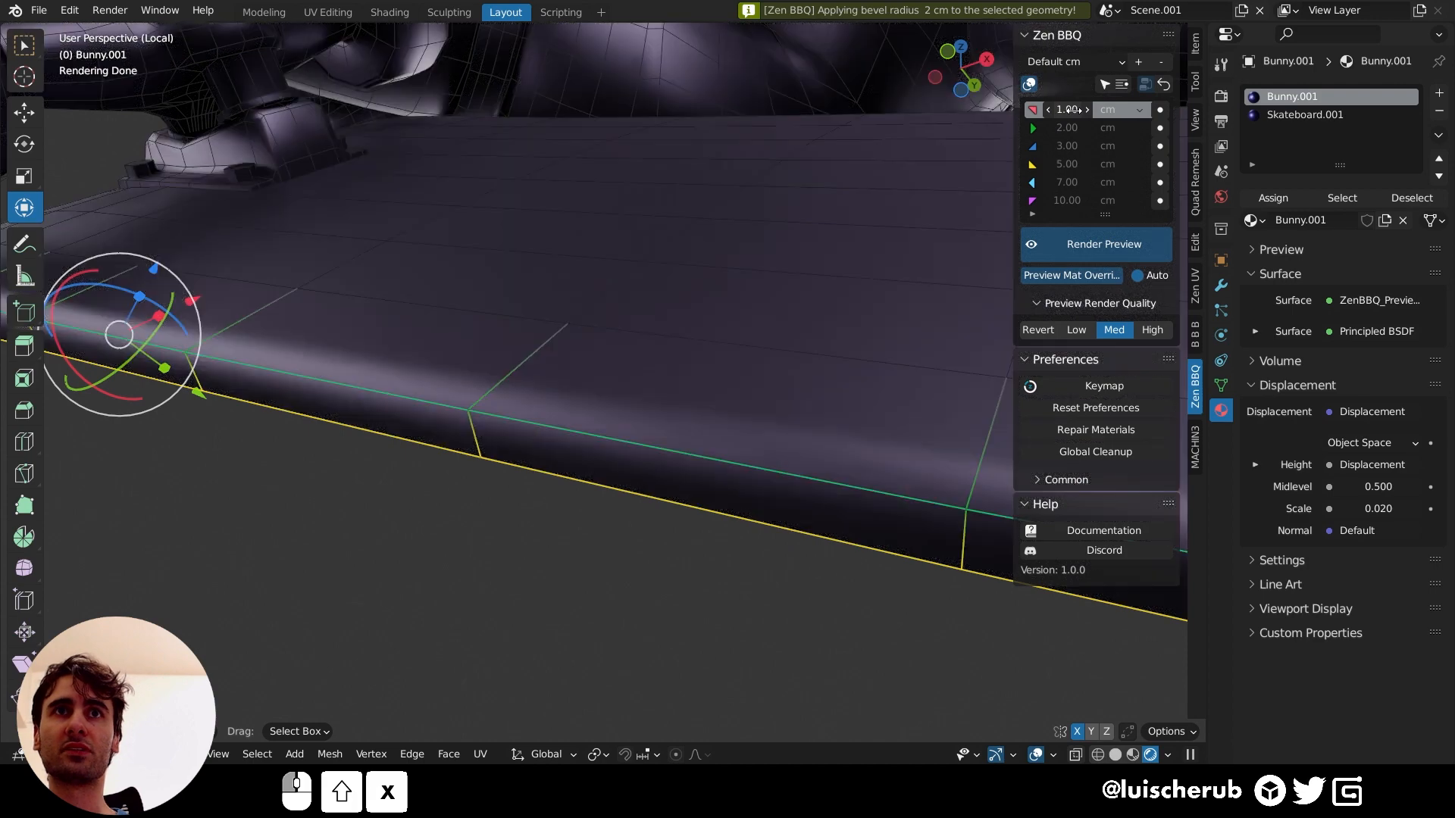
{"action": "type", "text": "0"}
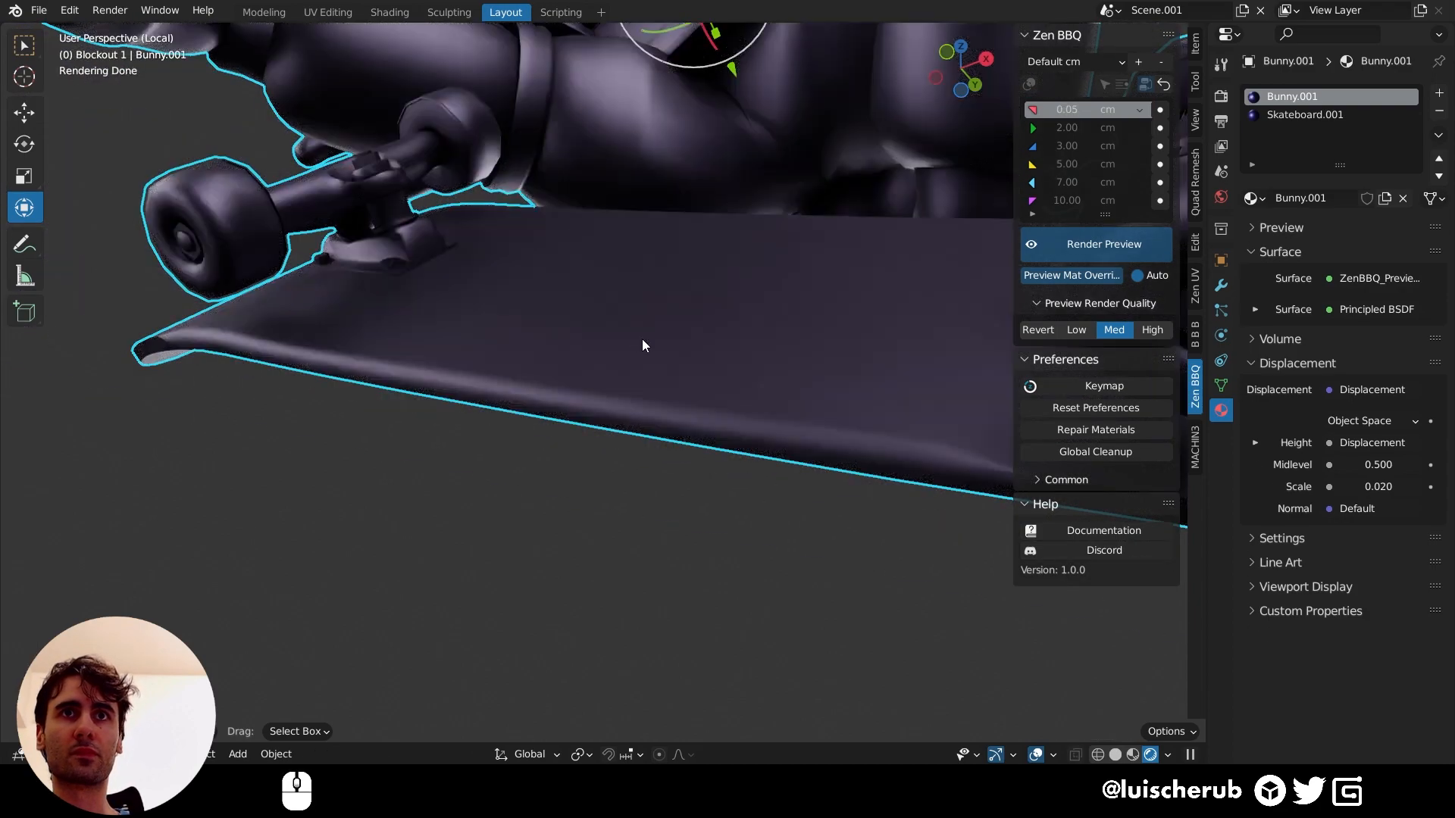
{"action": "key", "text": "Tab"}
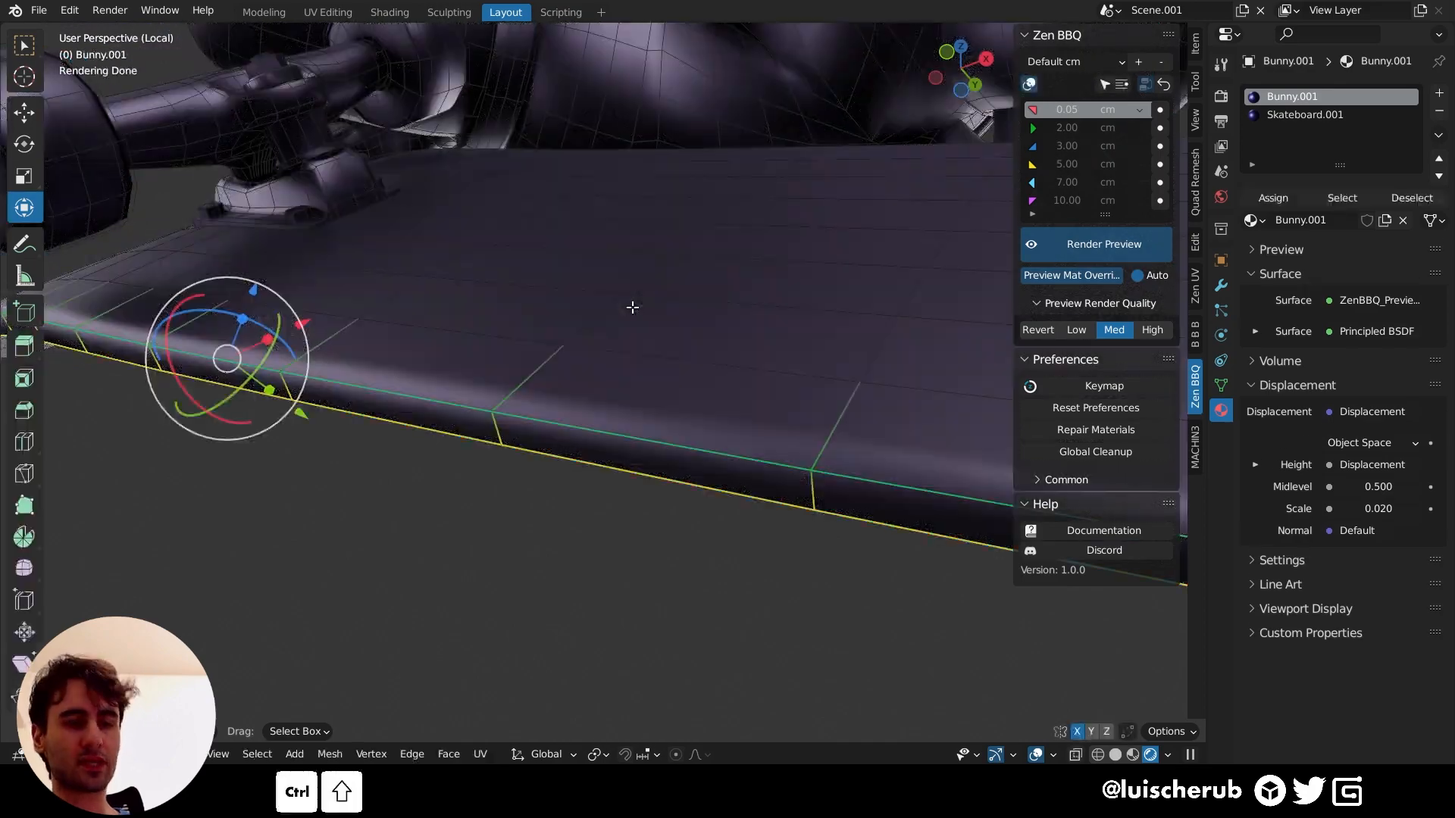
{"action": "key", "text": "Tab"}
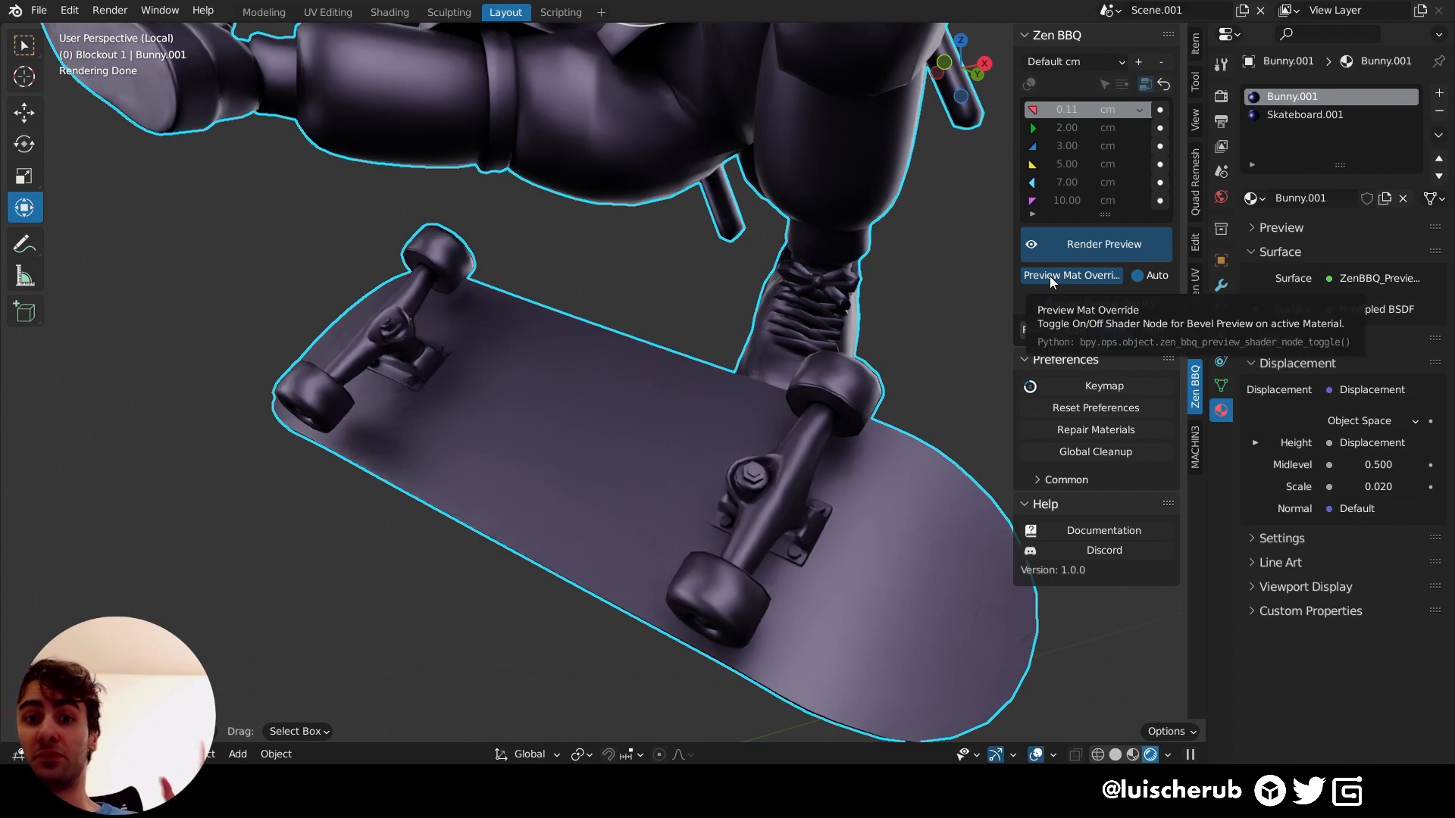
{"action": "left_click", "coordinate": [1070, 275]}
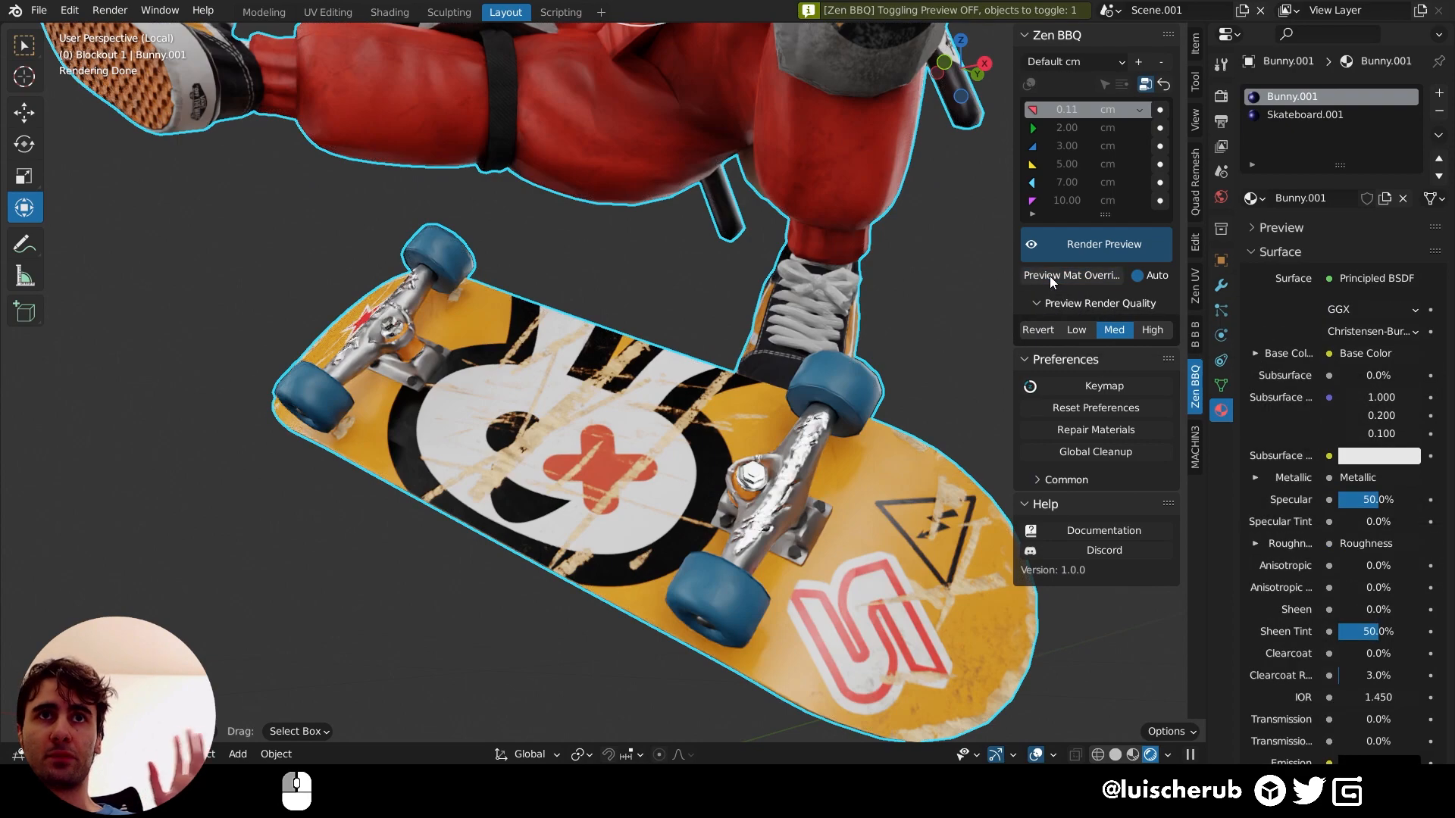
{"action": "left_click", "coordinate": [1071, 275]}
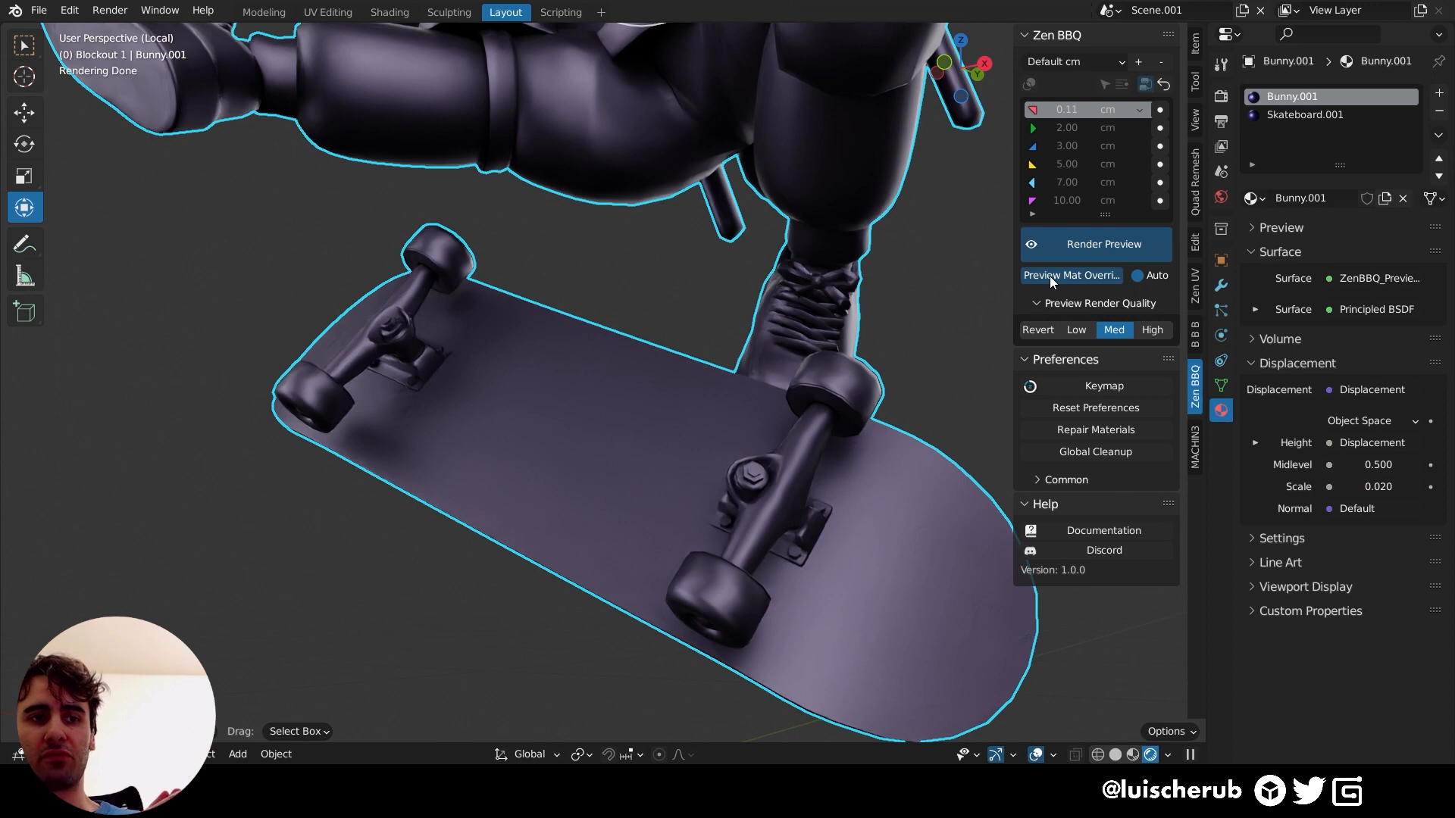
{"action": "mouse_move", "coordinate": [322, 531]}
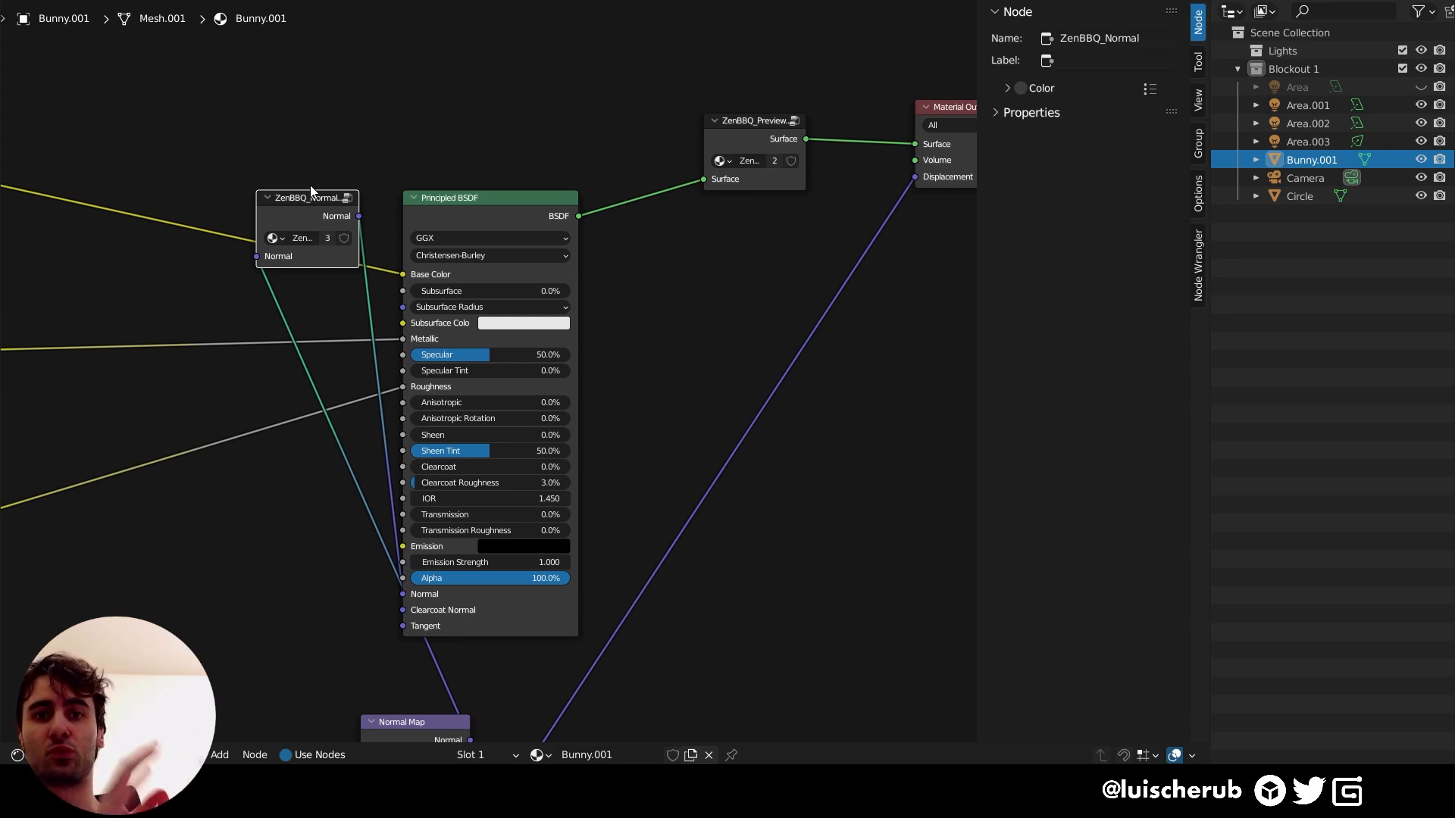
{"action": "mouse_move", "coordinate": [759, 148]}
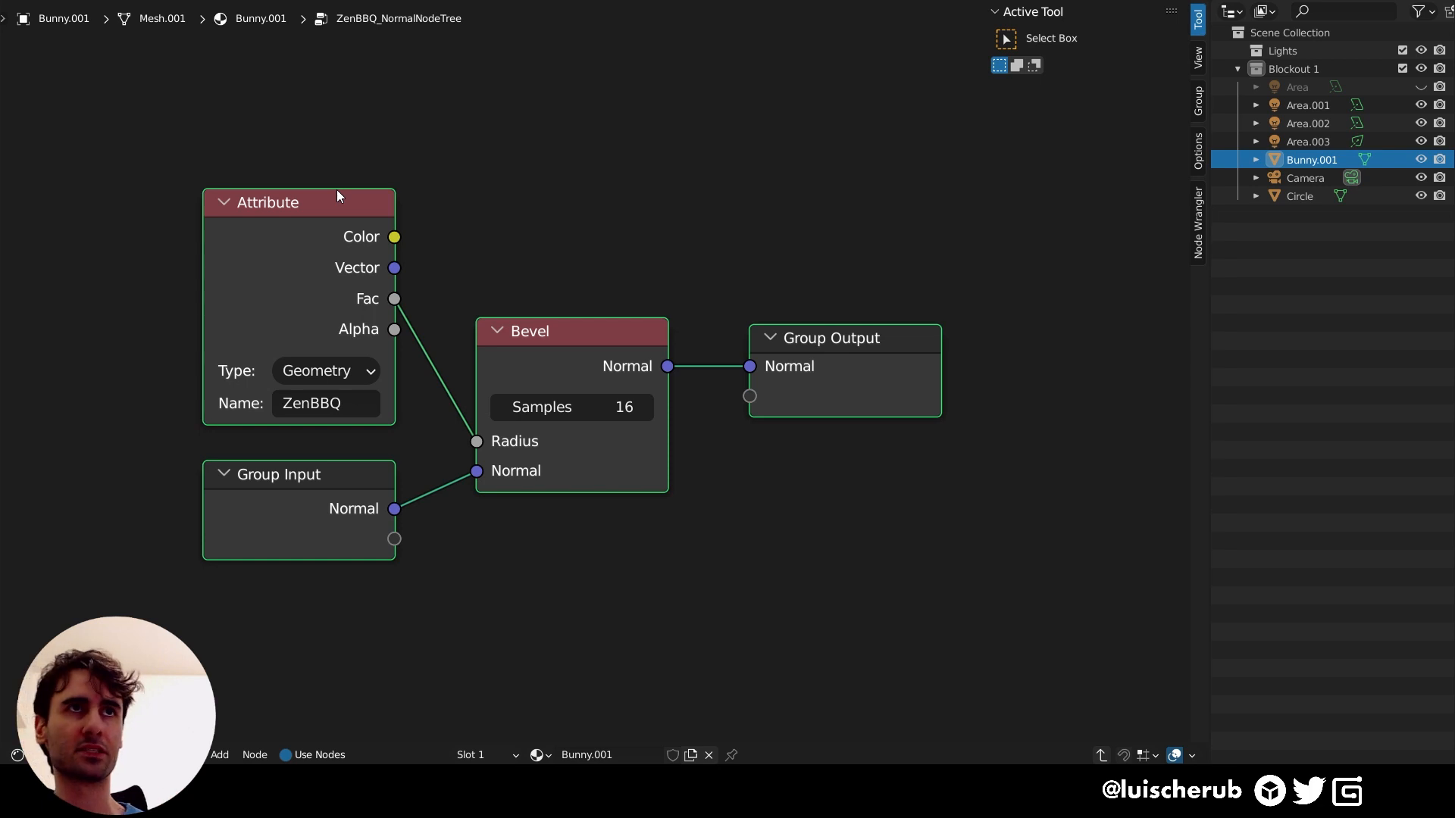
- Select the ZenBBQ Attribute node inside the normal node group to view its properties
{"action": "left_click", "coordinate": [281, 203]}
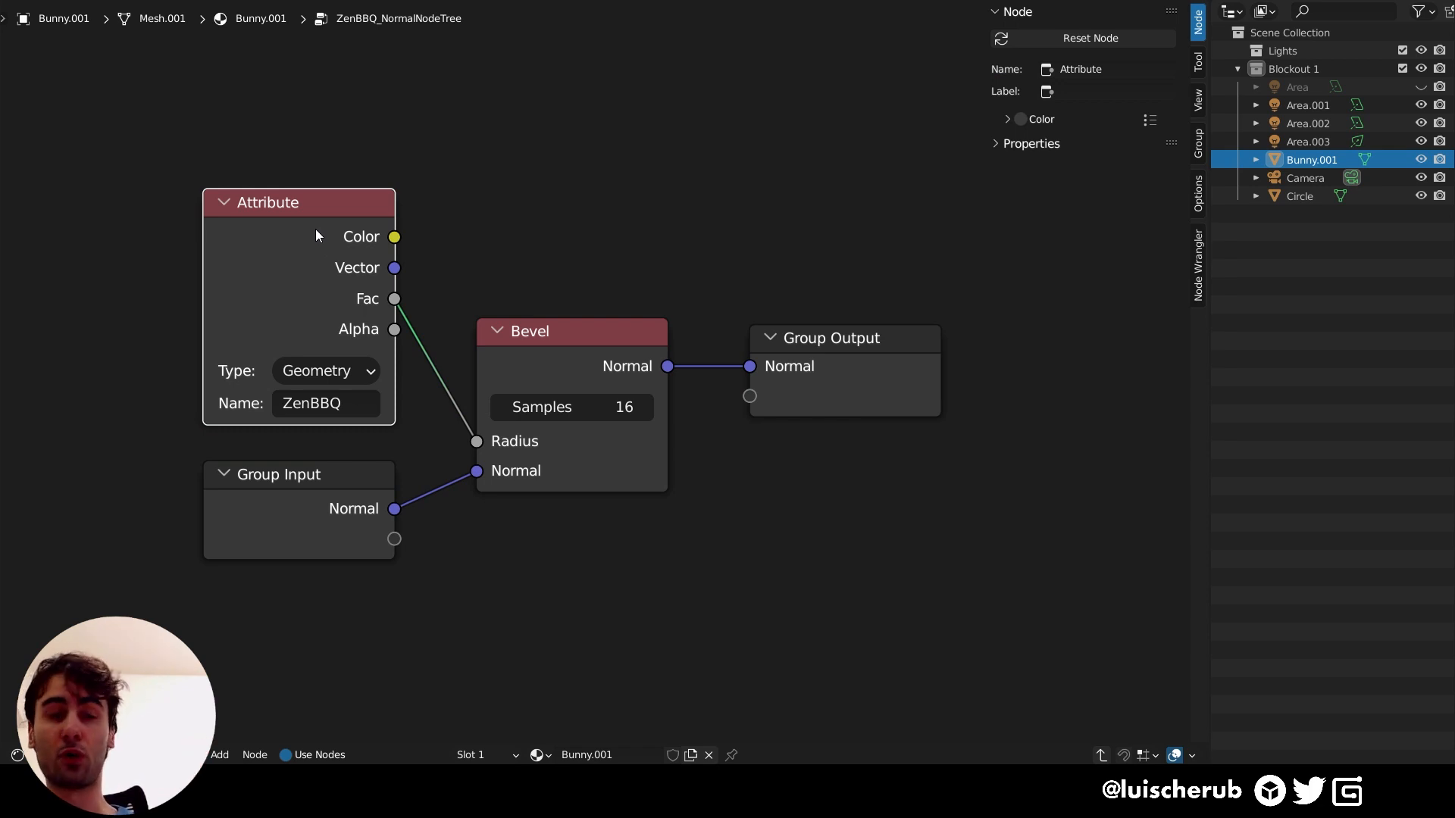
{"action": "mouse_move", "coordinate": [311, 221]}
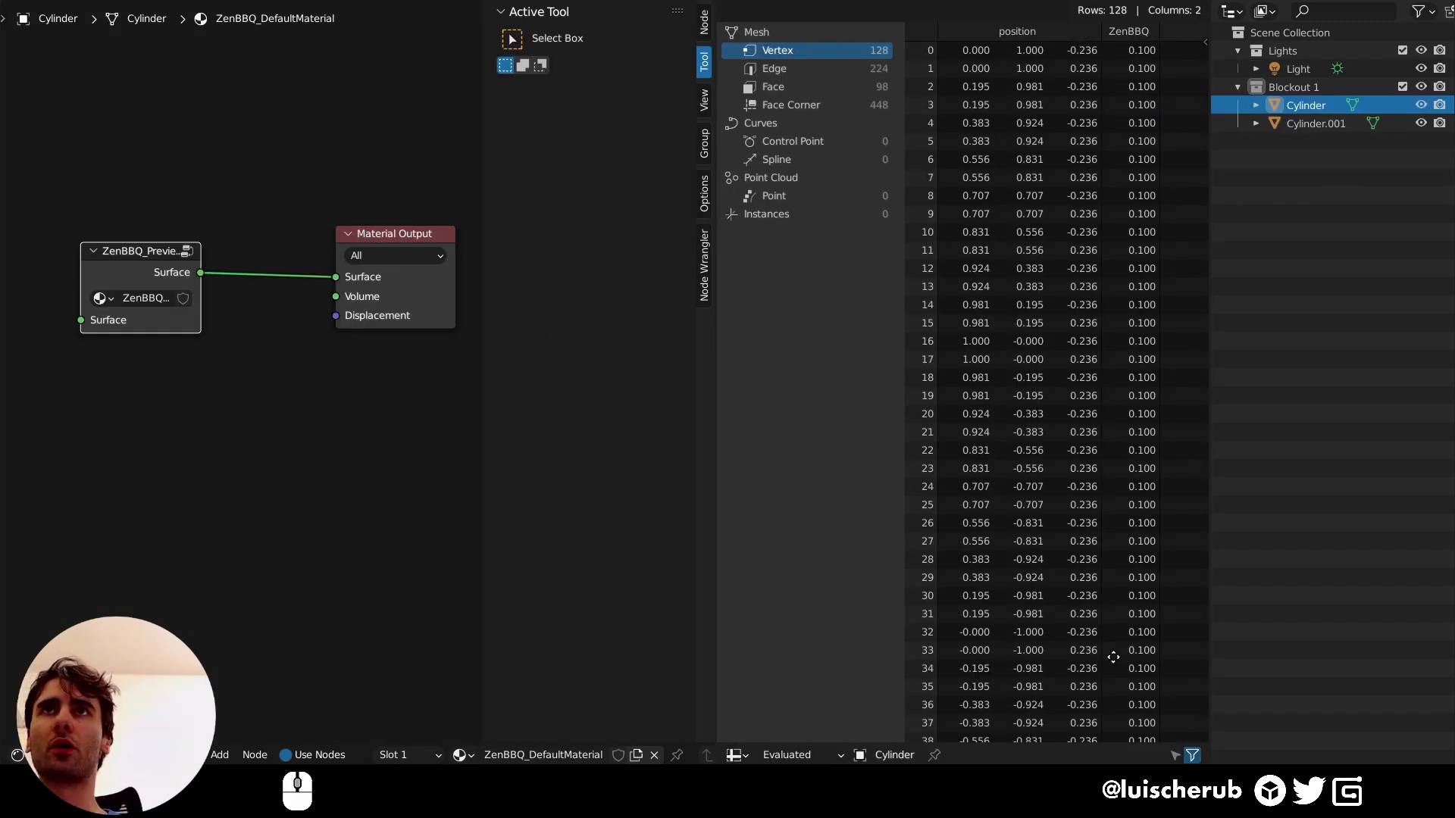
- Scroll the cylinder's vertex rows to the ZenBBQ values of 0.100 and 0.030
{"action": "scroll", "scroll_direction": "down", "scroll_amount": 3}
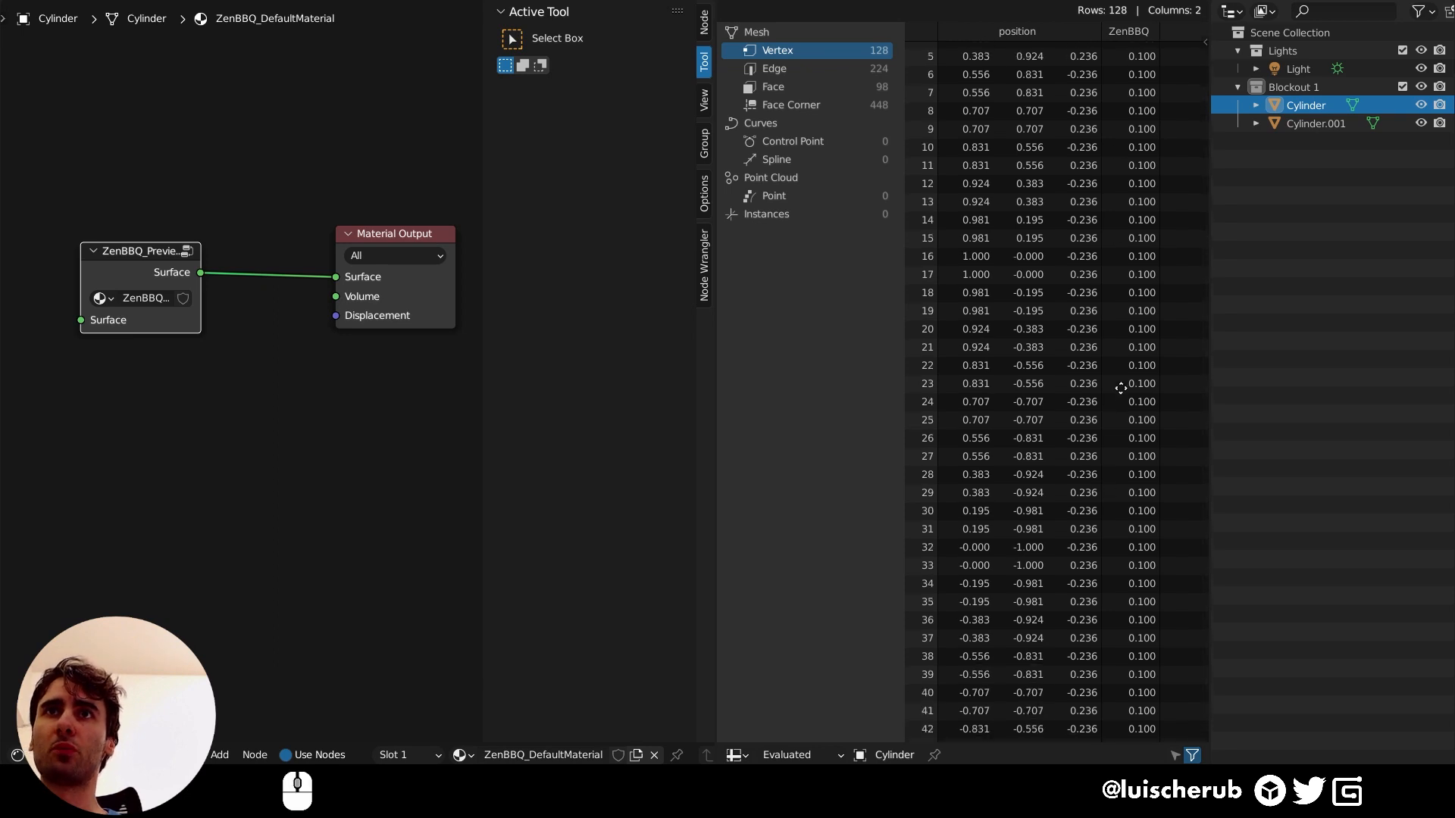
{"action": "scroll", "scroll_direction": "down", "scroll_amount": 3}
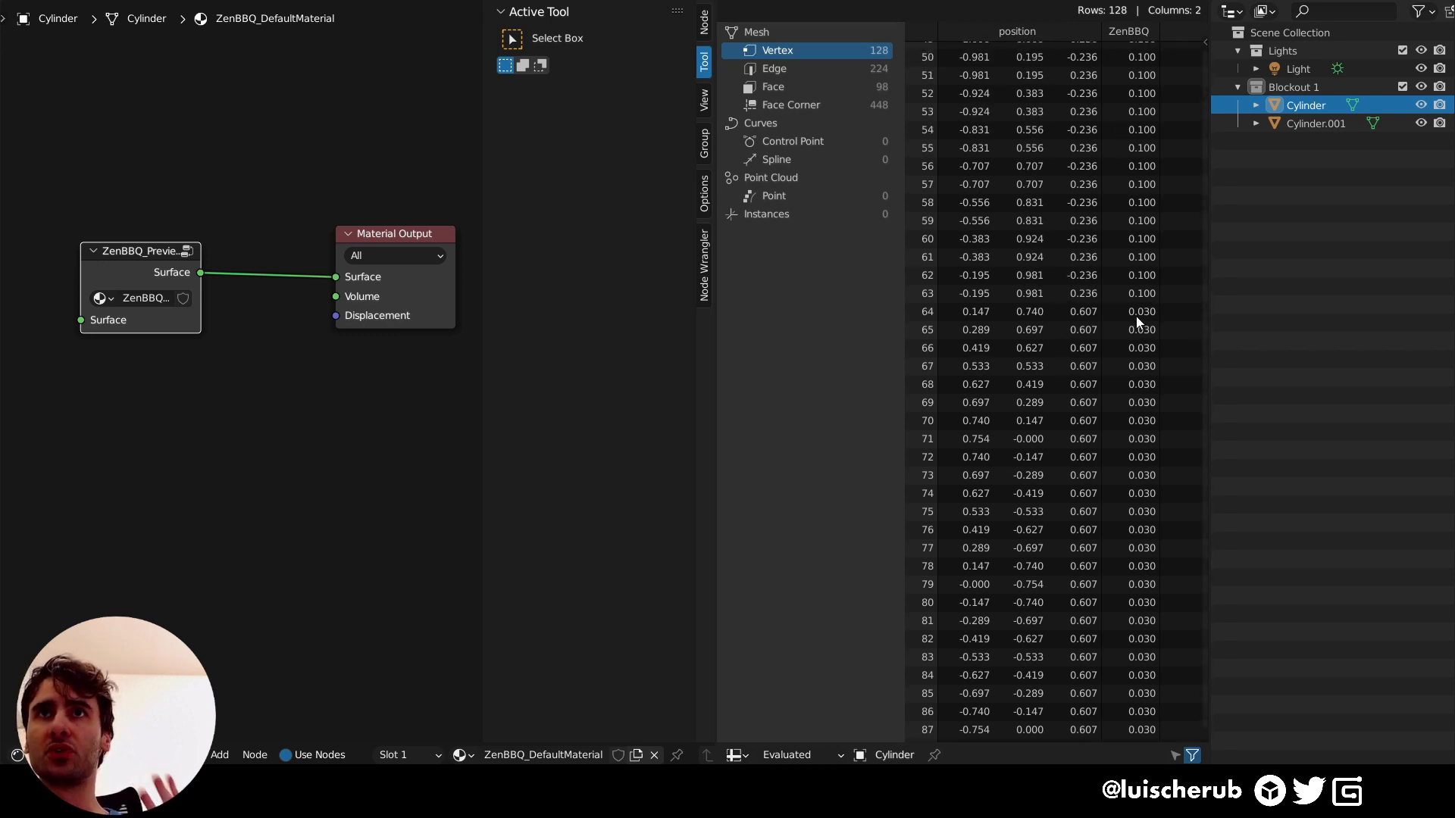
{"action": "scroll", "scroll_direction": "down", "scroll_amount": 3}
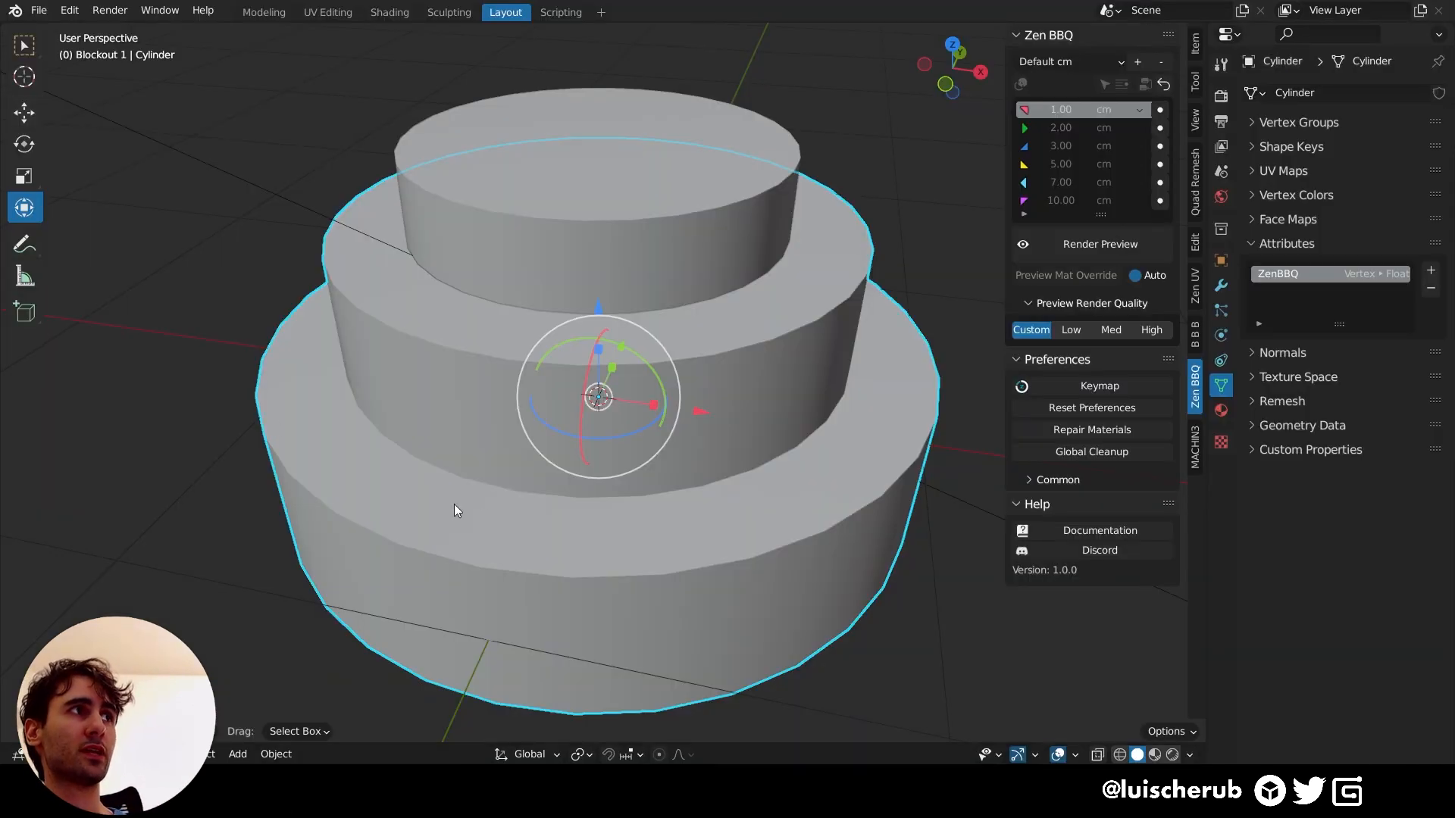
- Deselect the stacked cylinder and orbit around it to inspect its rendered bevels
{"action": "left_click_drag", "start_coordinate": [455, 509], "coordinate": [719, 503]}
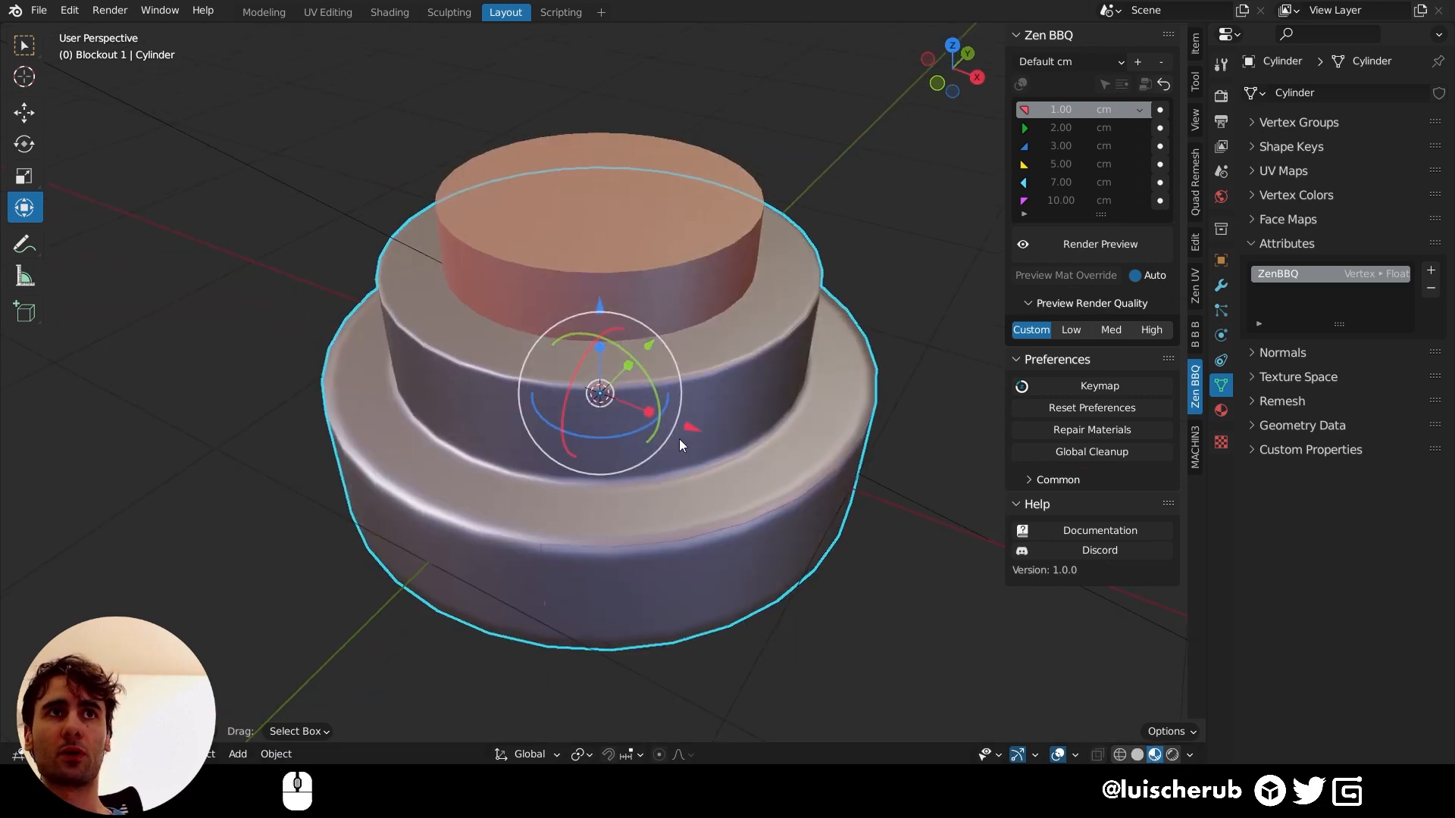
{"action": "left_click", "coordinate": [680, 445]}
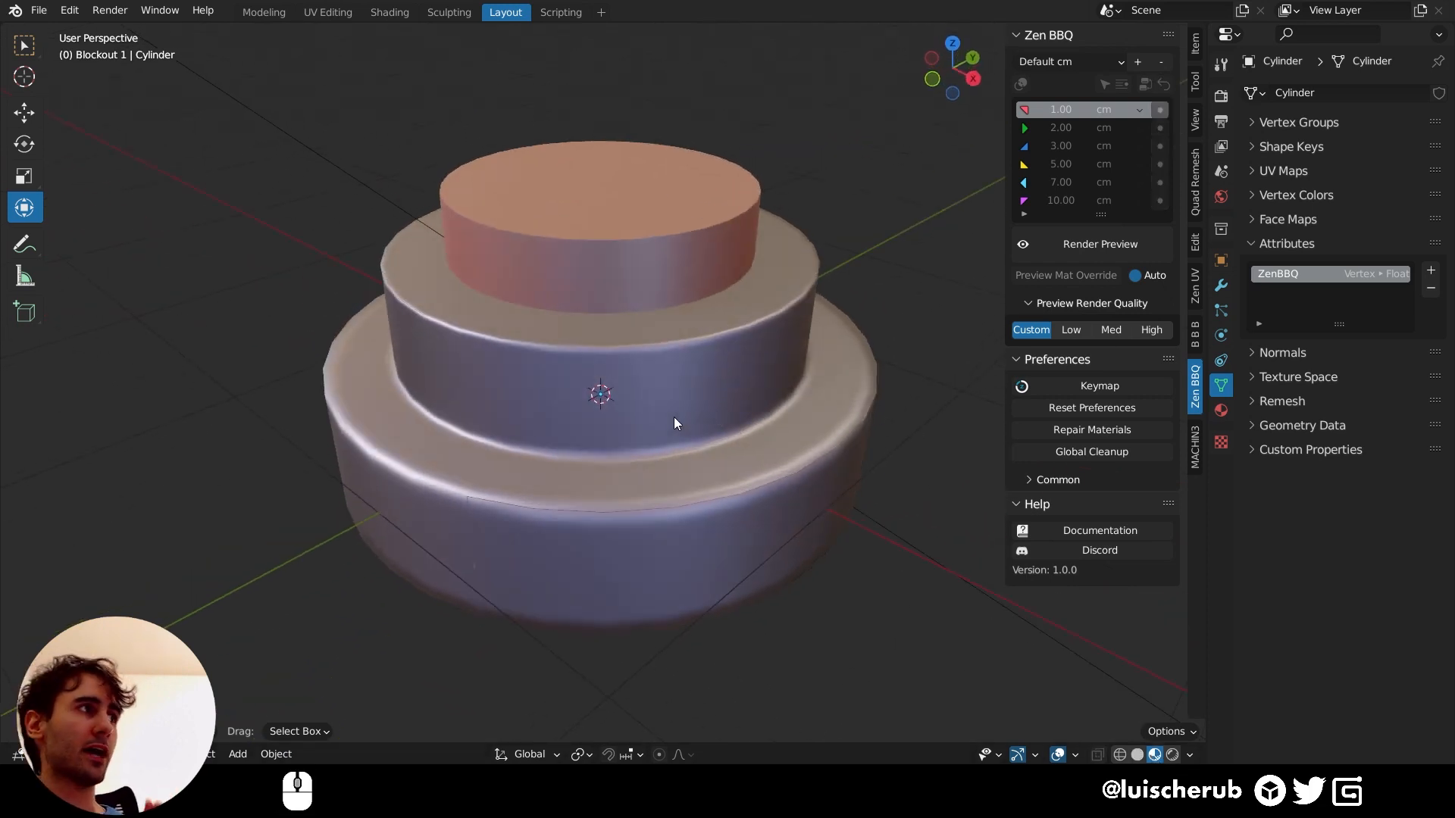
{"action": "left_click_drag", "start_coordinate": [674, 425], "coordinate": [629, 437]}
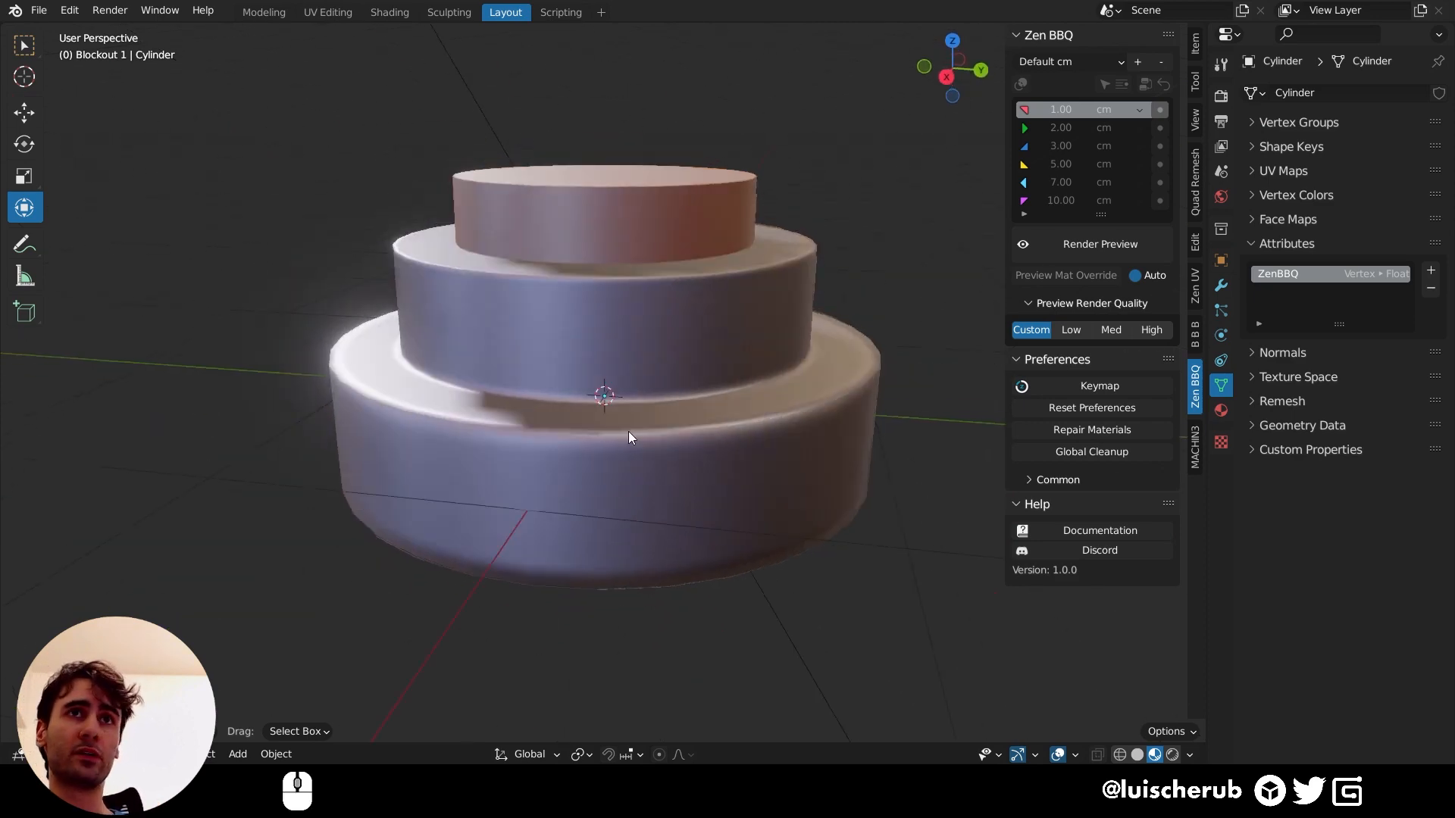
{"action": "left_click_drag", "start_coordinate": [631, 437], "coordinate": [621, 464]}
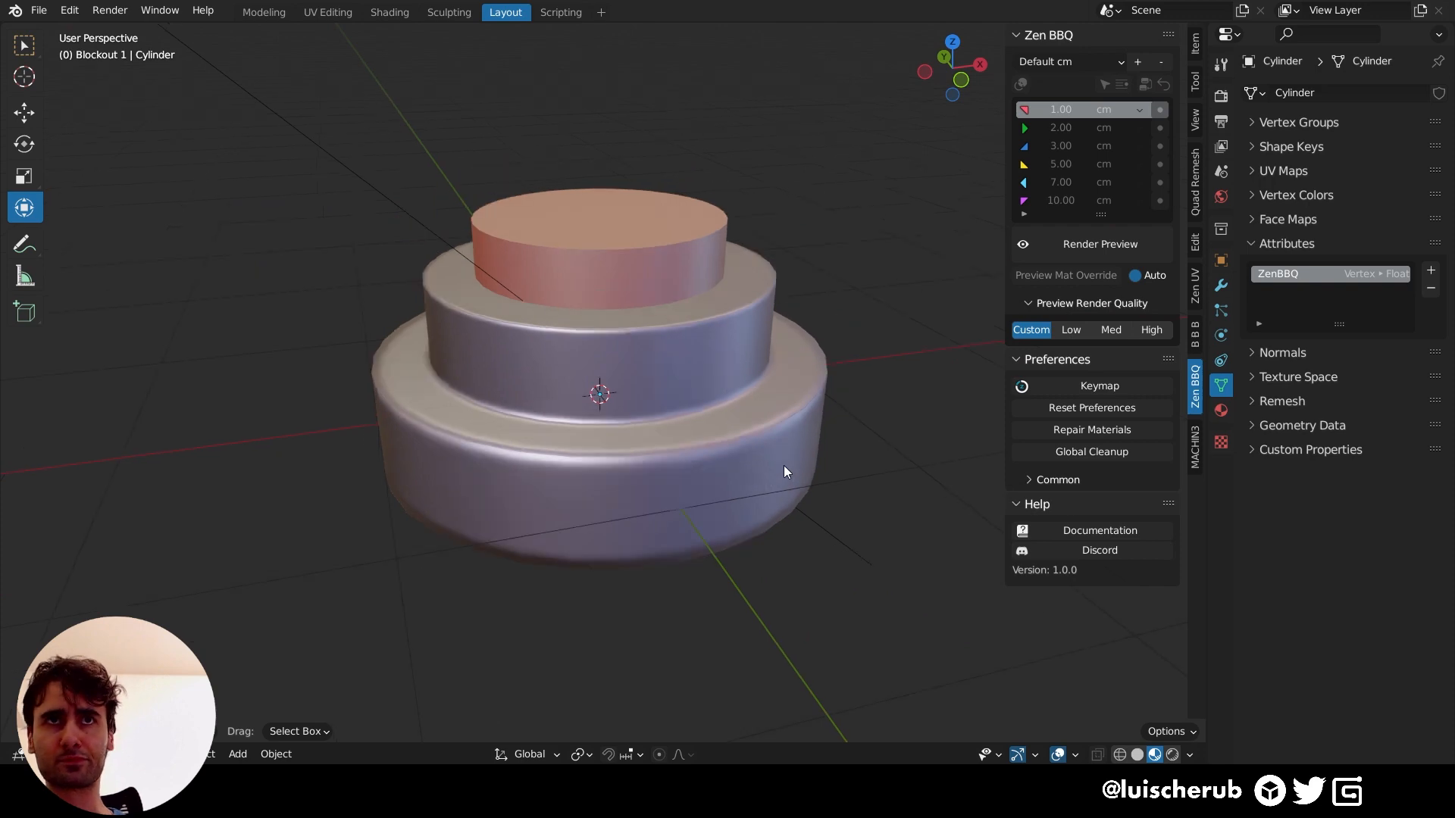
{"action": "key", "text": "Tab"}
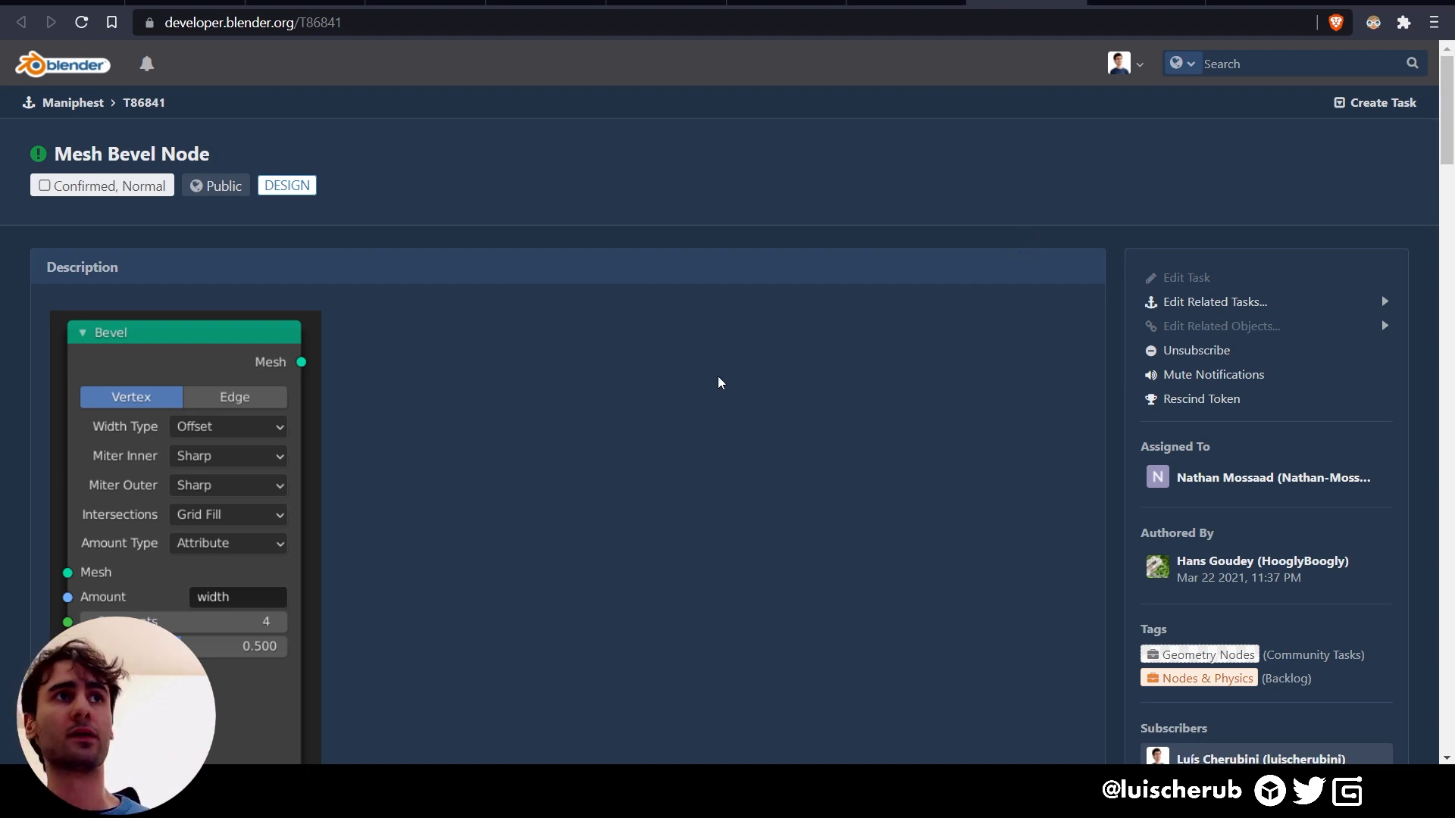
{"action": "mouse_move", "coordinate": [548, 161]}
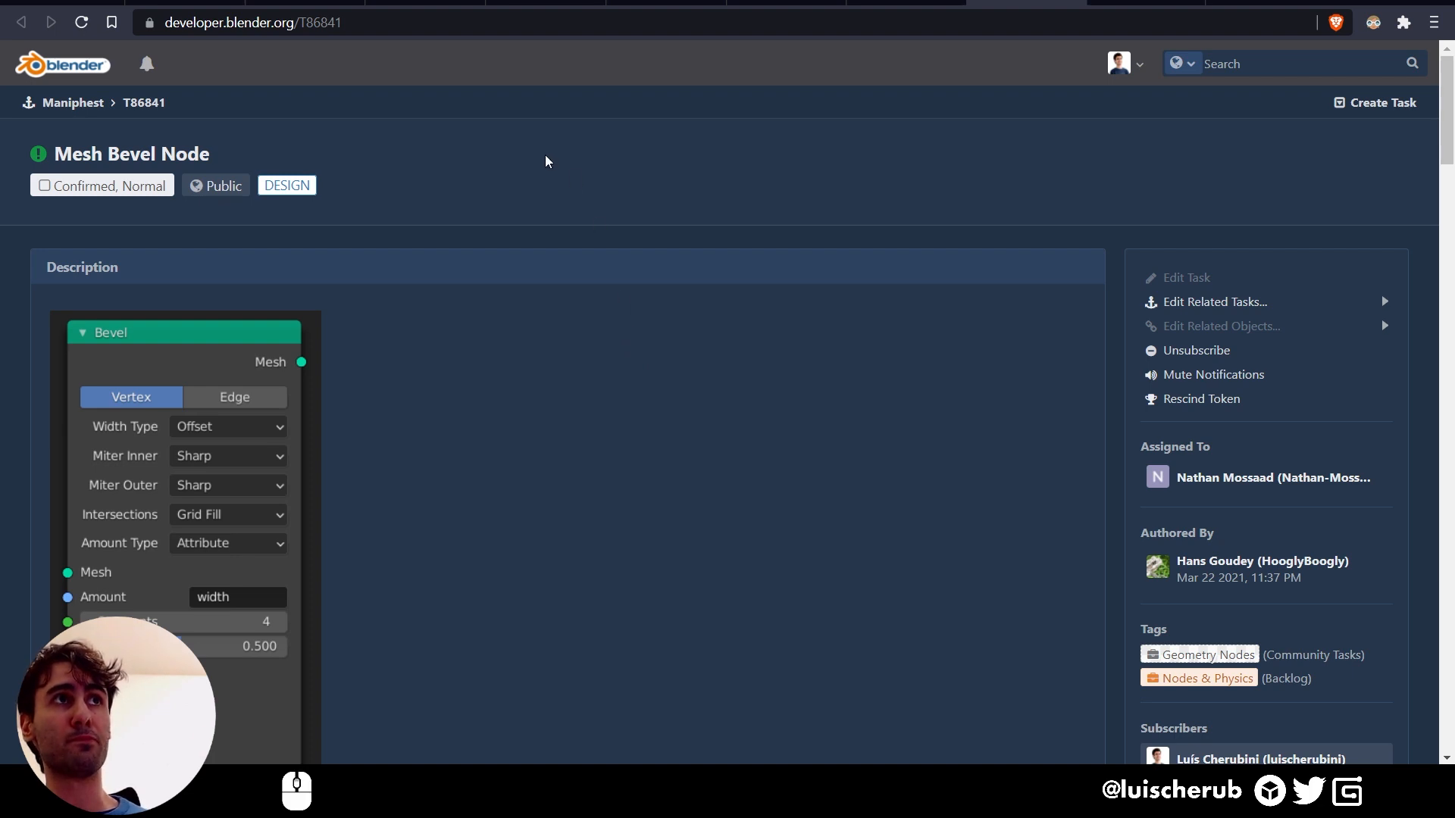
{"action": "mouse_move", "coordinate": [527, 189]}
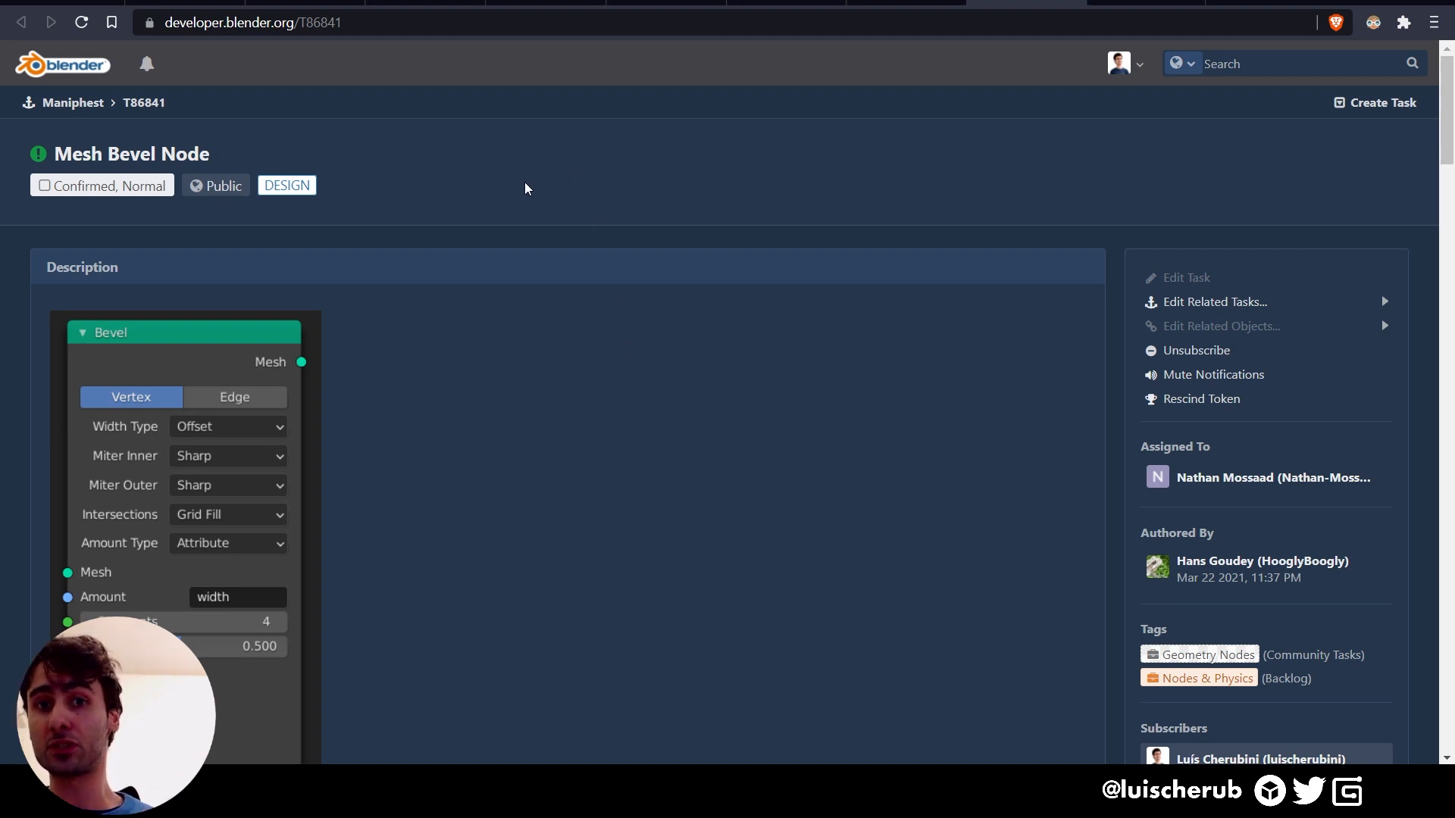
{"action": "mouse_move", "coordinate": [617, 266]}
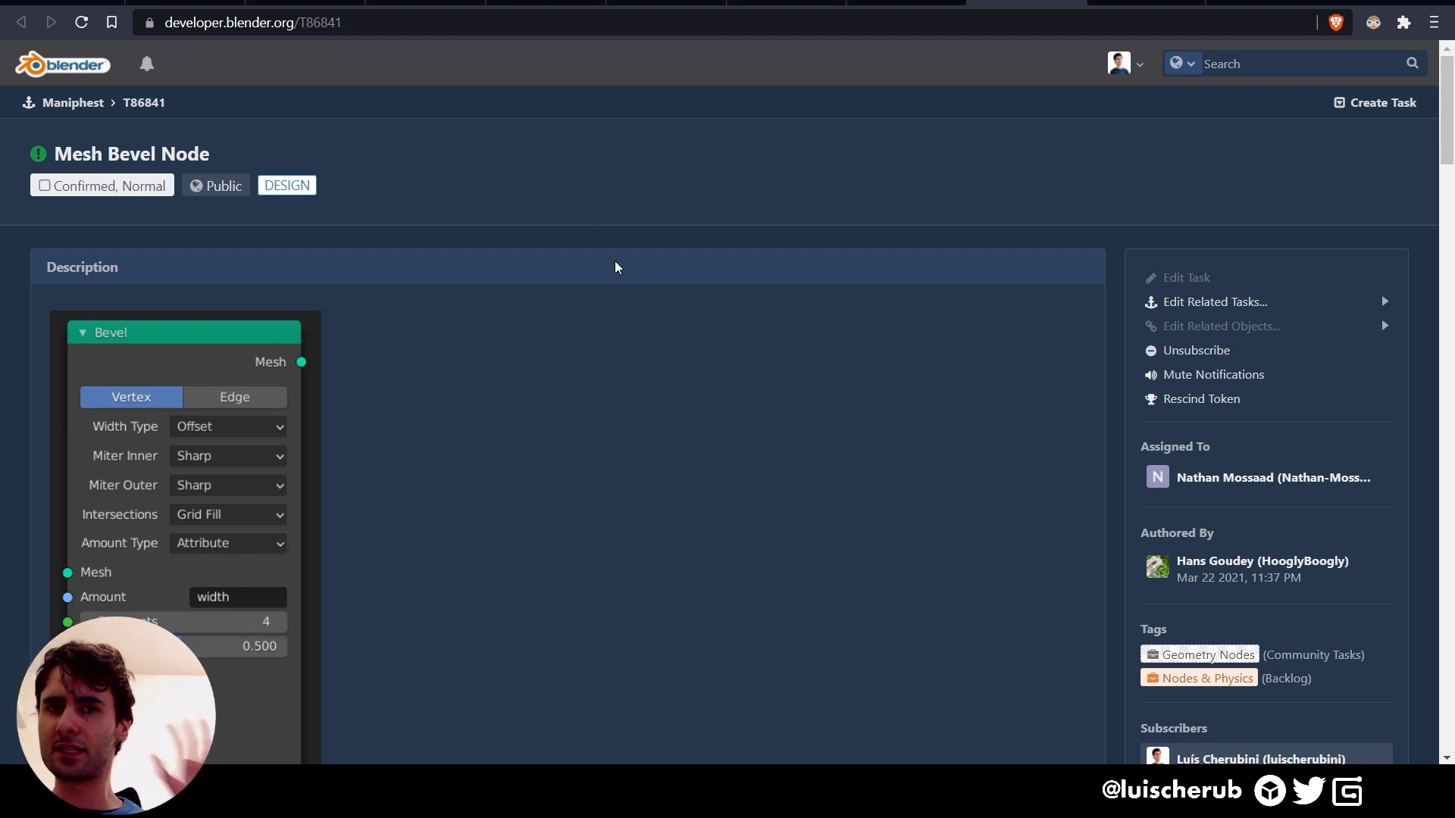
- Read the Mesh Bevel Node task description and highlight the sentence about changing the bevel code
{"action": "scroll", "scroll_direction": "down", "scroll_amount": 3}
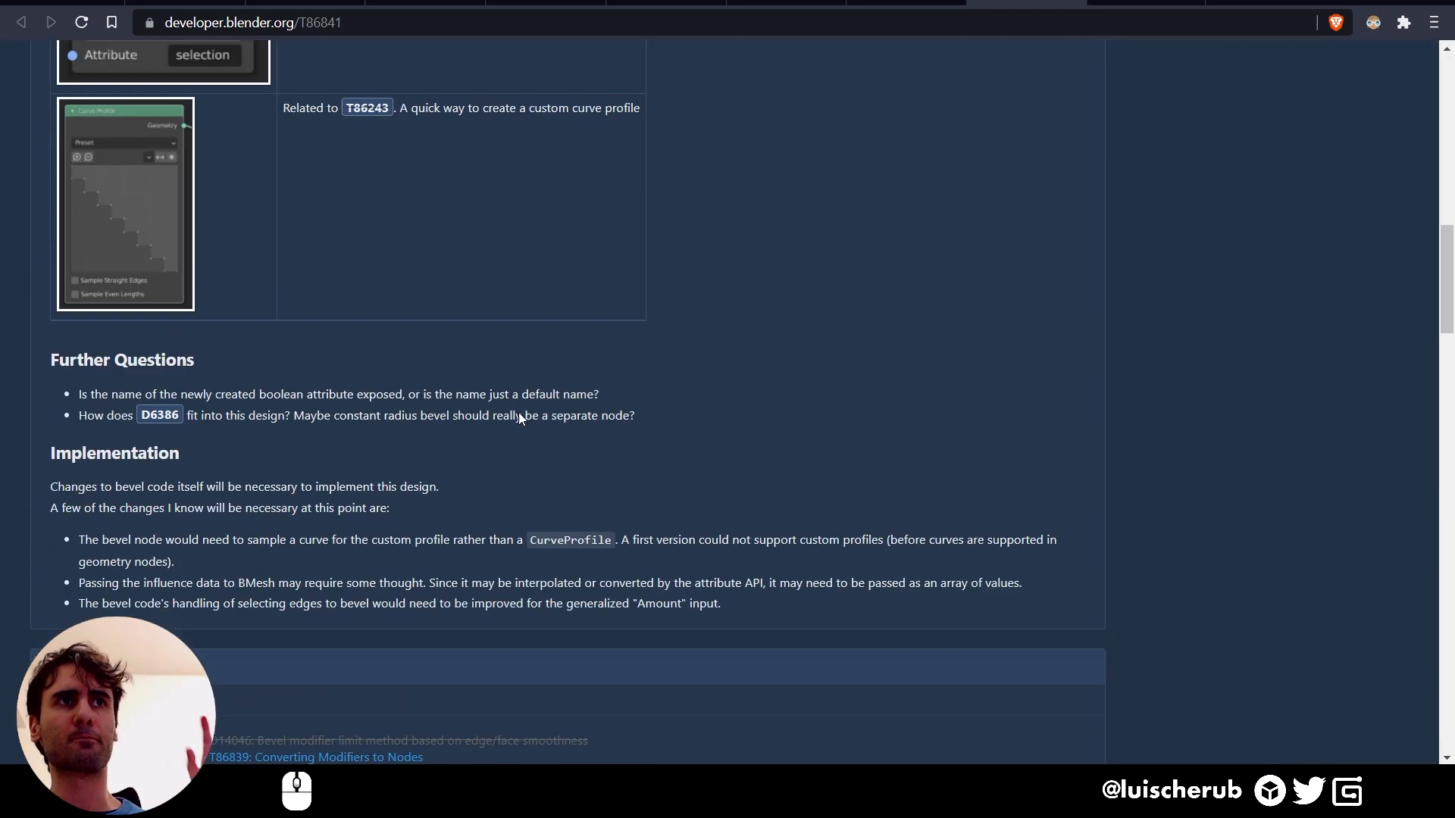
{"action": "scroll", "scroll_direction": "down", "scroll_amount": 3}
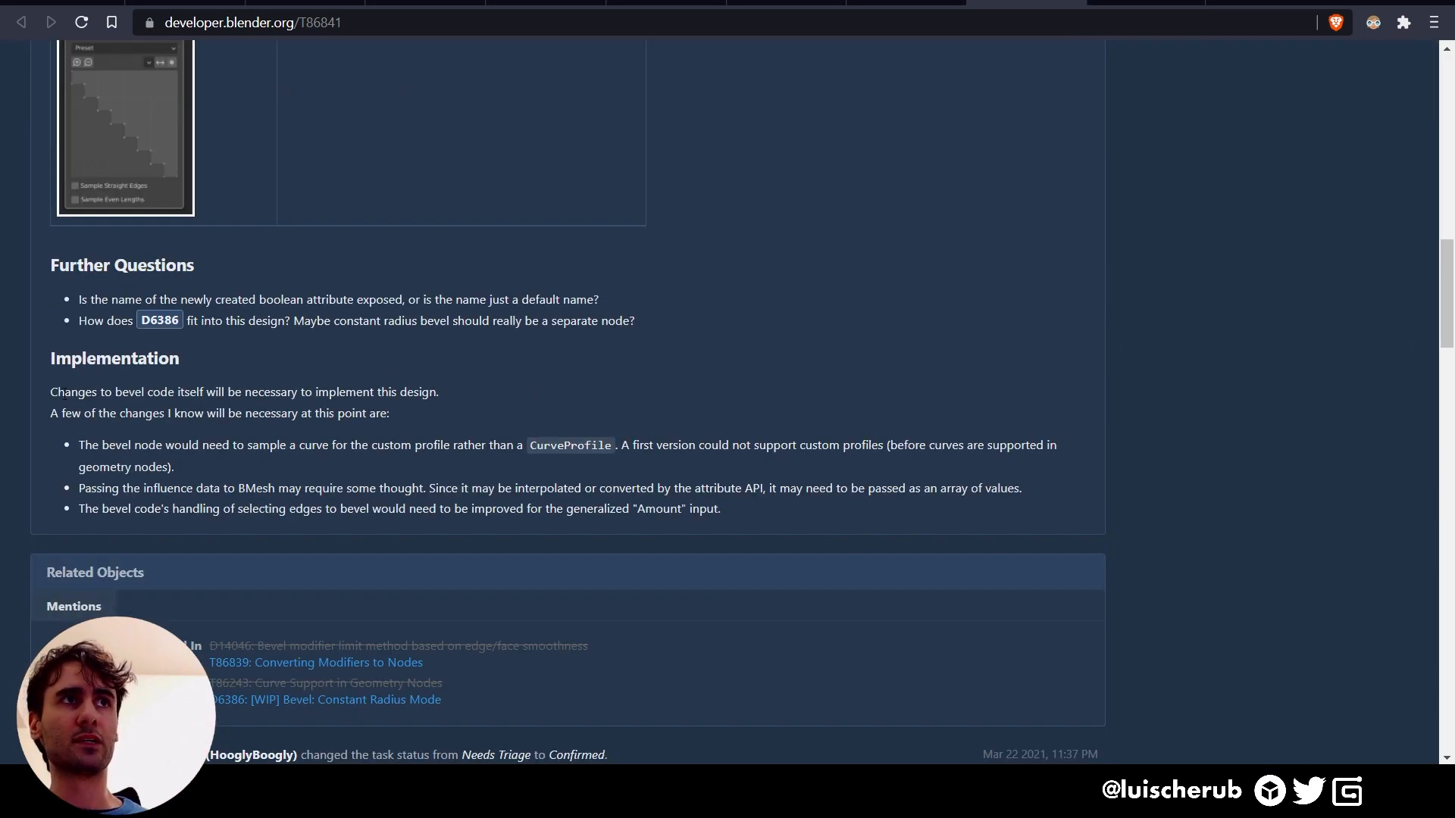
{"action": "left_click_drag", "start_coordinate": [68, 392], "coordinate": [223, 392]}
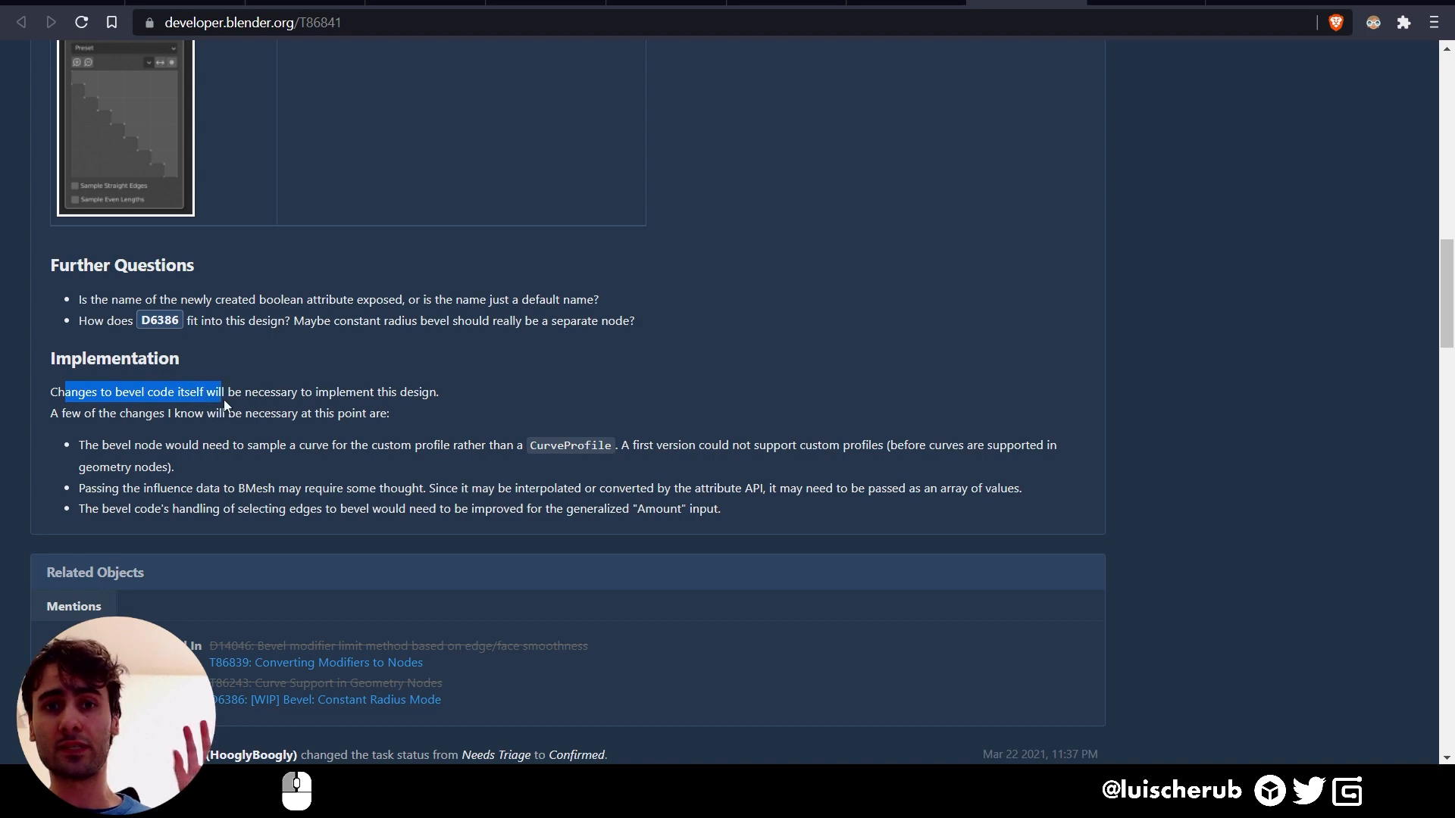
{"action": "left_click_drag", "start_coordinate": [222, 392], "coordinate": [436, 392]}
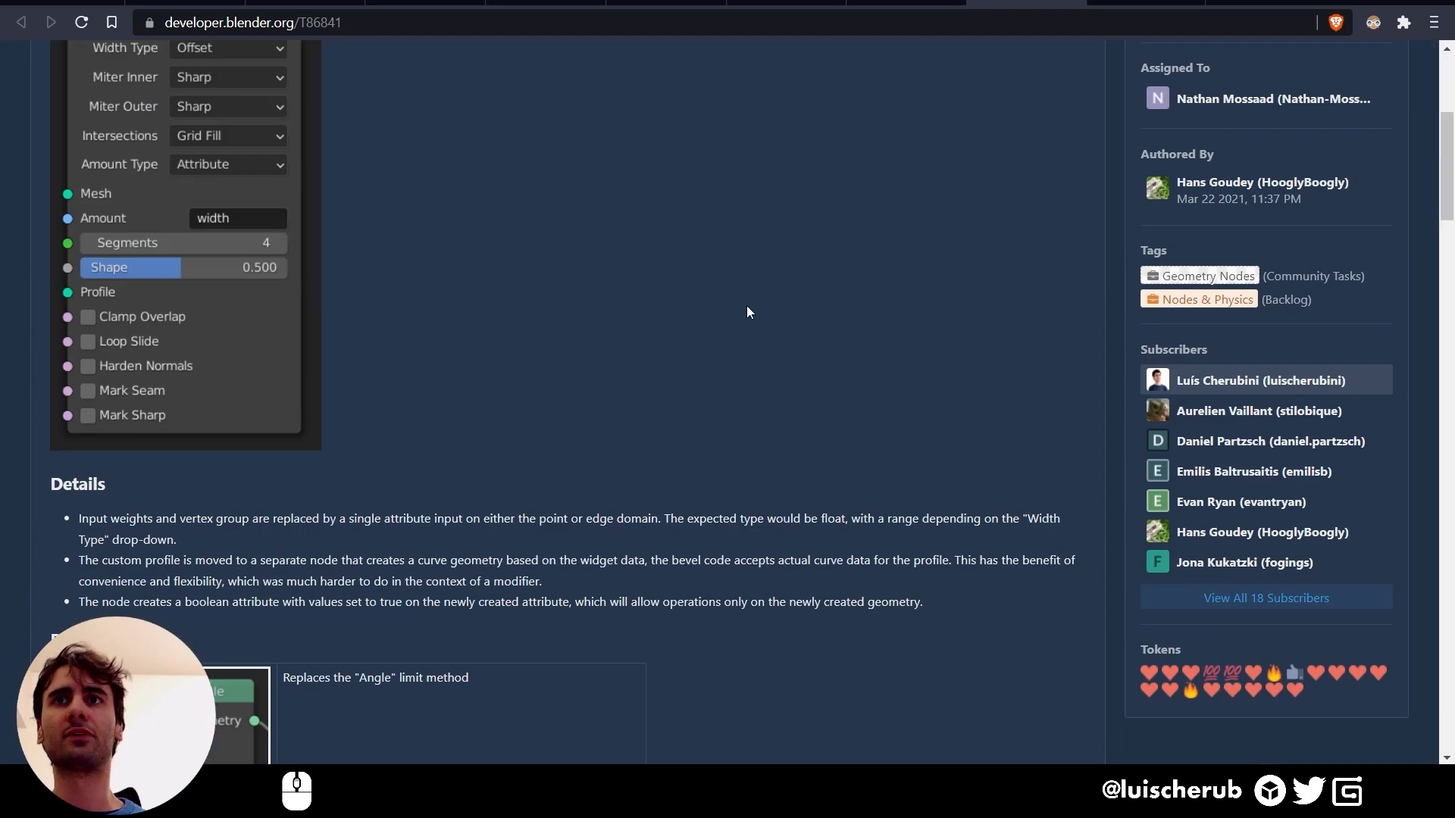
{"action": "mouse_move", "coordinate": [1069, 285]}
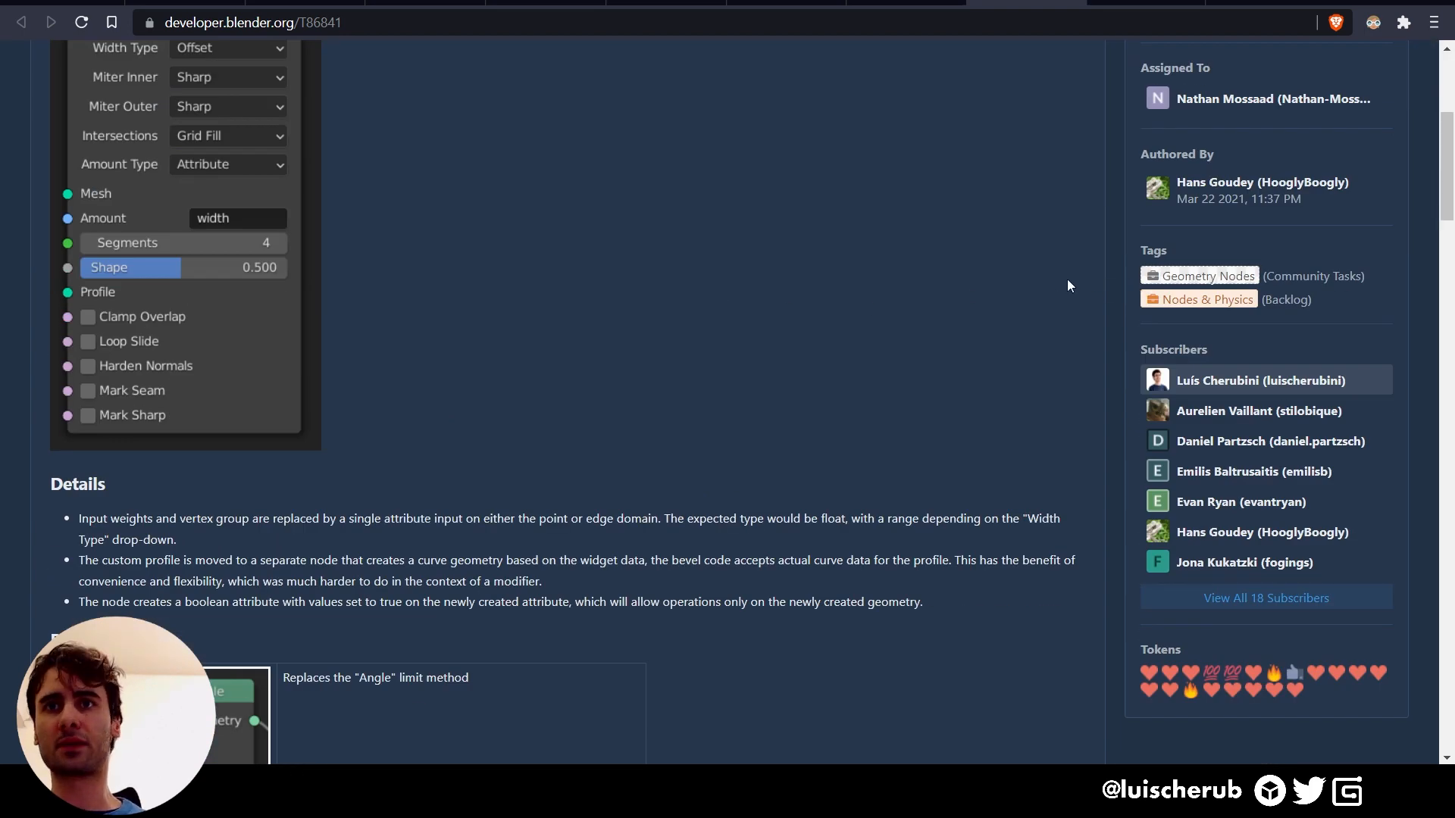
{"action": "mouse_move", "coordinate": [763, 244]}
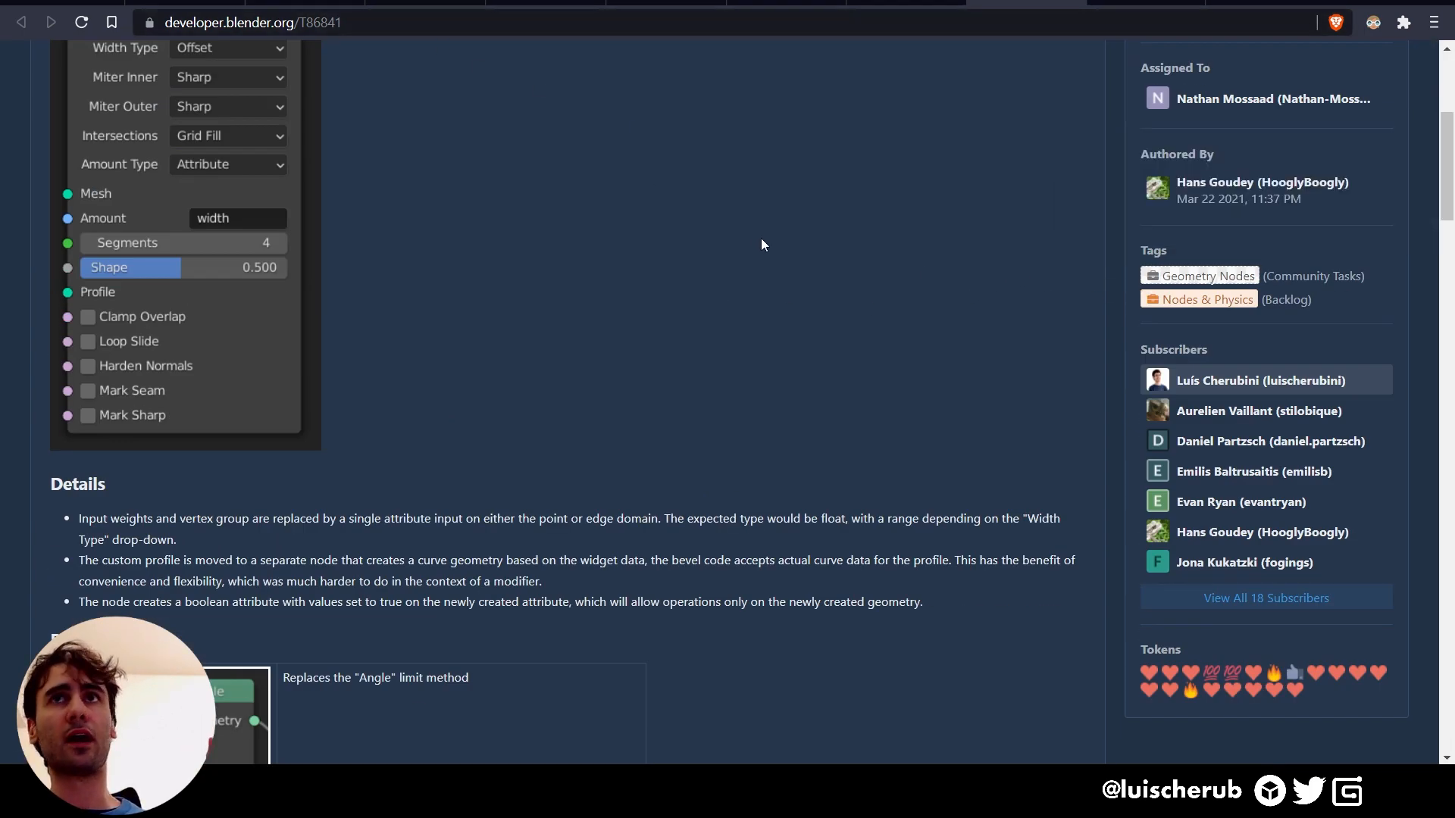
{"action": "mouse_move", "coordinate": [1119, 452]}
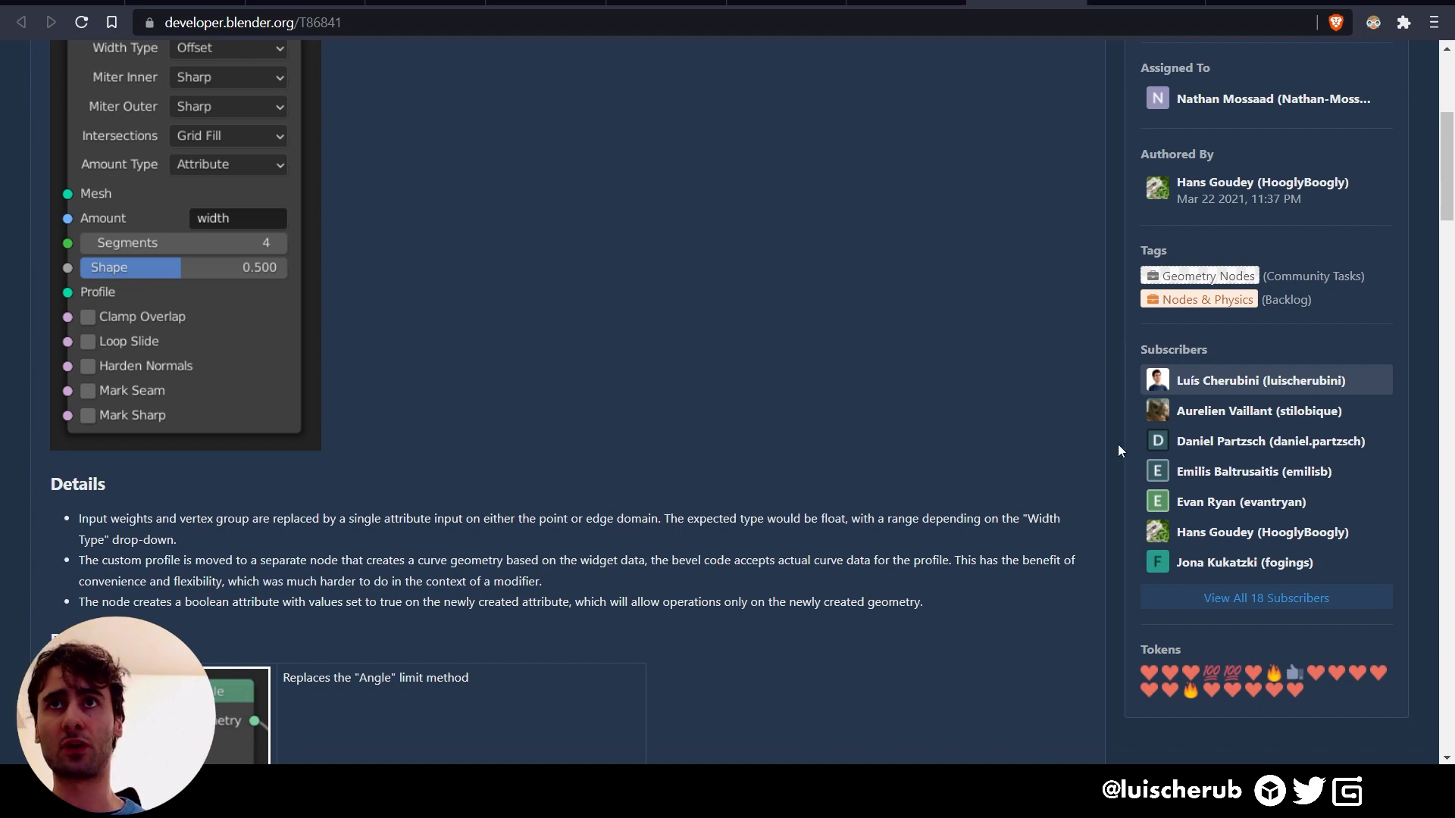
- Scroll through the Implementation section and comment history of the Mesh Bevel task
{"action": "scroll", "scroll_direction": "down", "scroll_amount": 3}
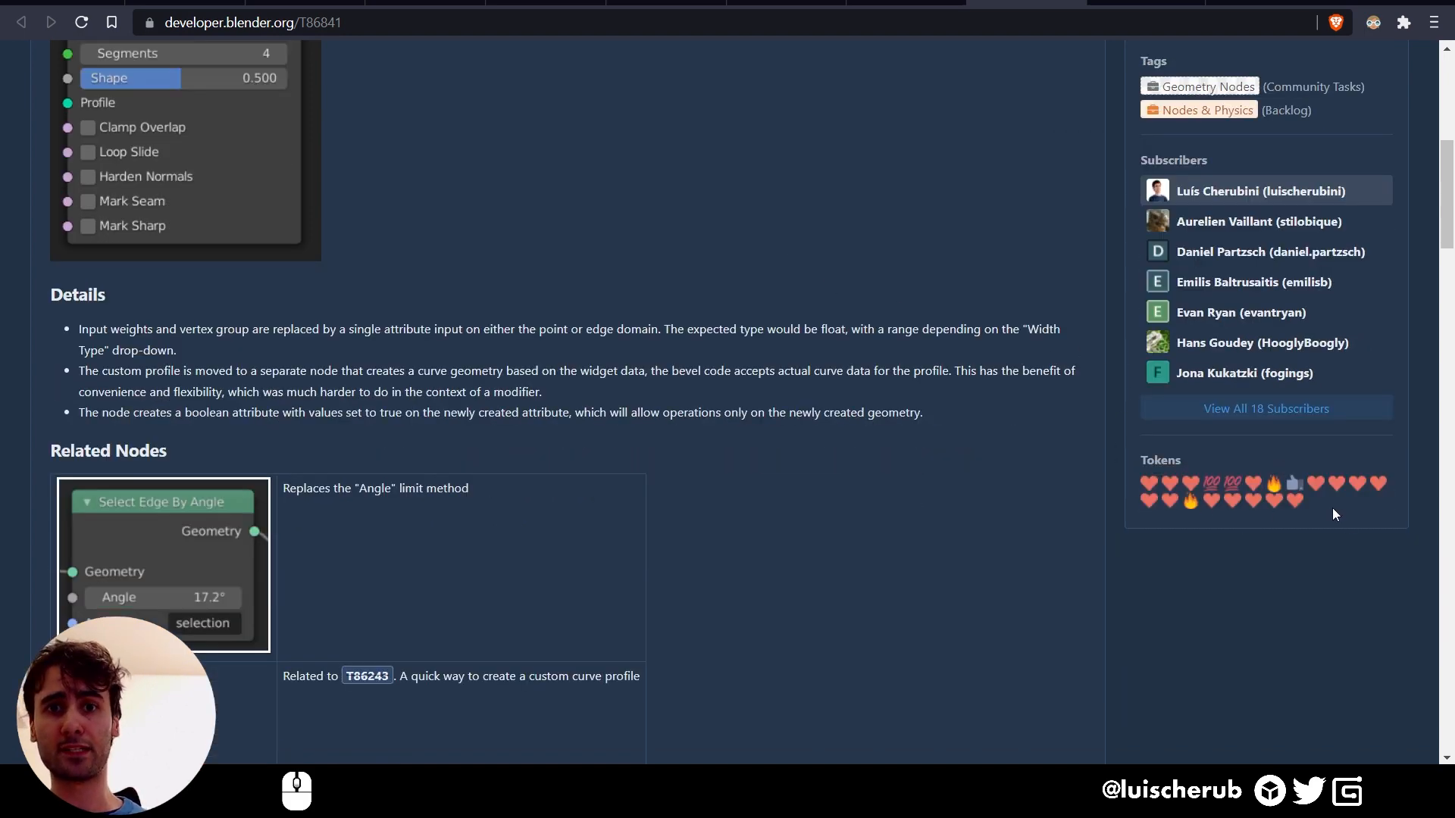
{"action": "scroll", "scroll_direction": "down", "scroll_amount": 3}
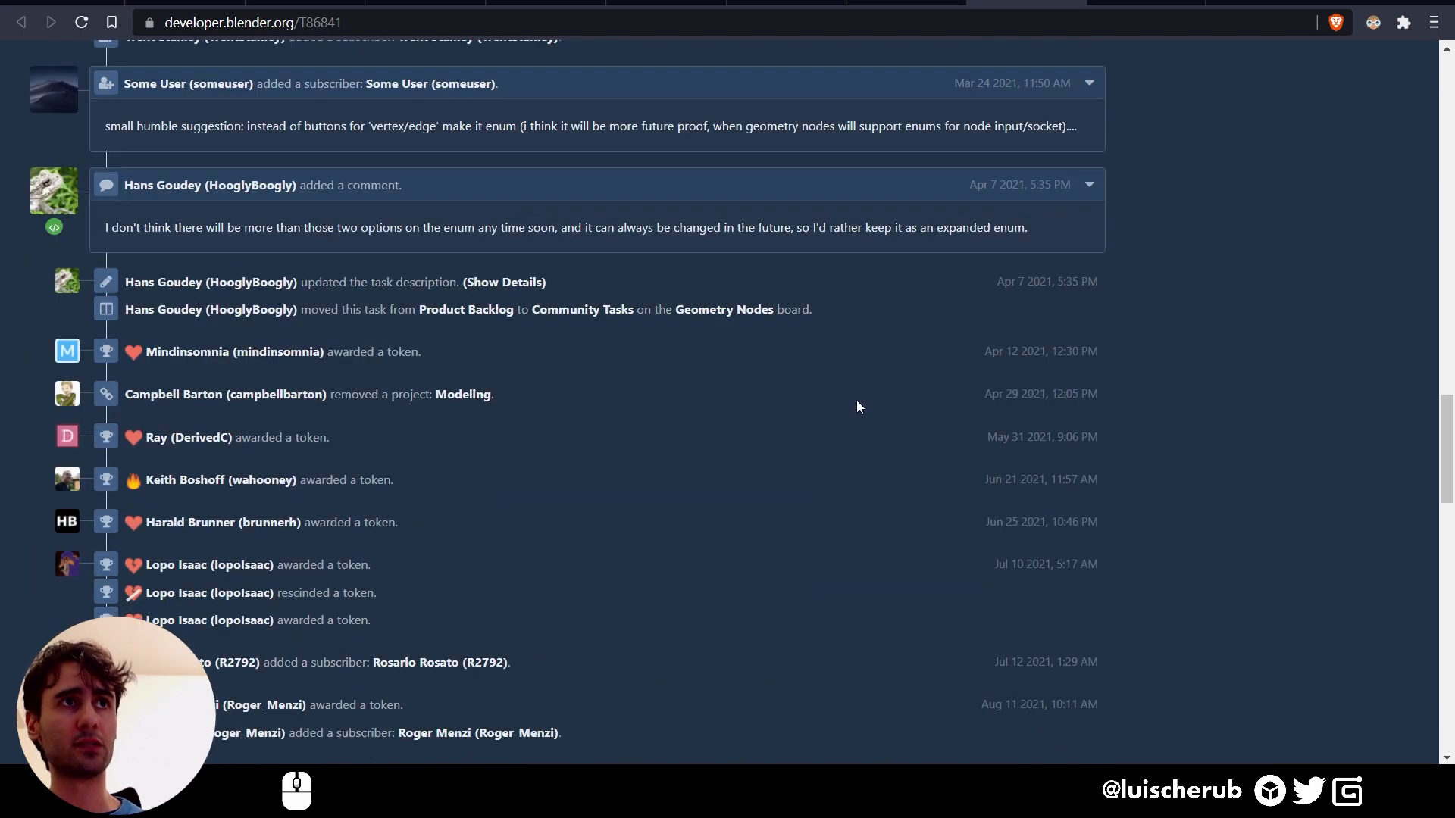
{"action": "scroll", "scroll_direction": "down", "scroll_amount": 3}
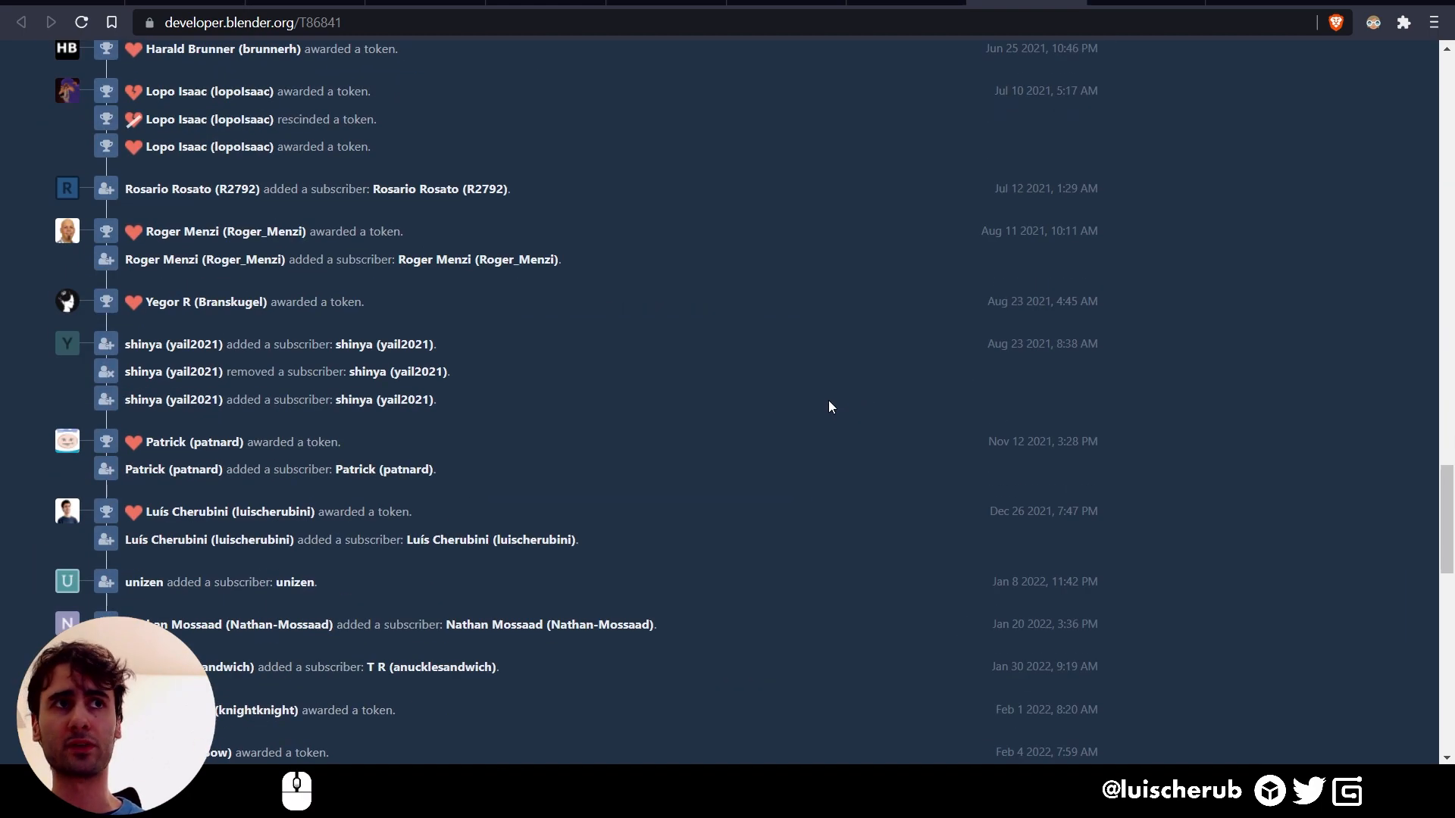
{"action": "scroll", "scroll_direction": "down", "scroll_amount": 3}
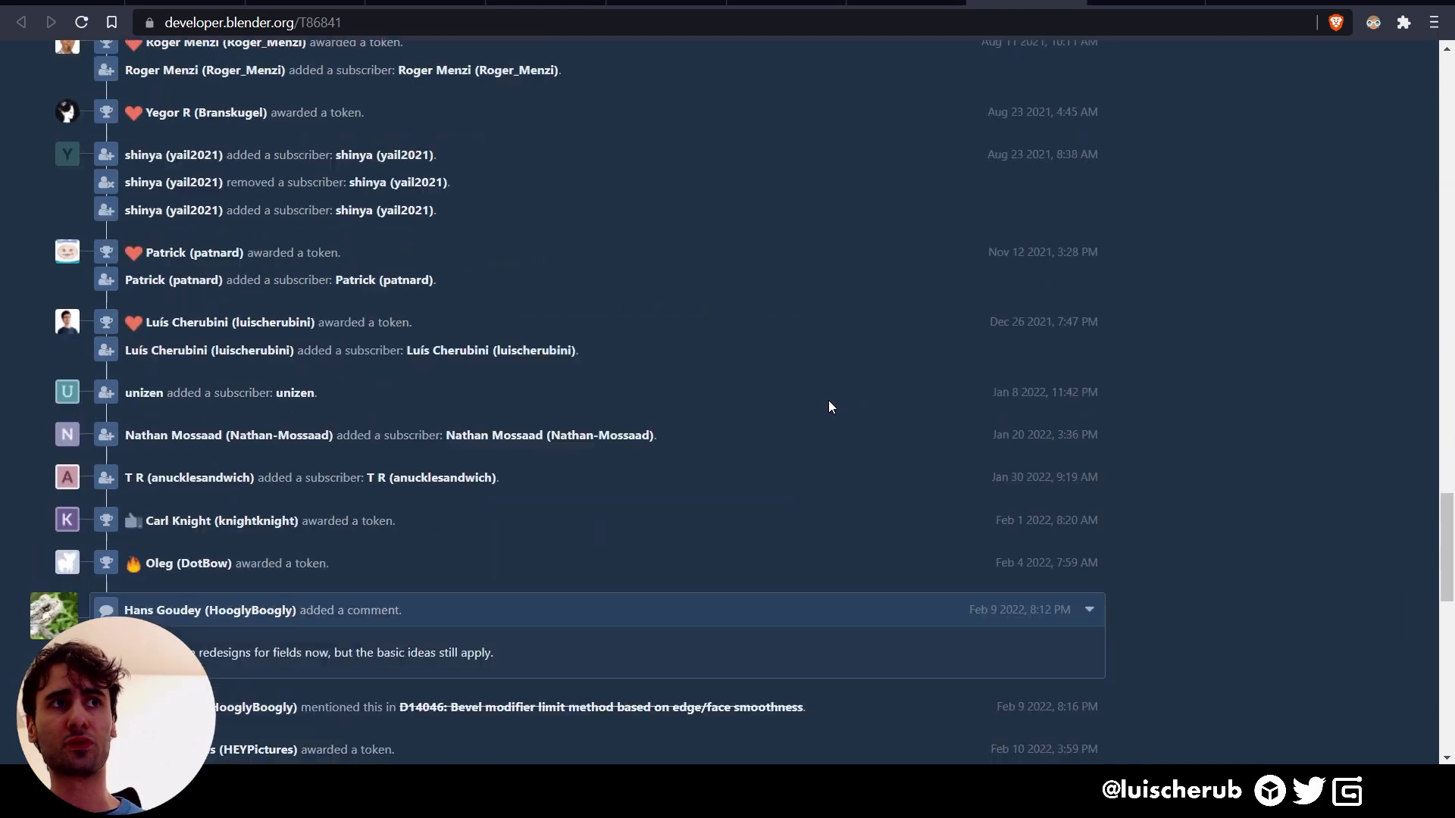
{"action": "scroll", "scroll_direction": "down", "scroll_amount": 3}
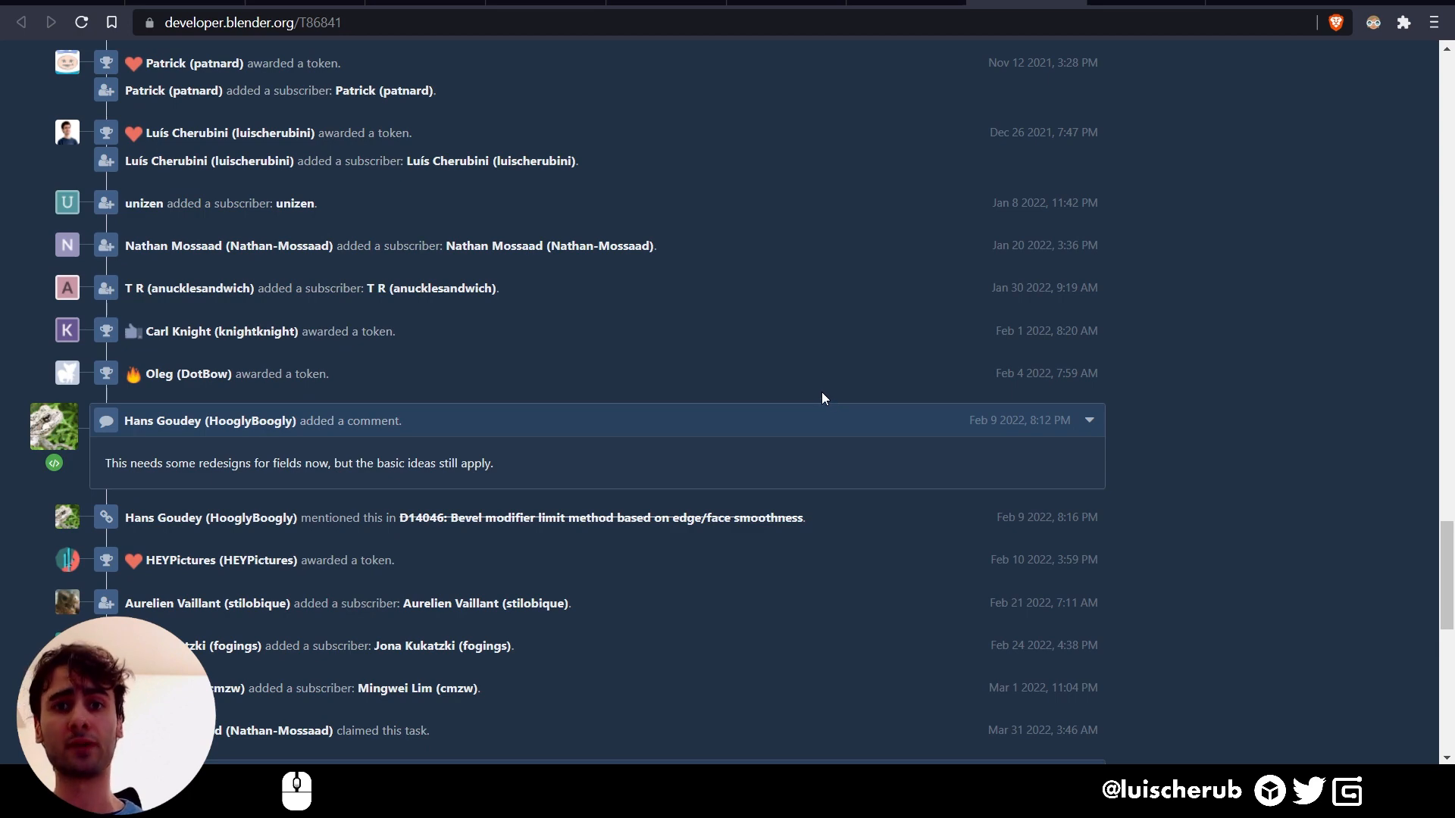
{"action": "scroll", "scroll_direction": "down", "scroll_amount": 3}
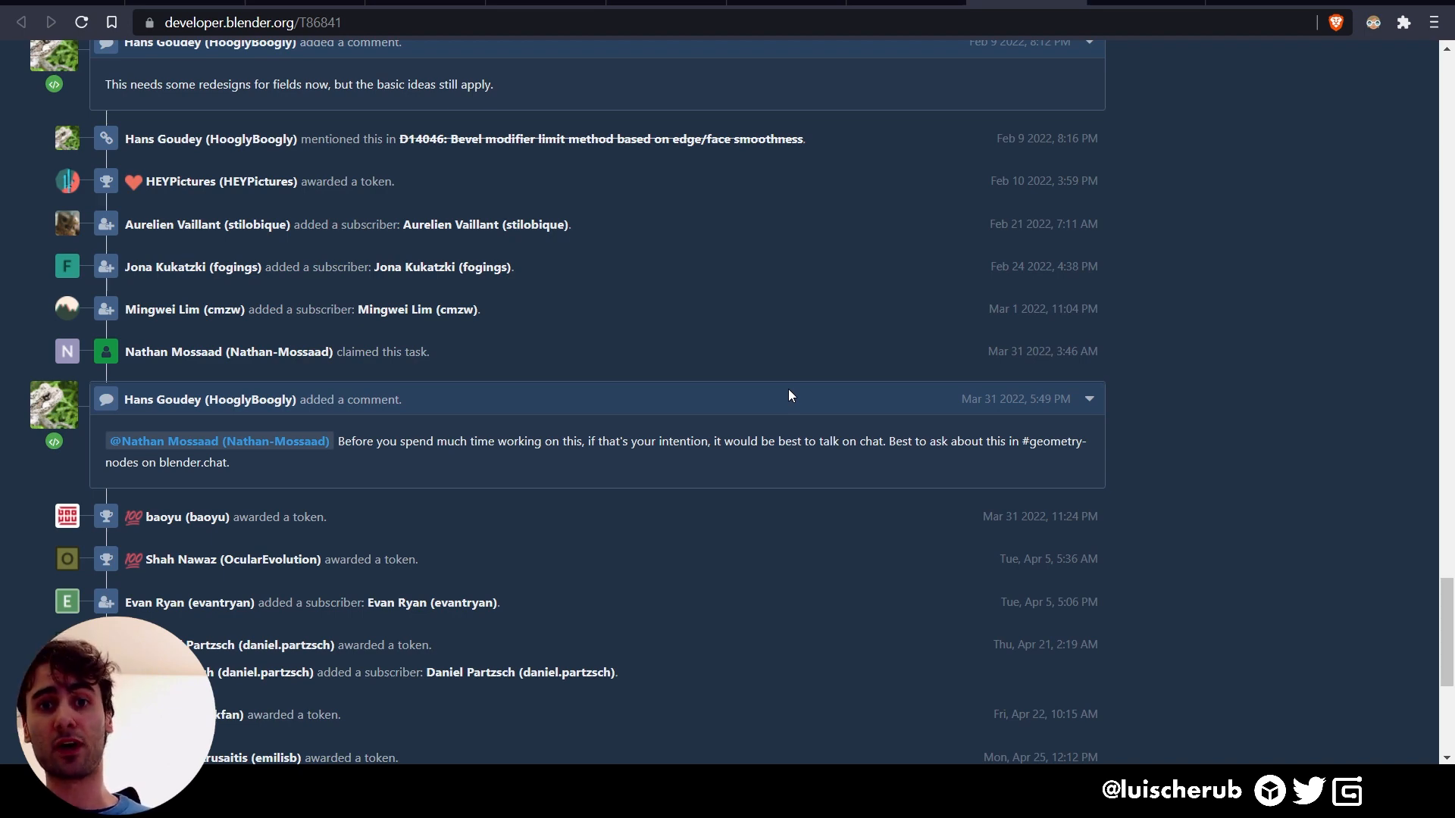
{"action": "scroll", "scroll_direction": "down", "scroll_amount": 3}
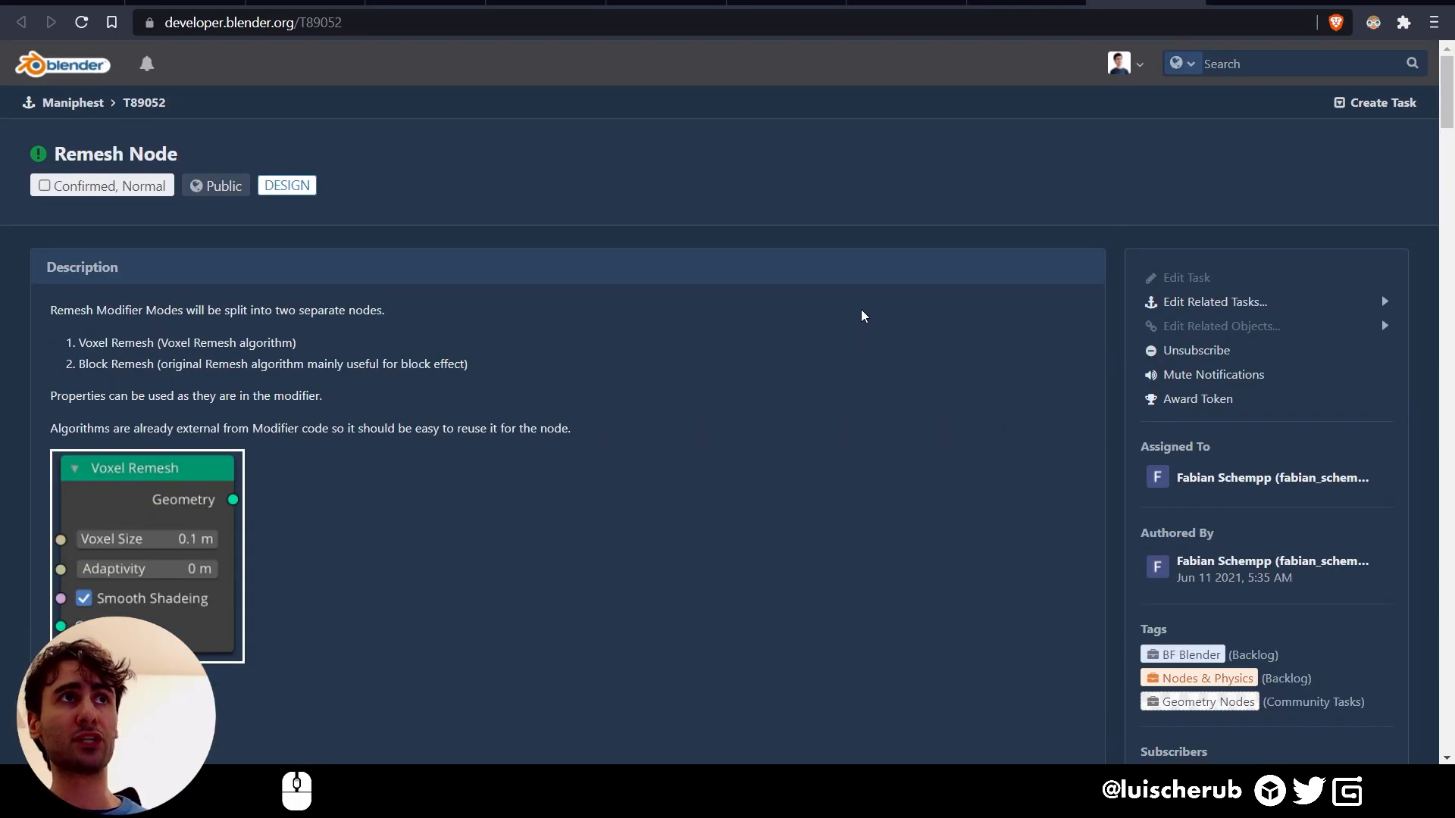
- Scroll the Remesh Node task down to the Voxel and Block Remesh node mockups
{"action": "scroll", "scroll_direction": "down", "scroll_amount": 3}
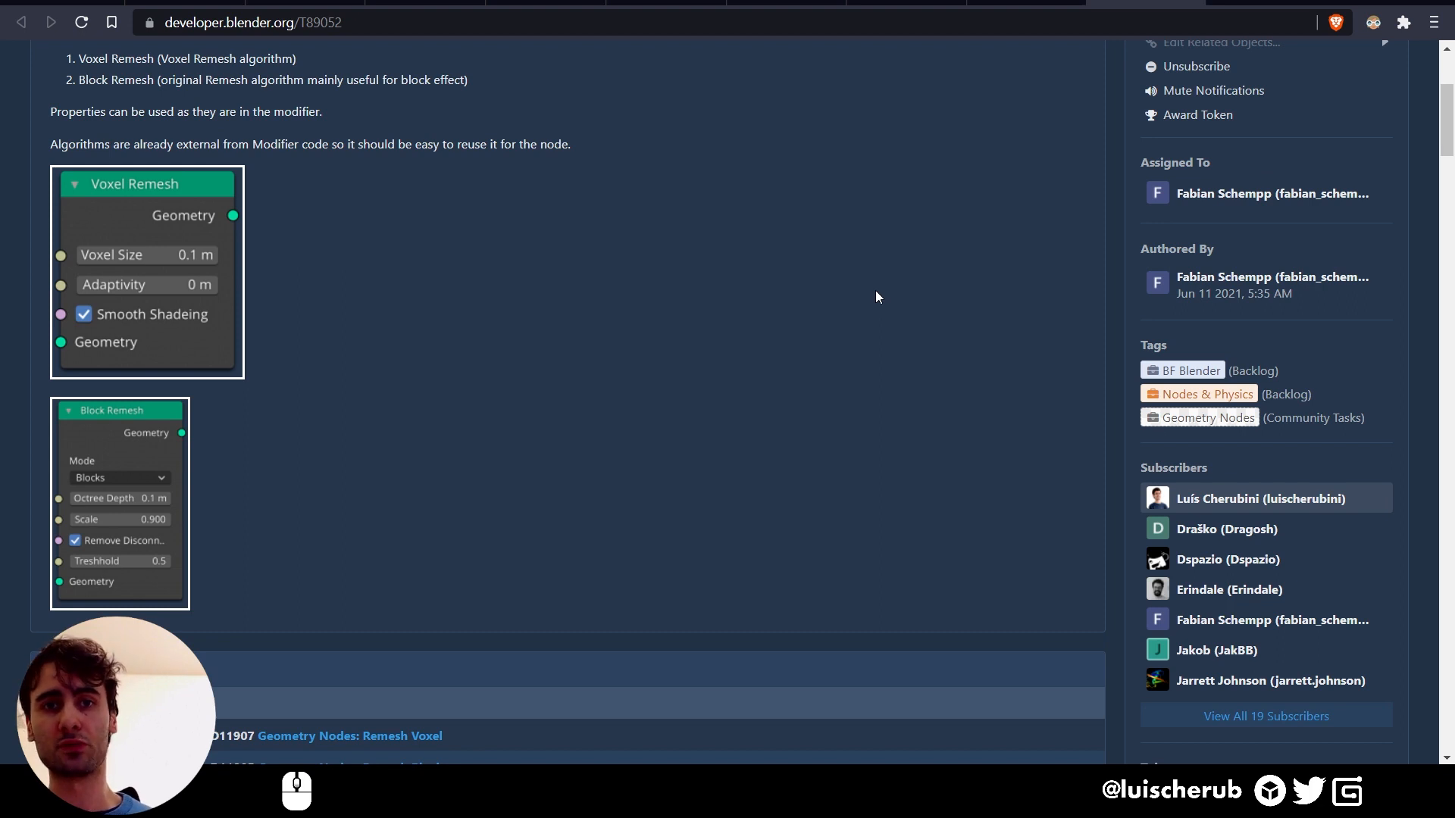